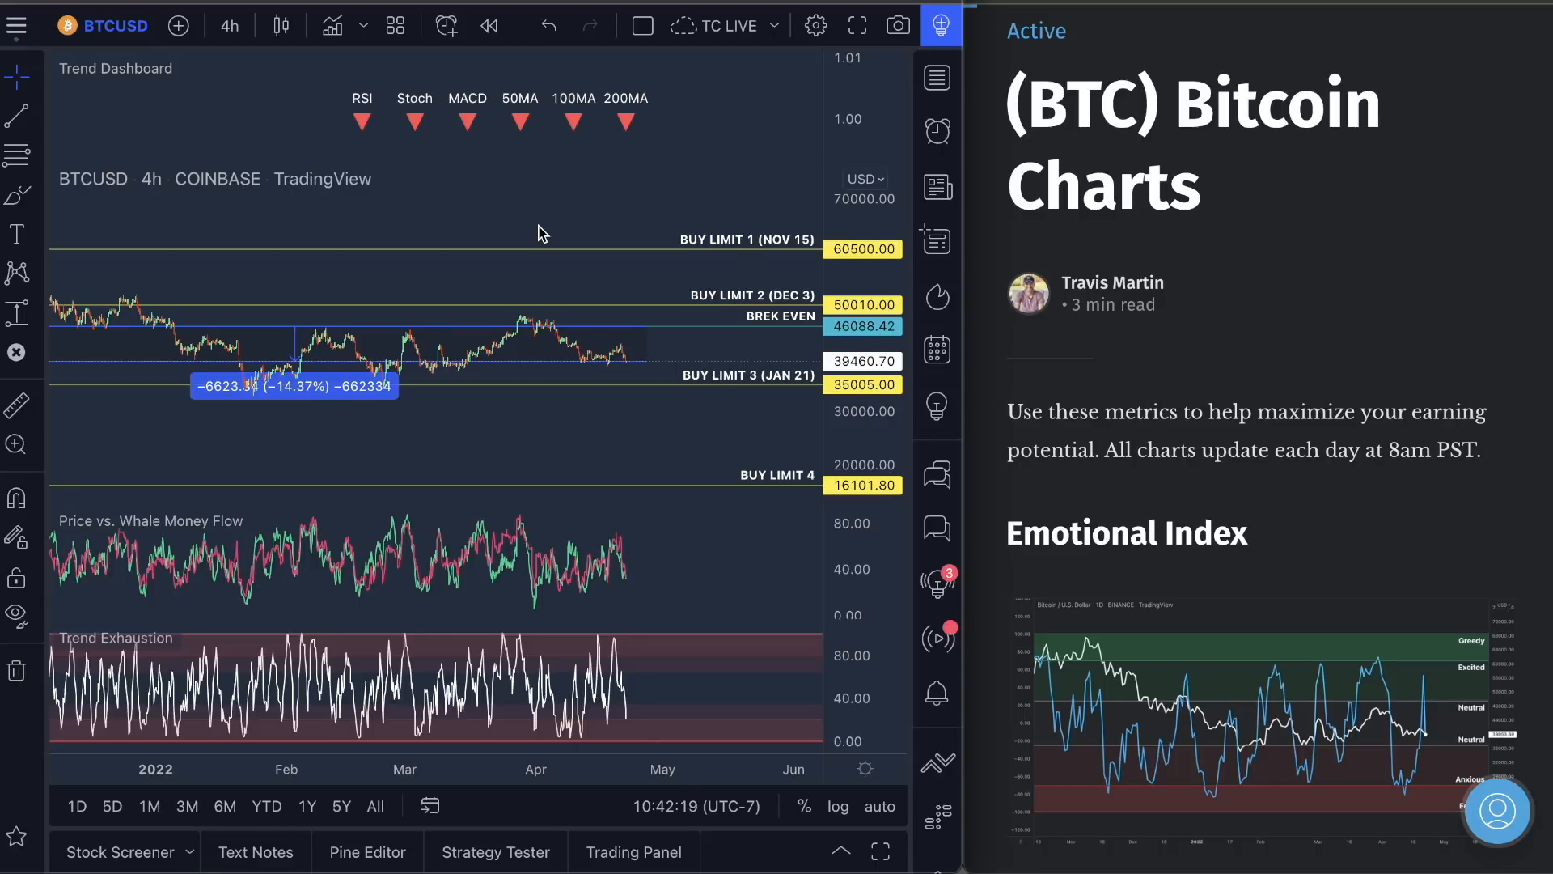
pyautogui.moveTo(1260, 277)
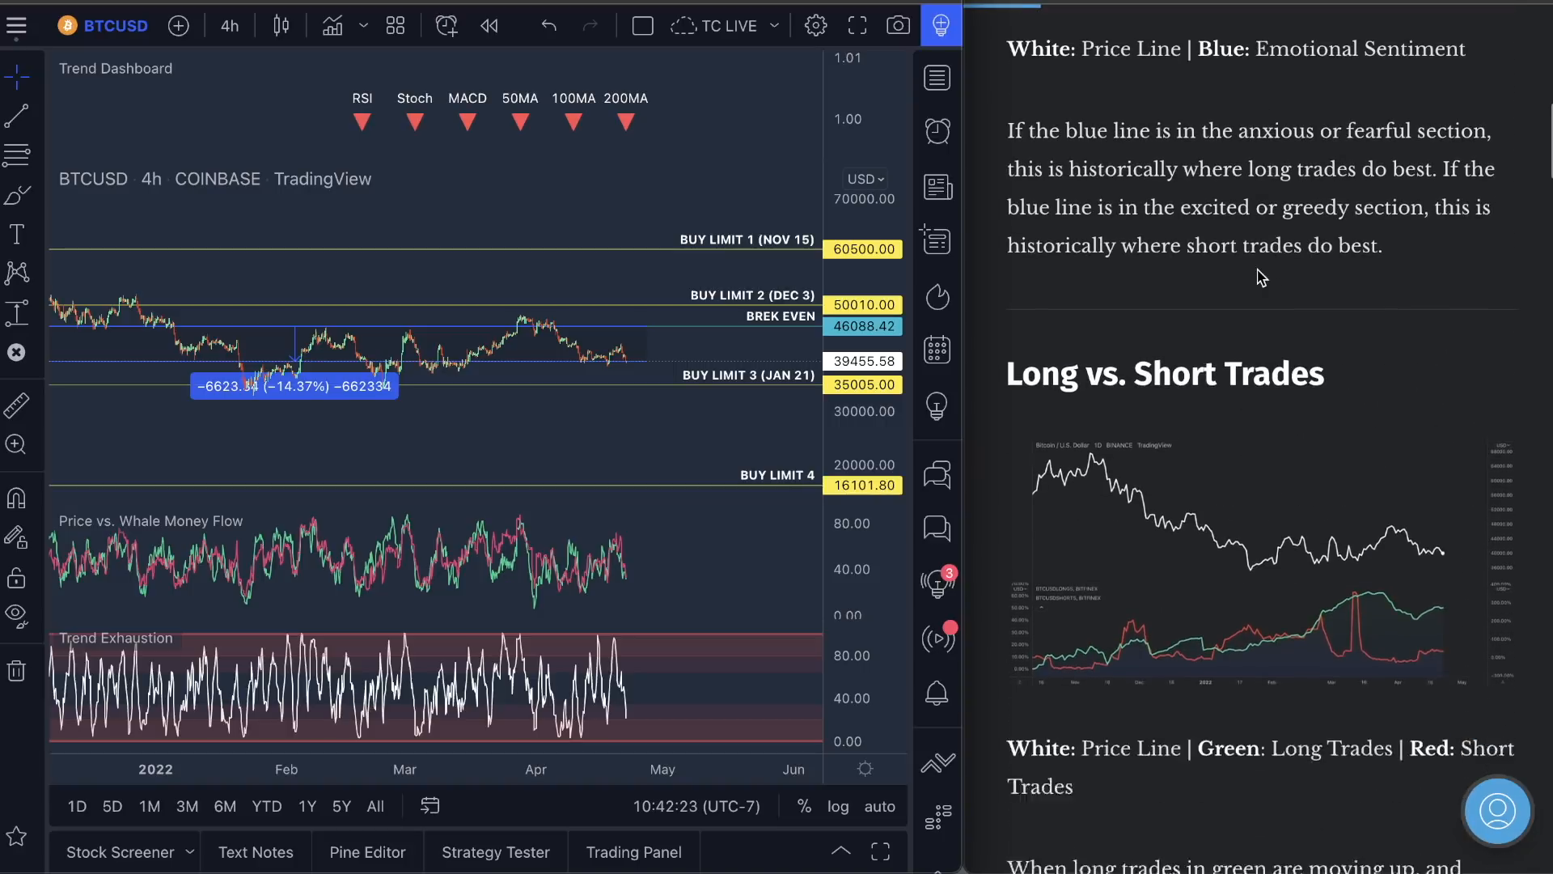
# - Scroll past Emotional Index and Long vs. Short Trades to the Whale and Institutional Smart Money chart
pyautogui.scroll(-3)
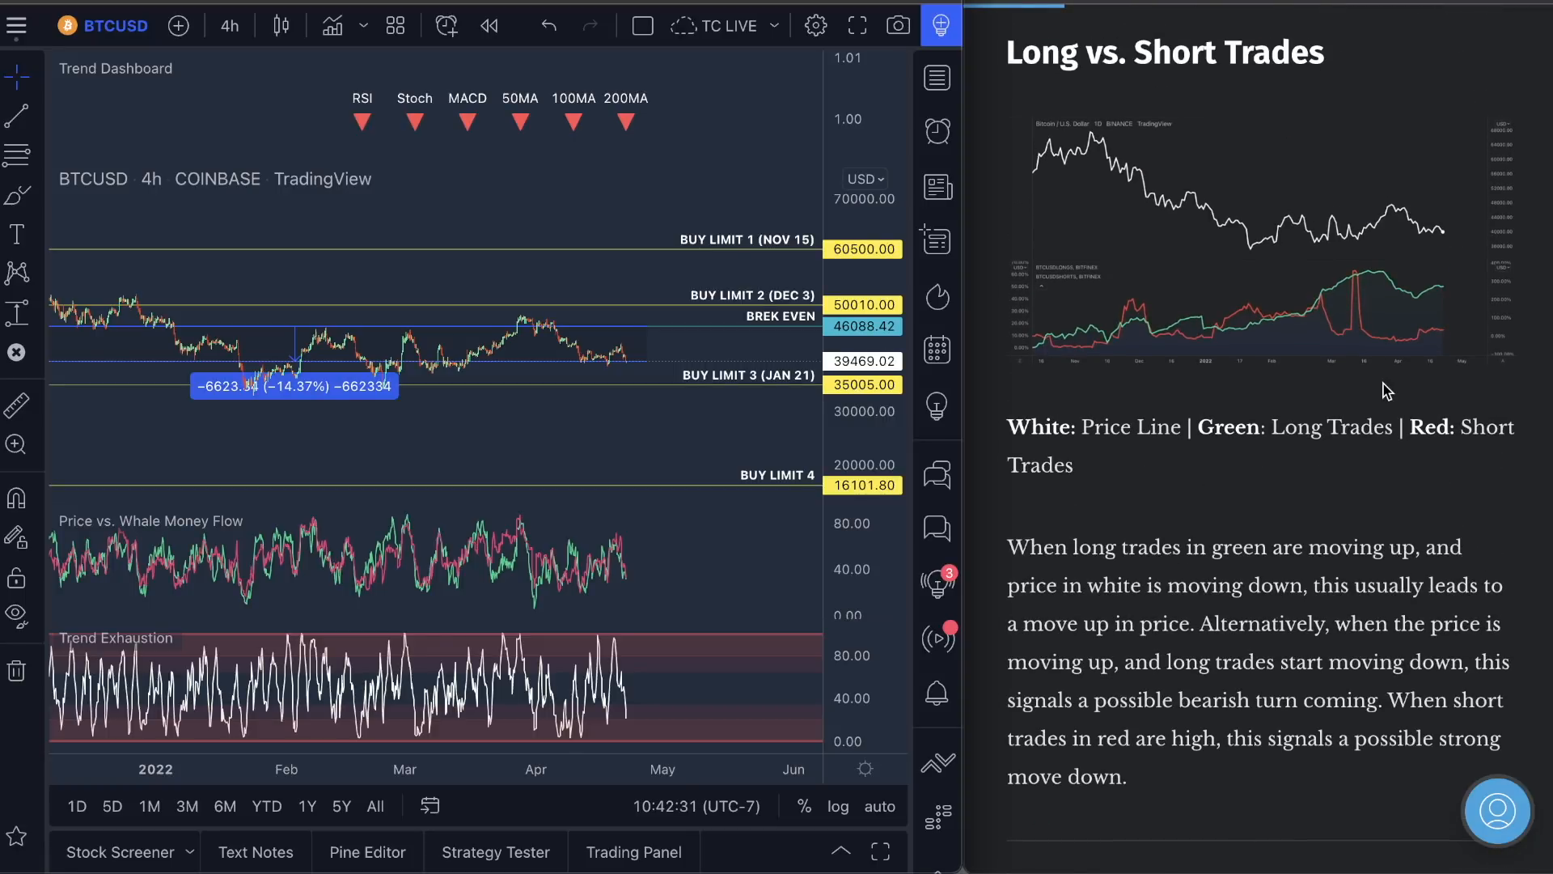
pyautogui.scroll(-3)
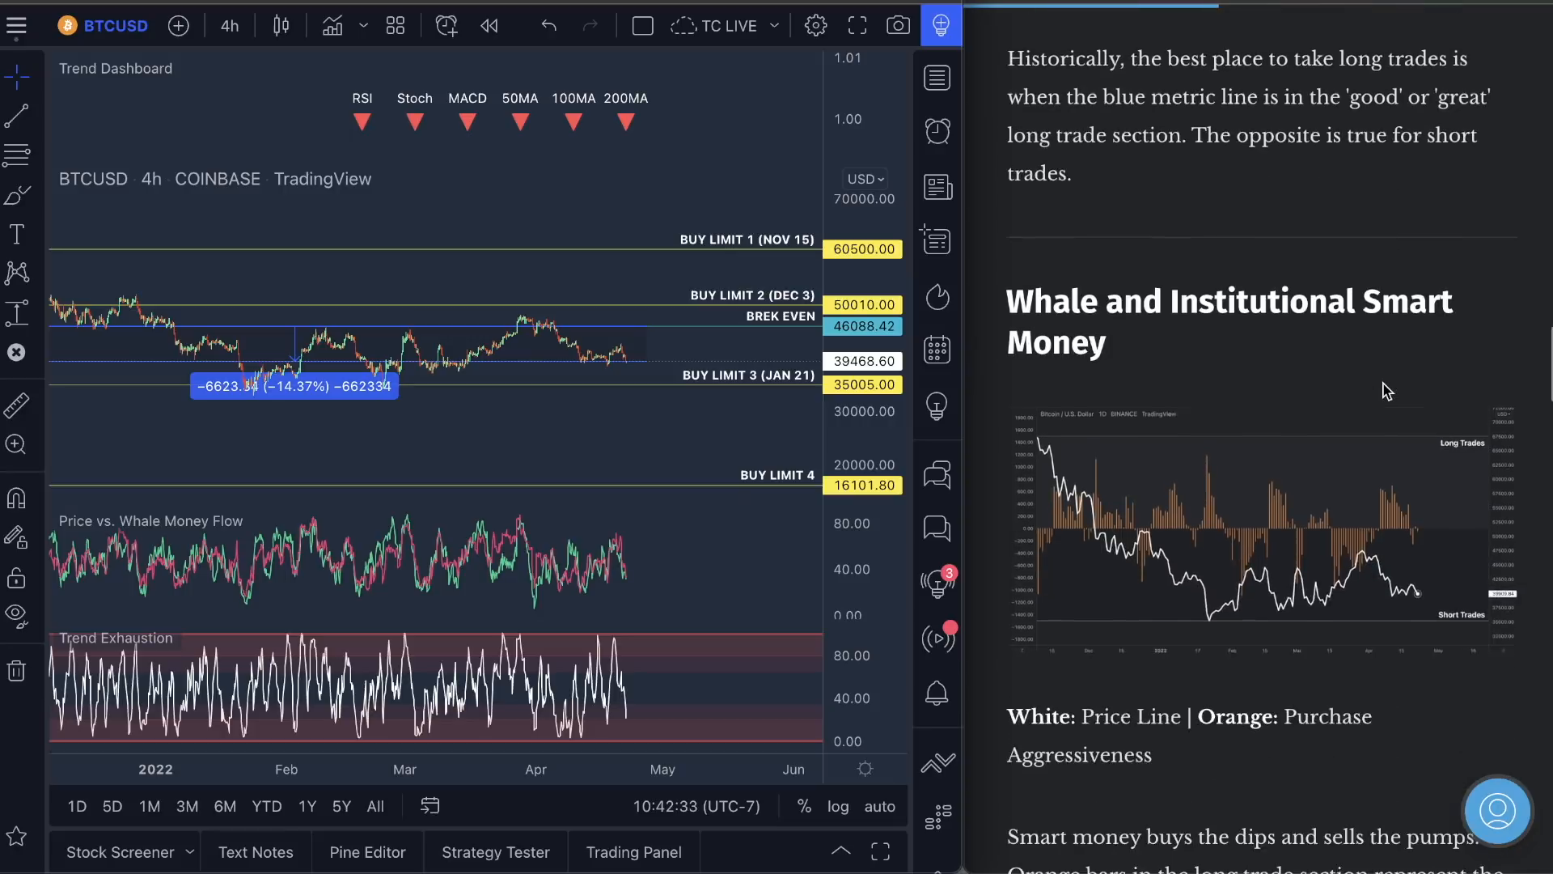
pyautogui.scroll(-3)
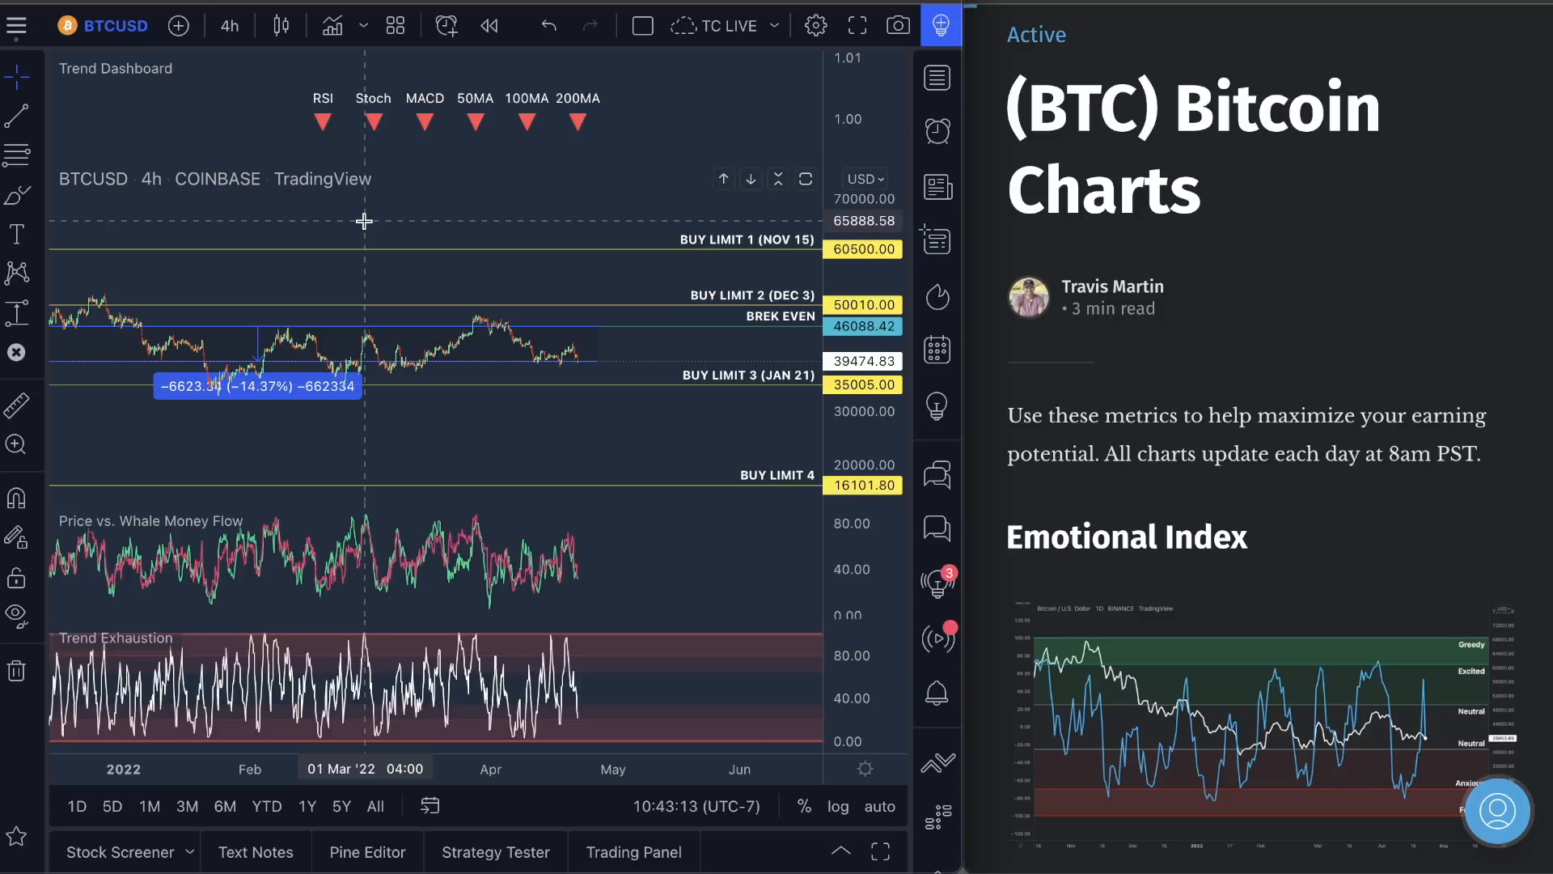
pyautogui.moveTo(498, 229)
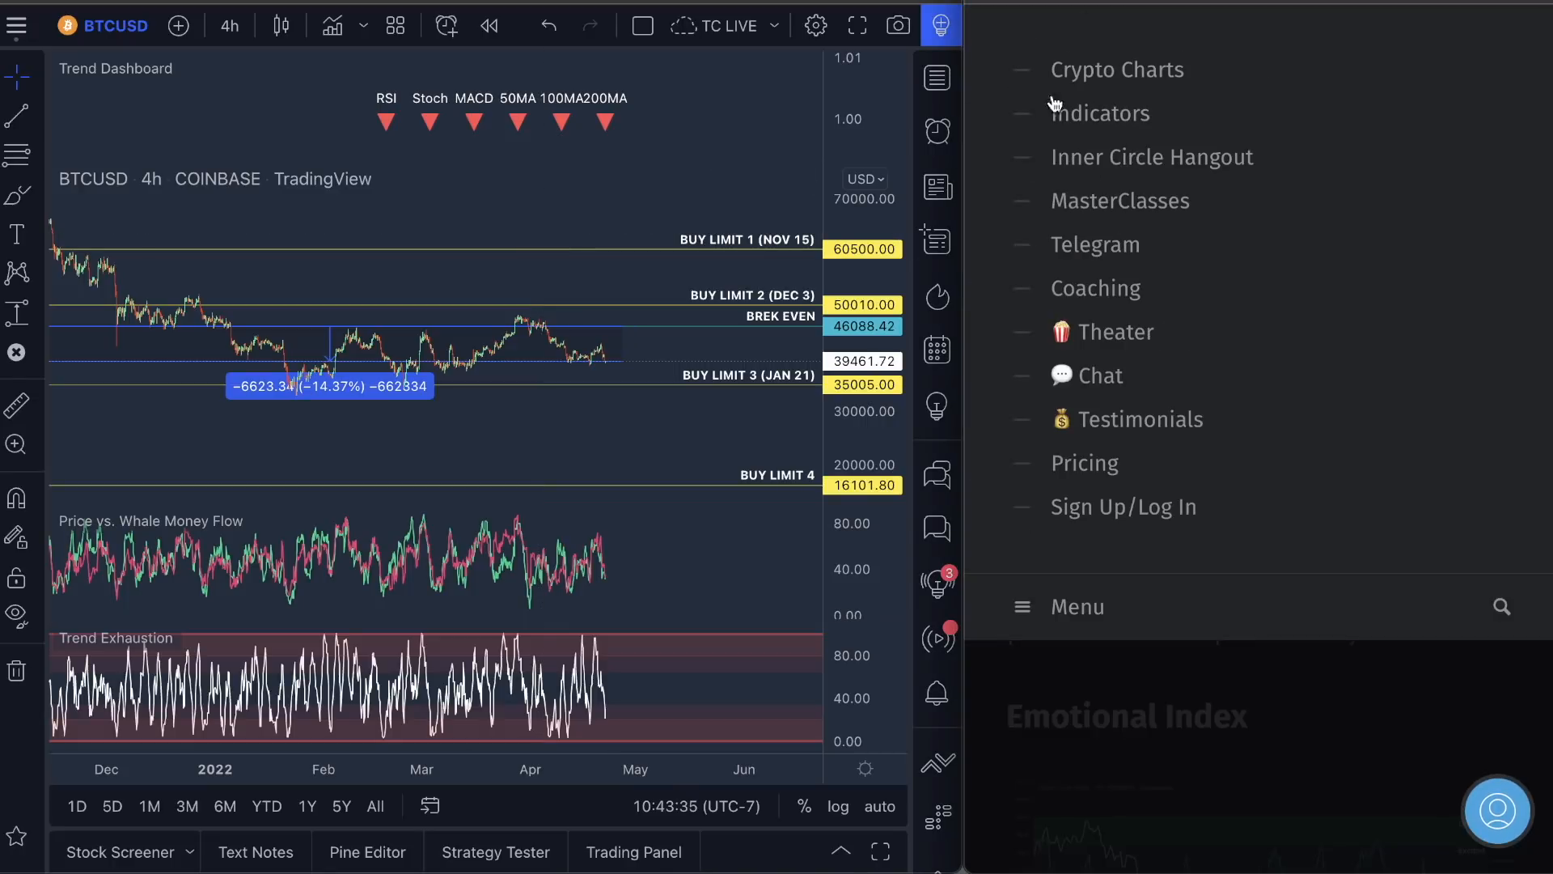
# - Show the Testimonials page, circle the $4000/month earnings claim and read further member emails
pyautogui.click(1141, 418)
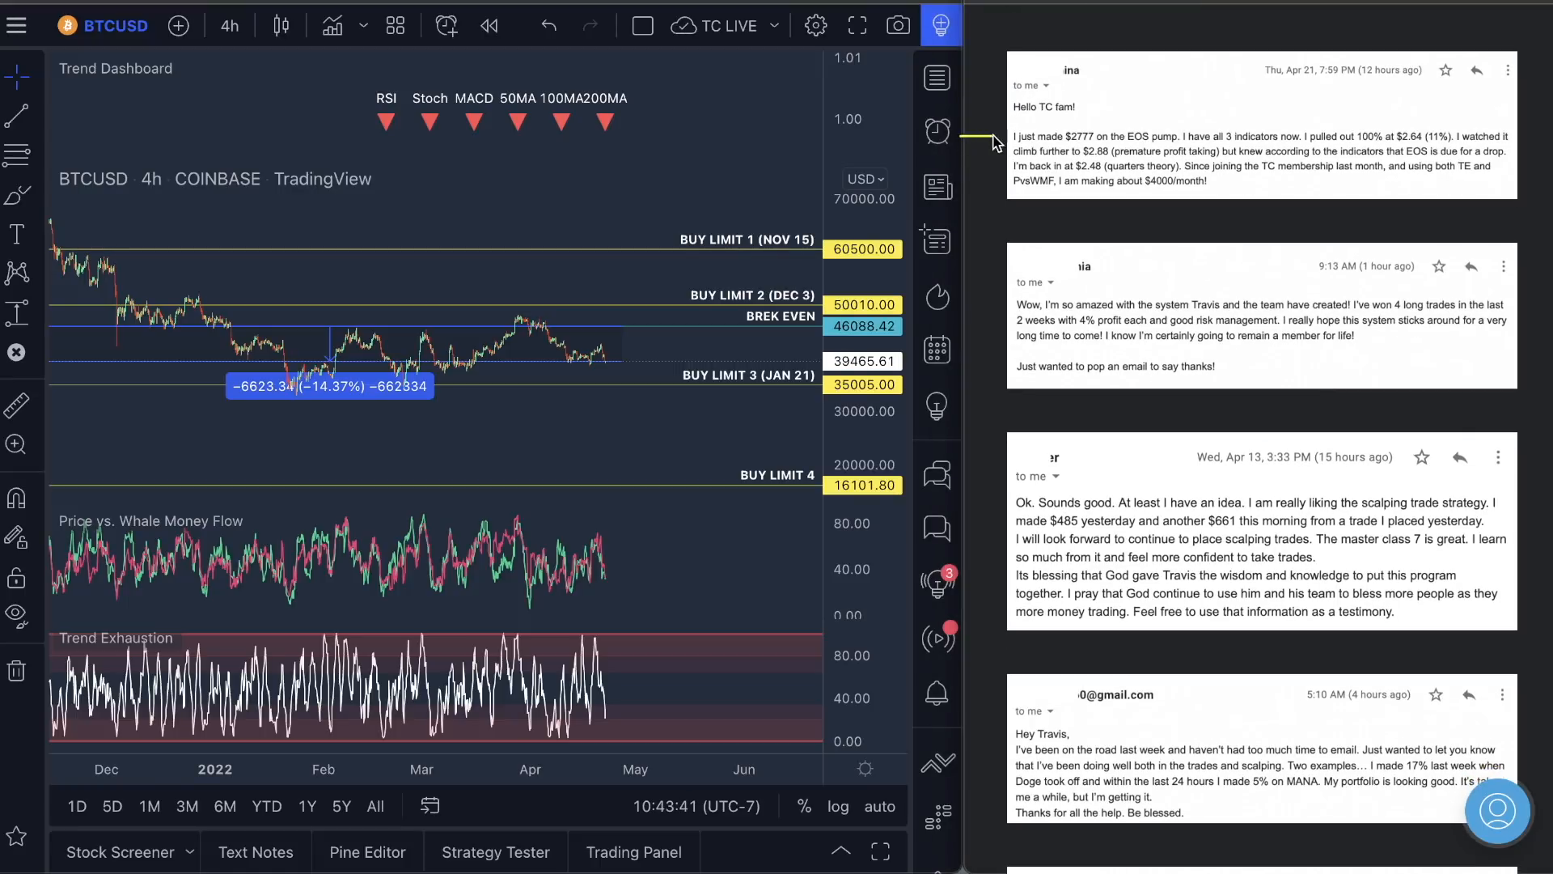
pyautogui.moveTo(1067, 152)
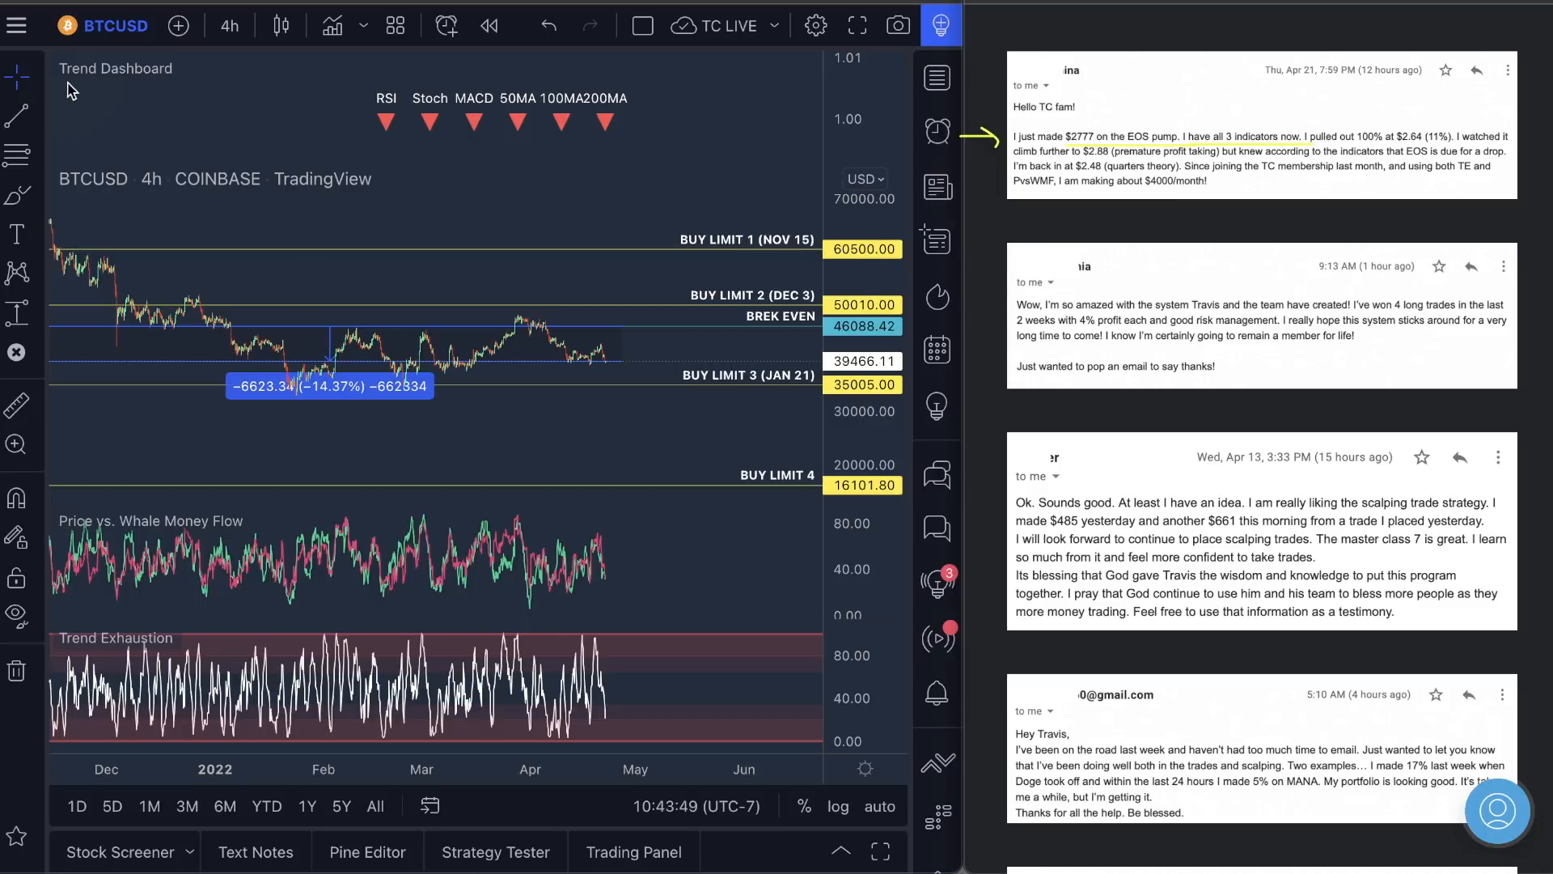
pyautogui.moveTo(79, 655)
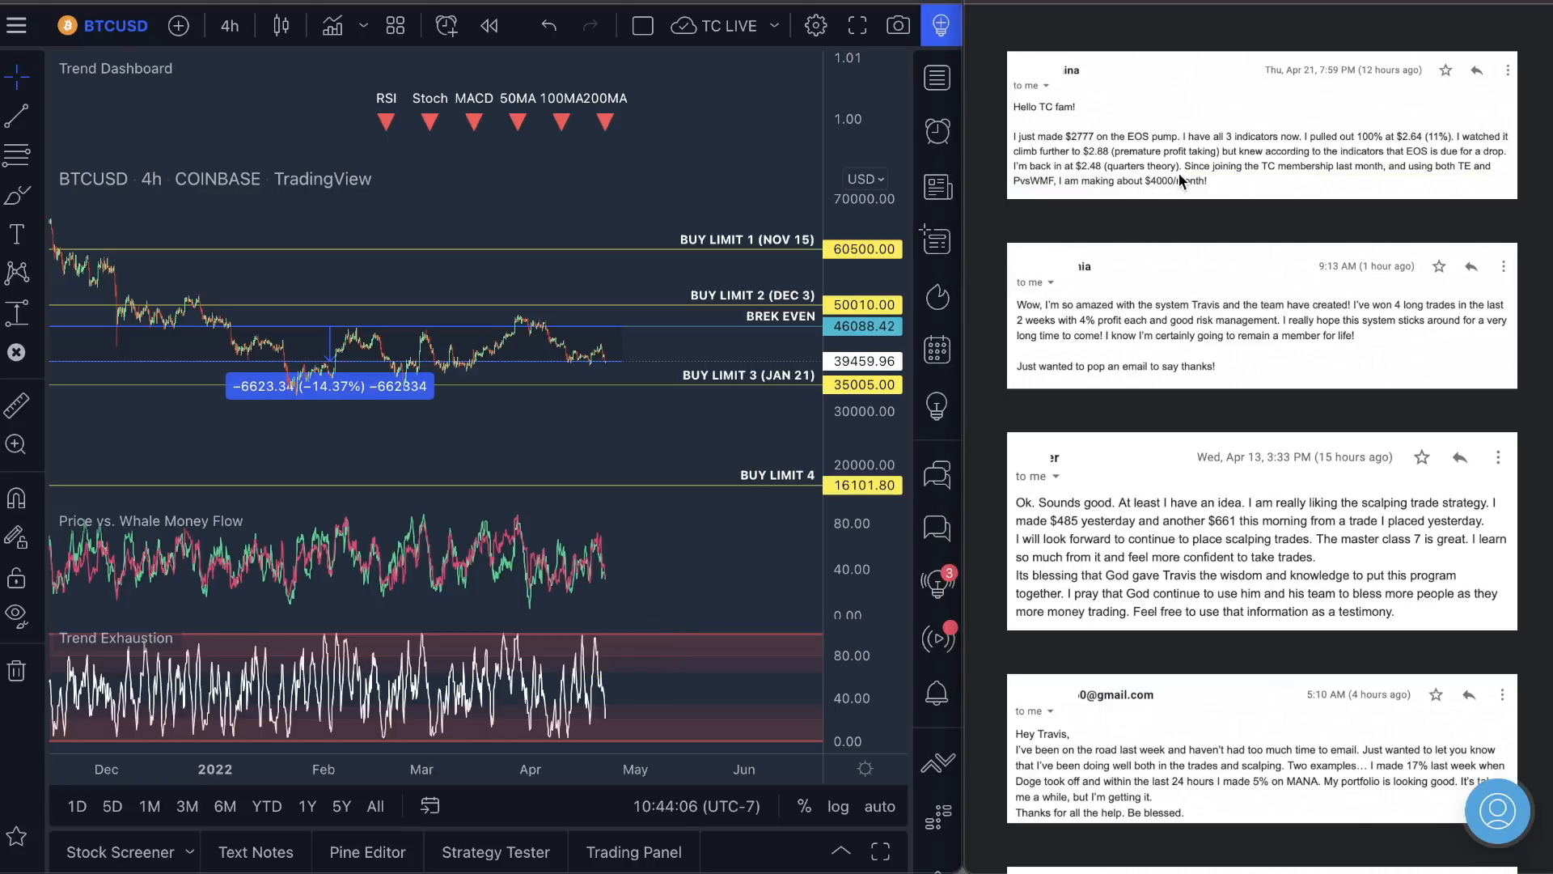
pyautogui.moveTo(1059, 188); pyautogui.dragTo(1218, 188)
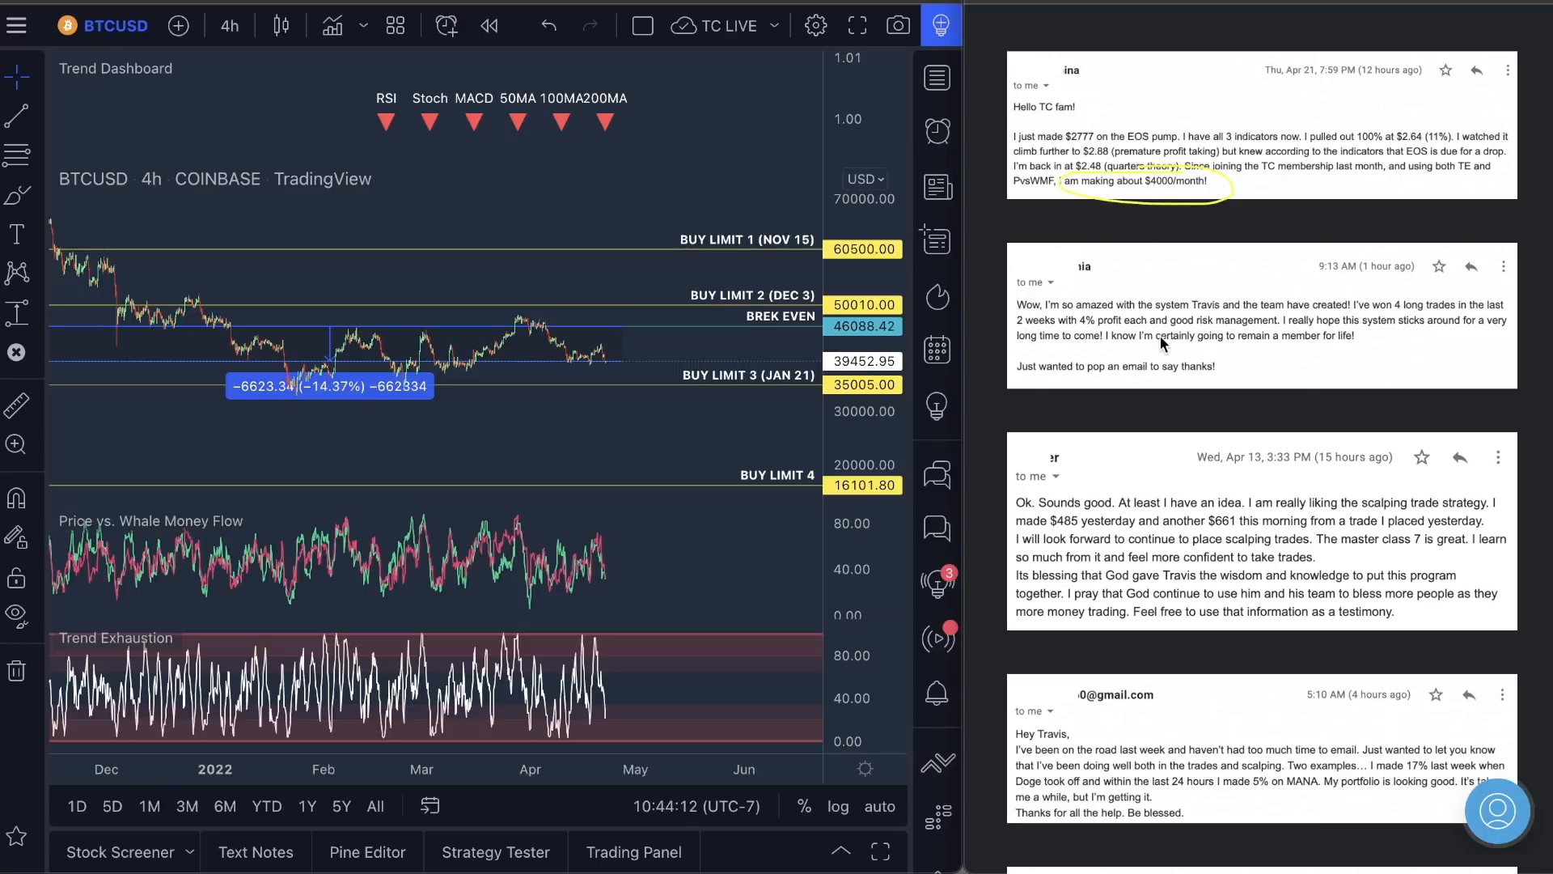
pyautogui.scroll(-3)
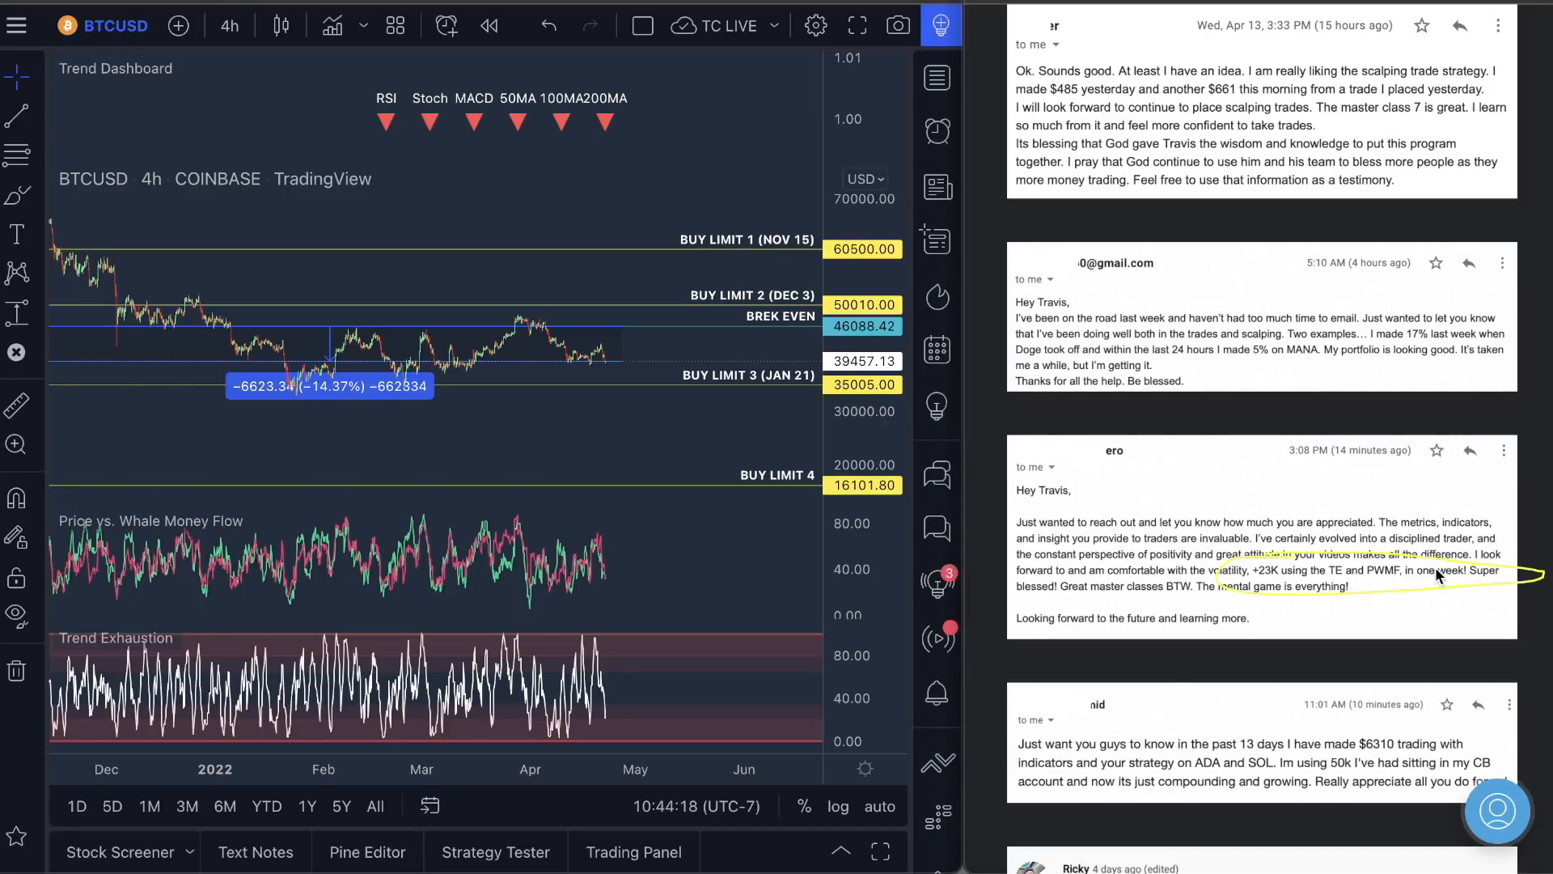
pyautogui.scroll(-3)
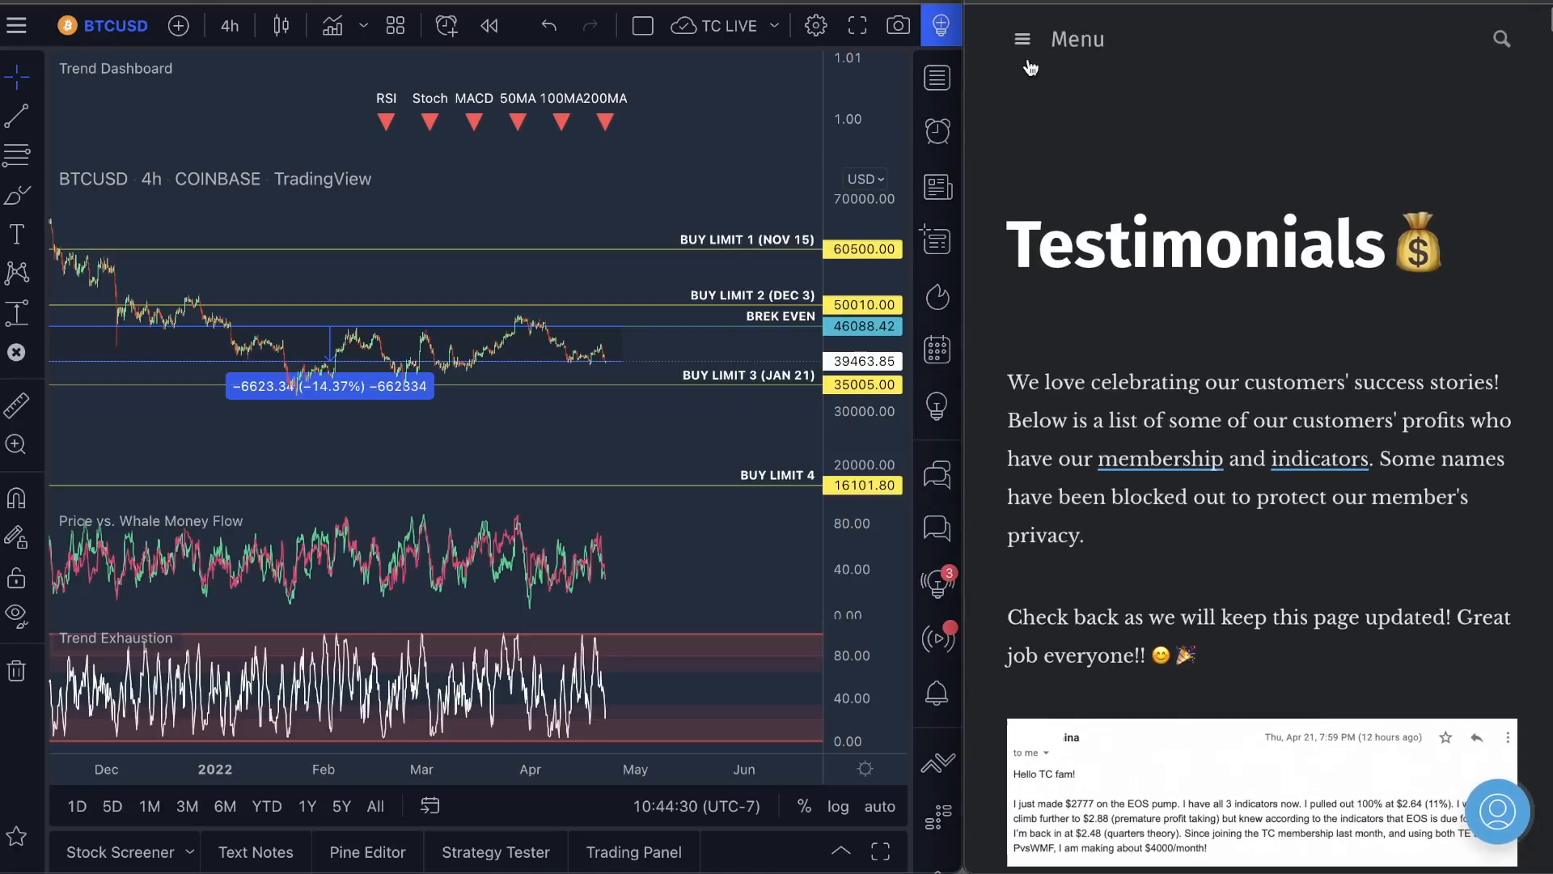
# - Use the site menu to return to the (BTC) Bitcoin Charts metrics page
pyautogui.click(1021, 39)
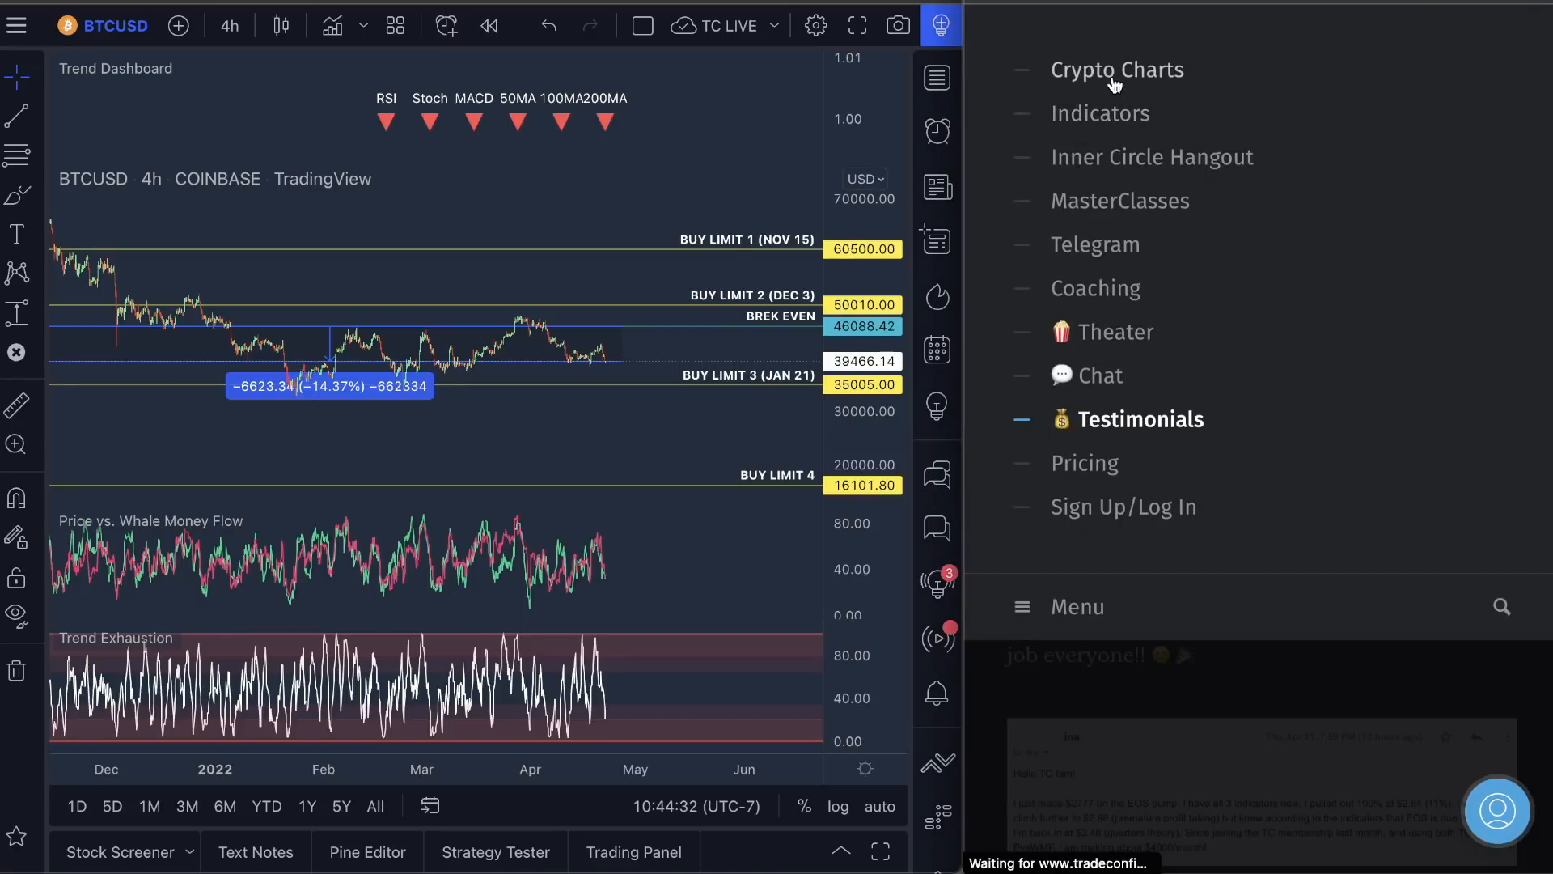
pyautogui.write('btc')
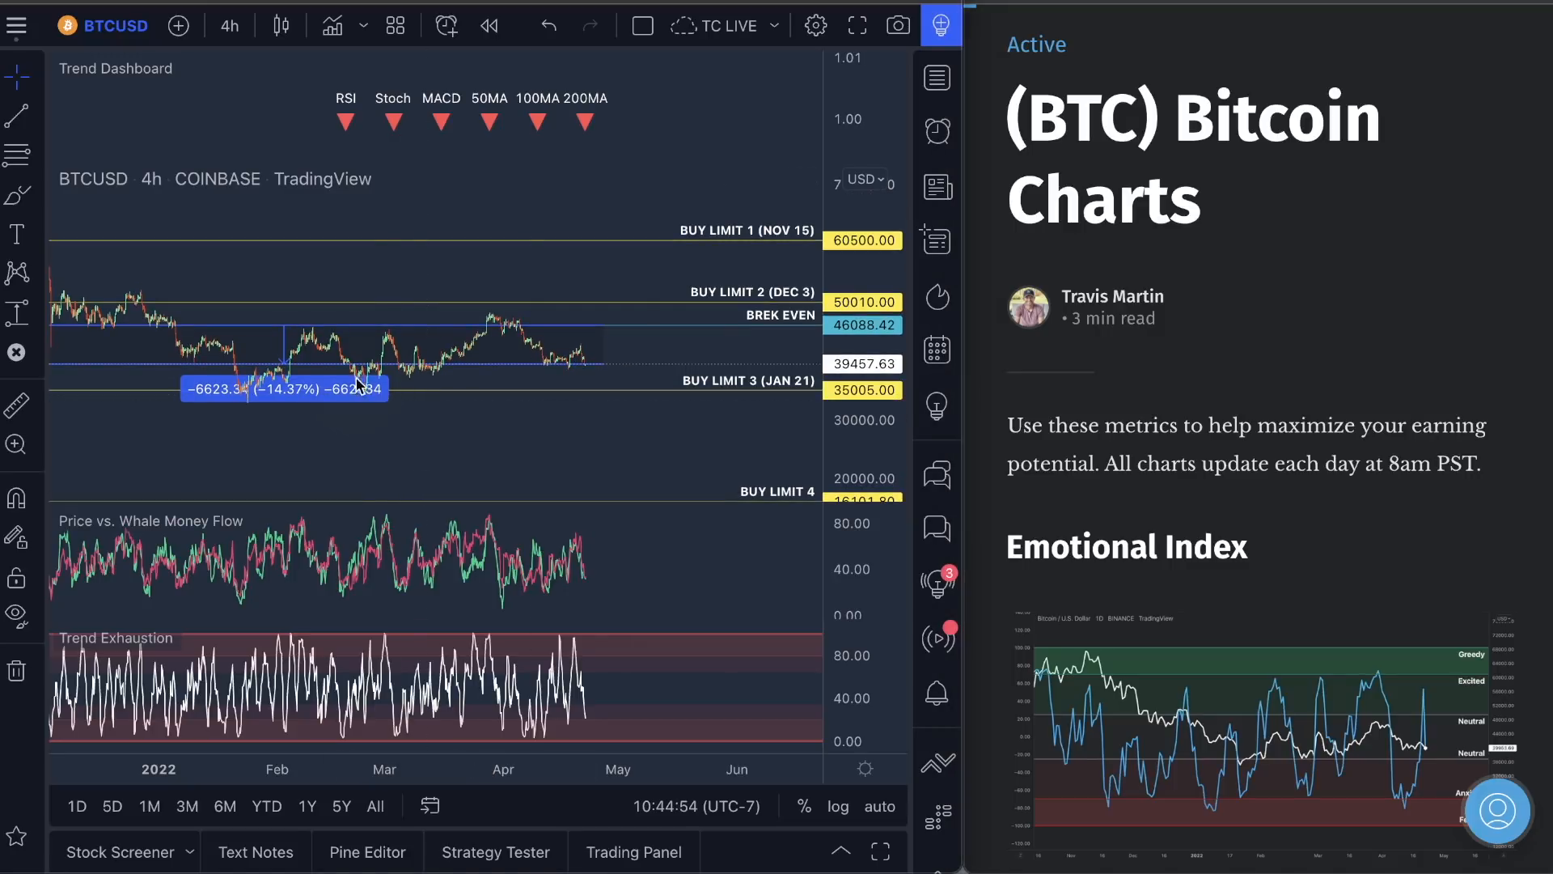
pyautogui.moveTo(464, 376)
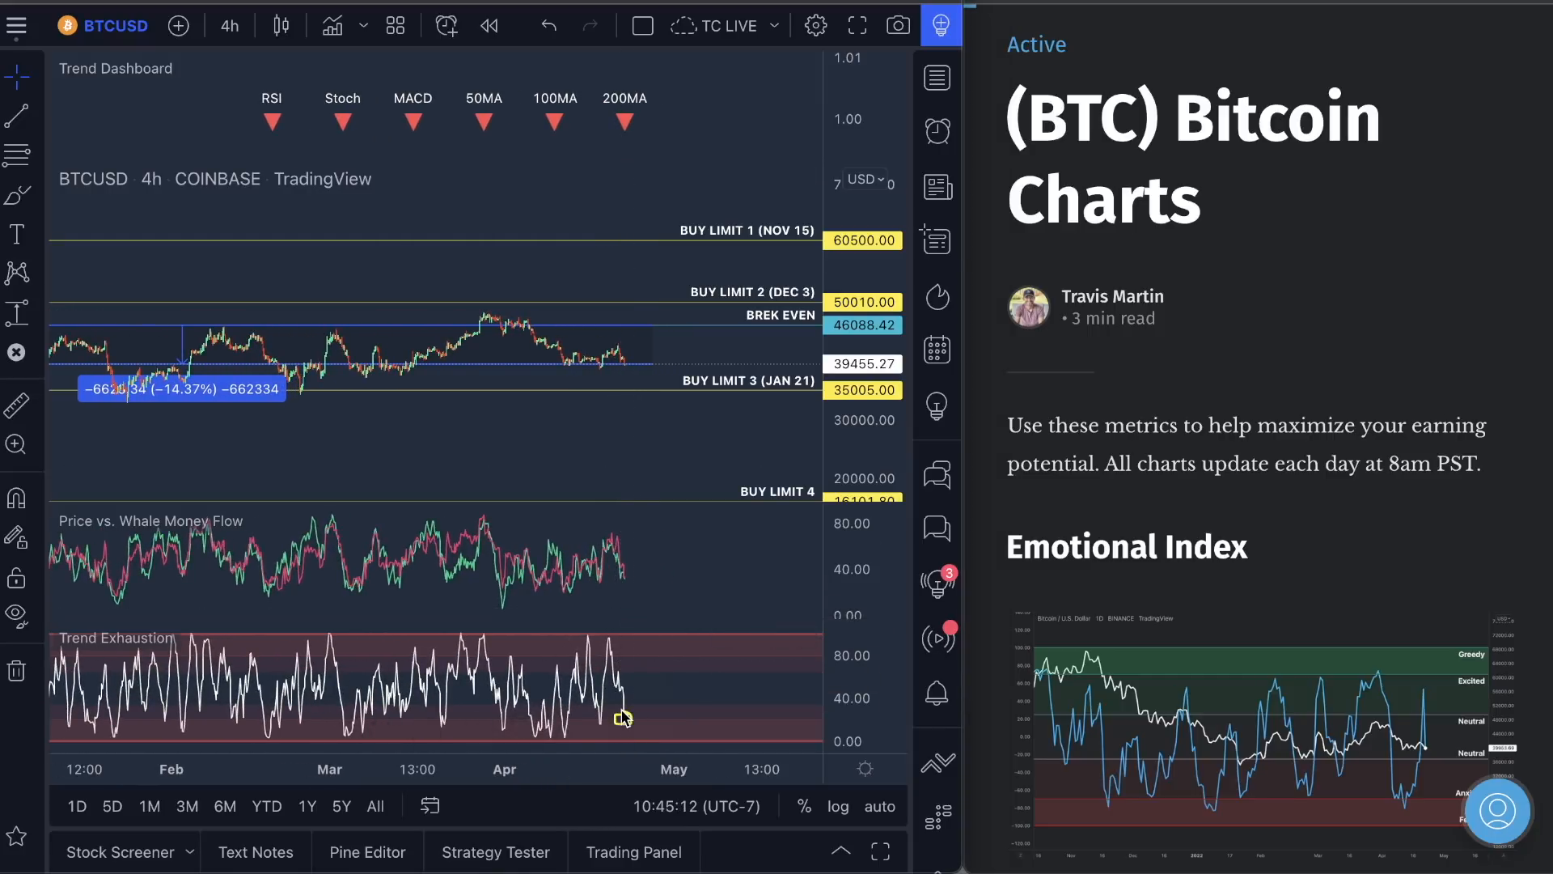
pyautogui.moveTo(634, 586)
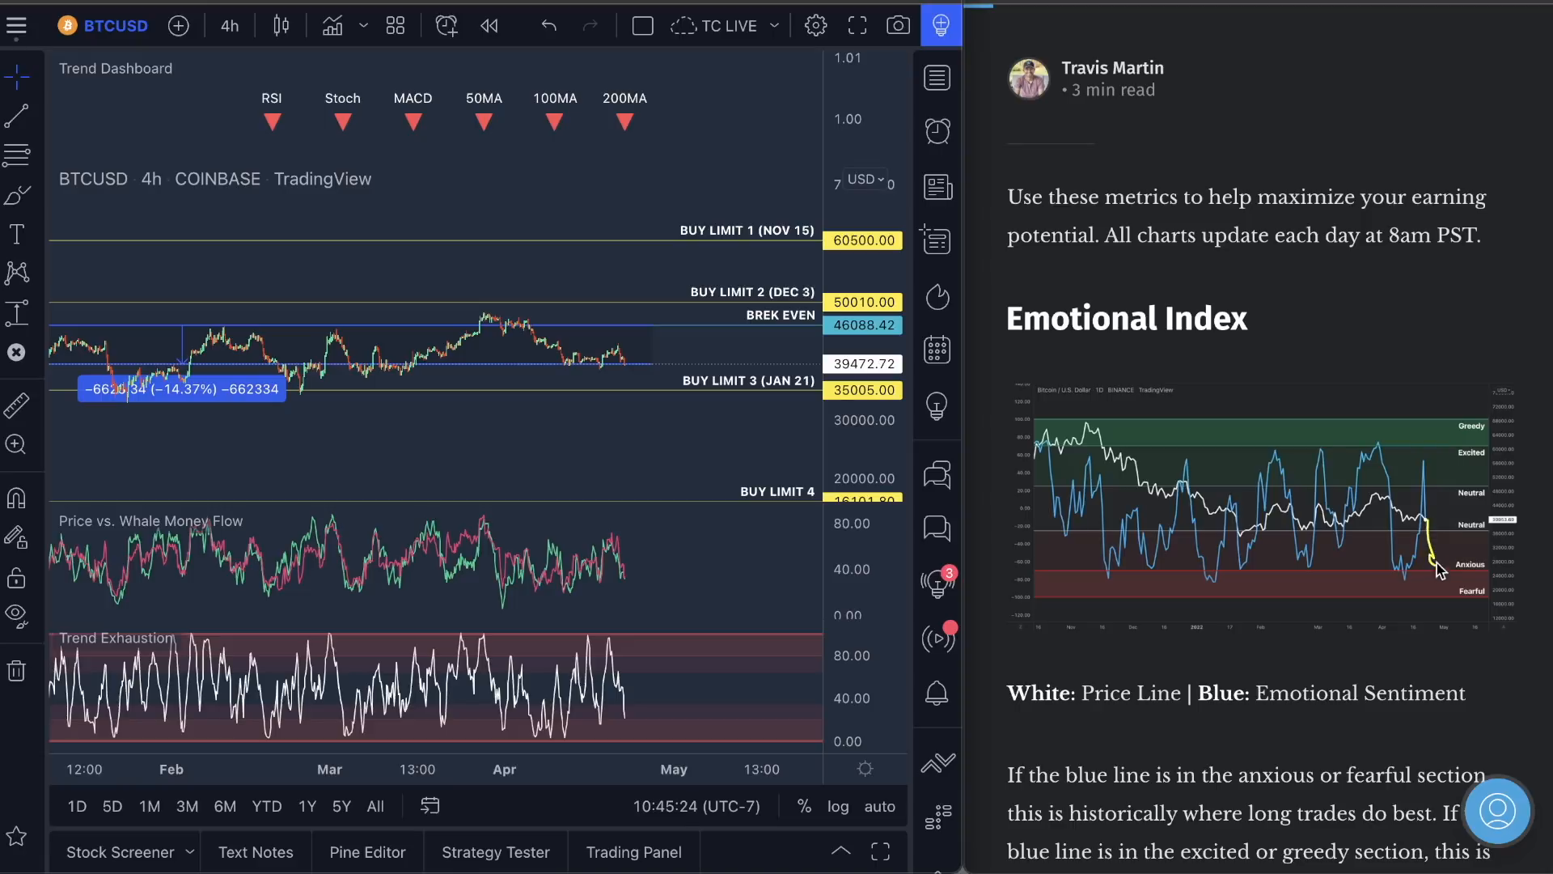
pyautogui.moveTo(599, 453)
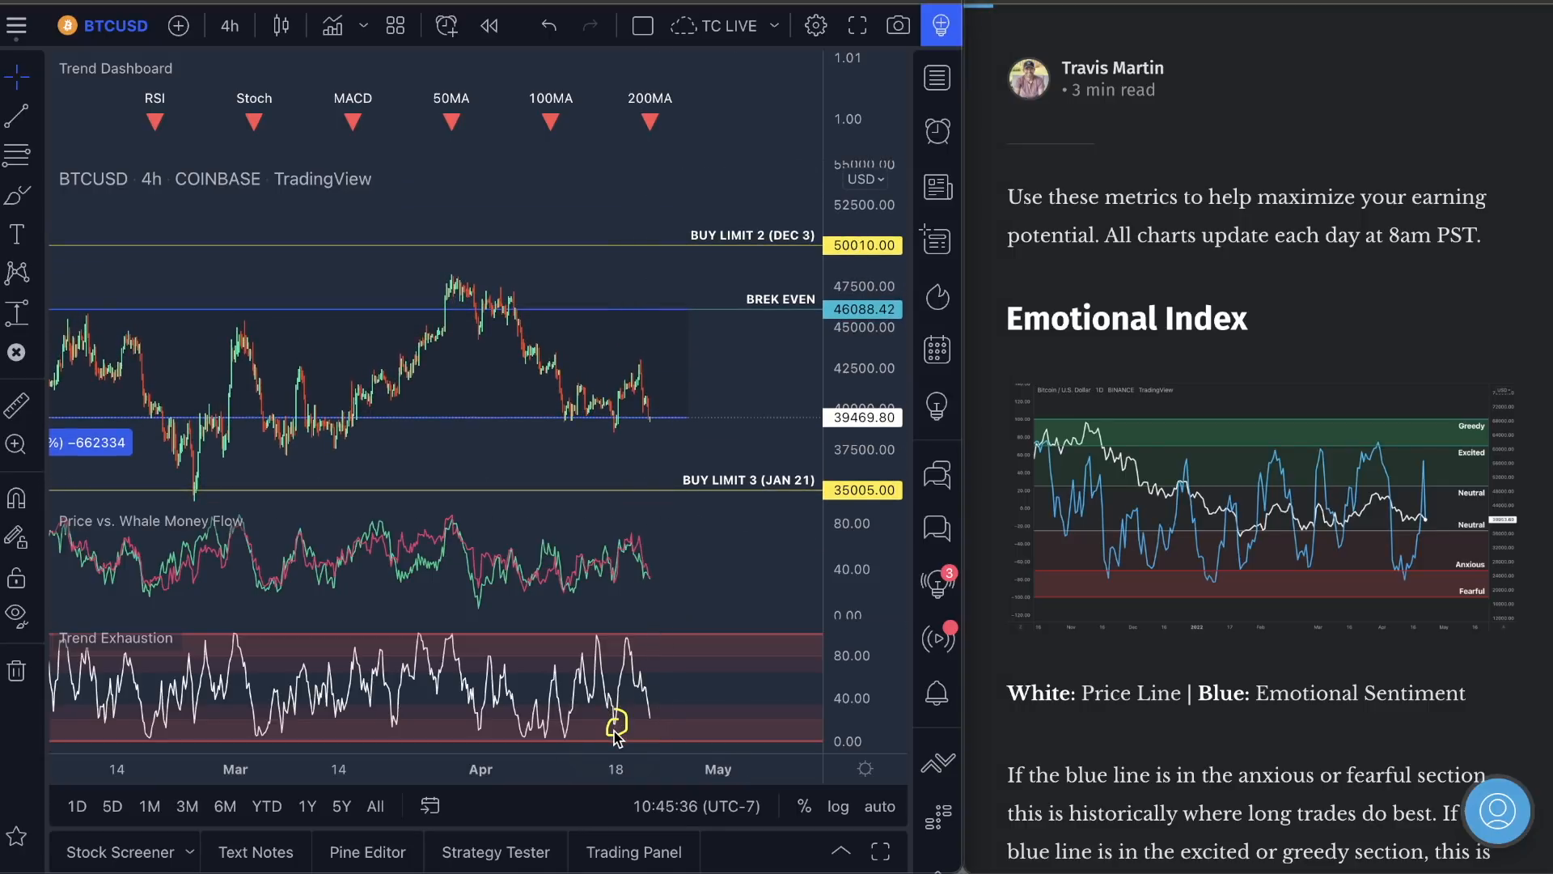
pyautogui.moveTo(620, 598)
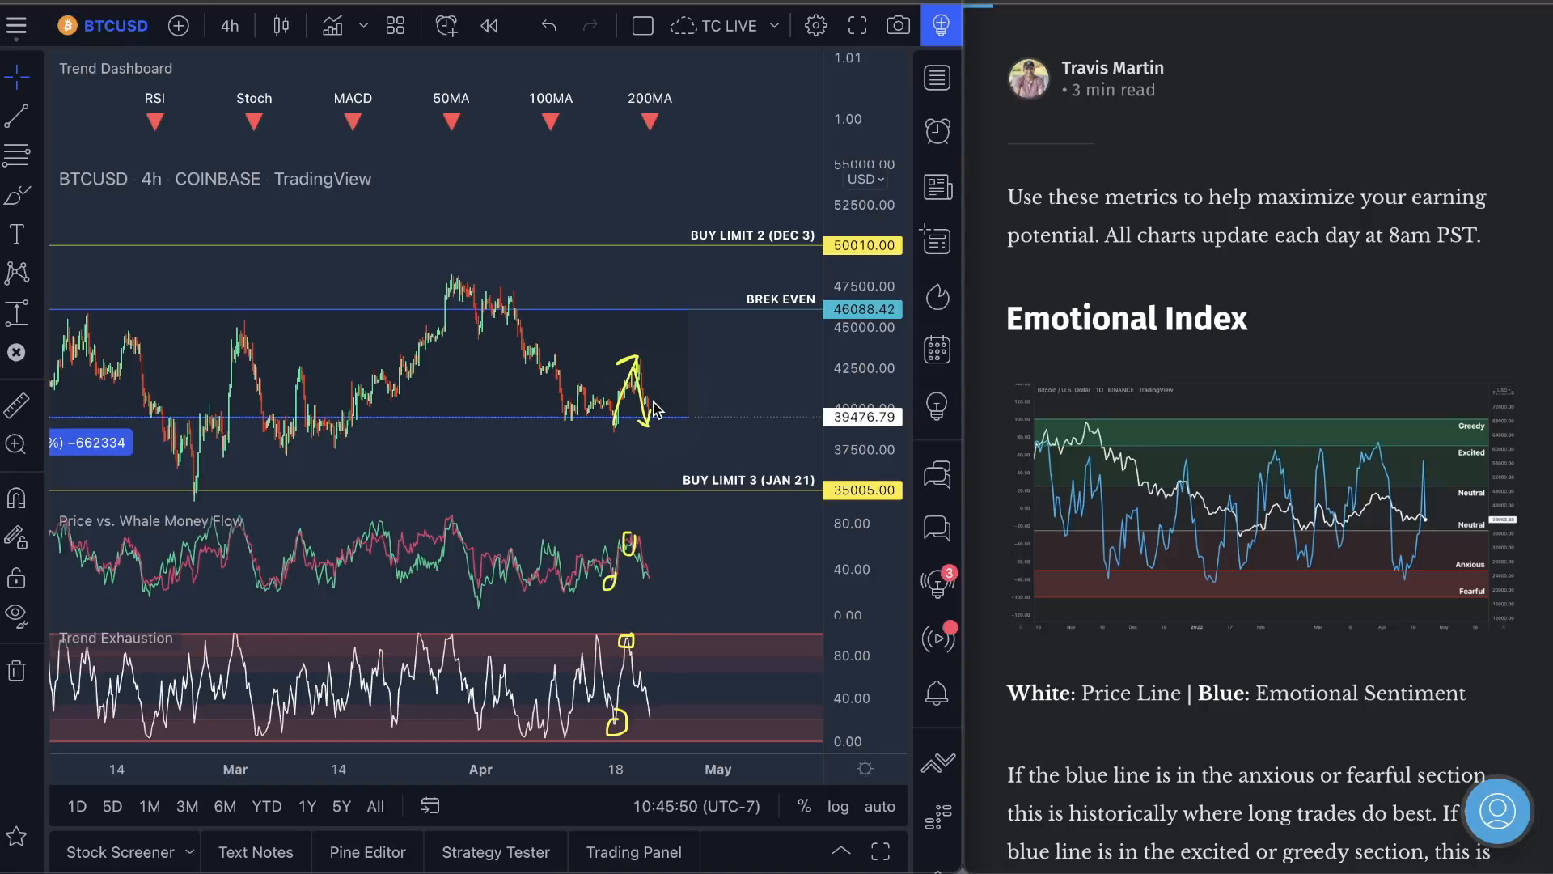
pyautogui.moveTo(668, 584)
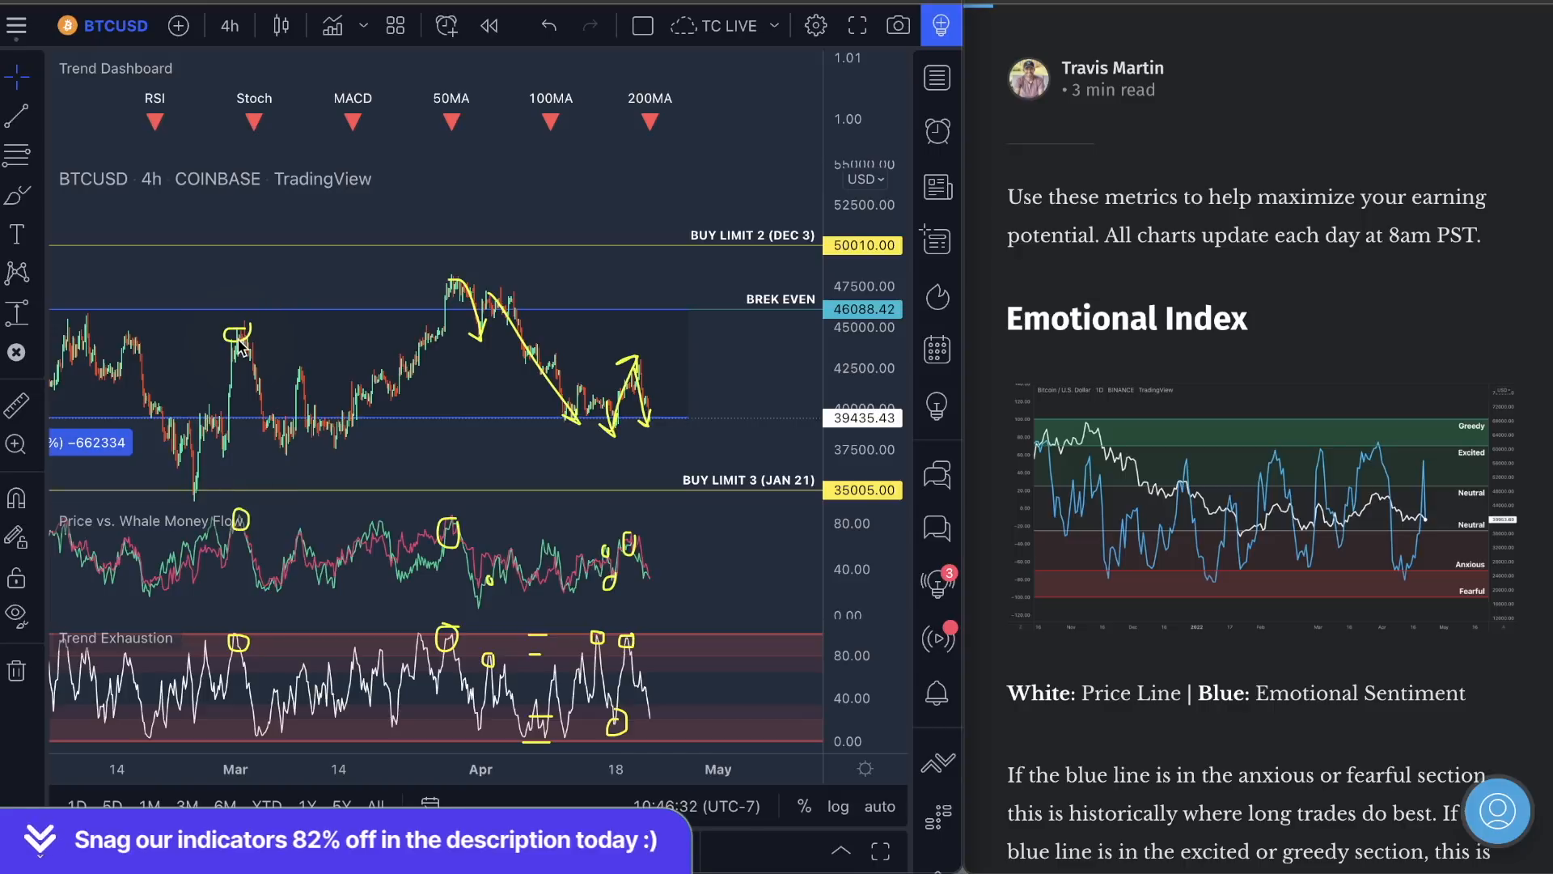
# - Widen the Coinbase window into the Portfolio Overview layout with holdings percentages and balances
pyautogui.moveTo(238, 346); pyautogui.dragTo(288, 446)
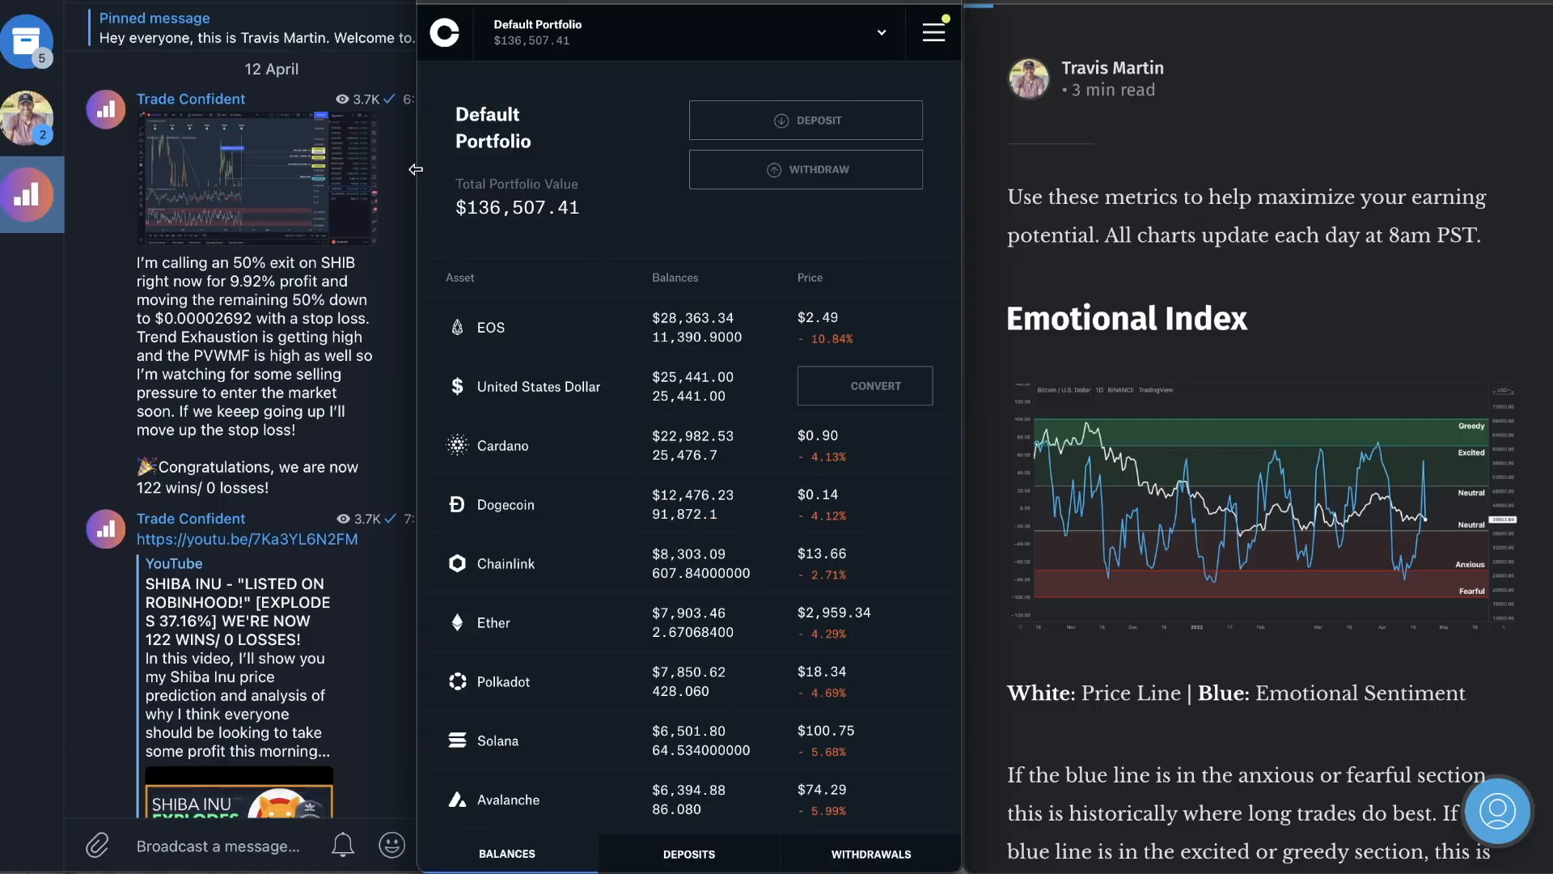
pyautogui.moveTo(415, 168); pyautogui.dragTo(403, 168)
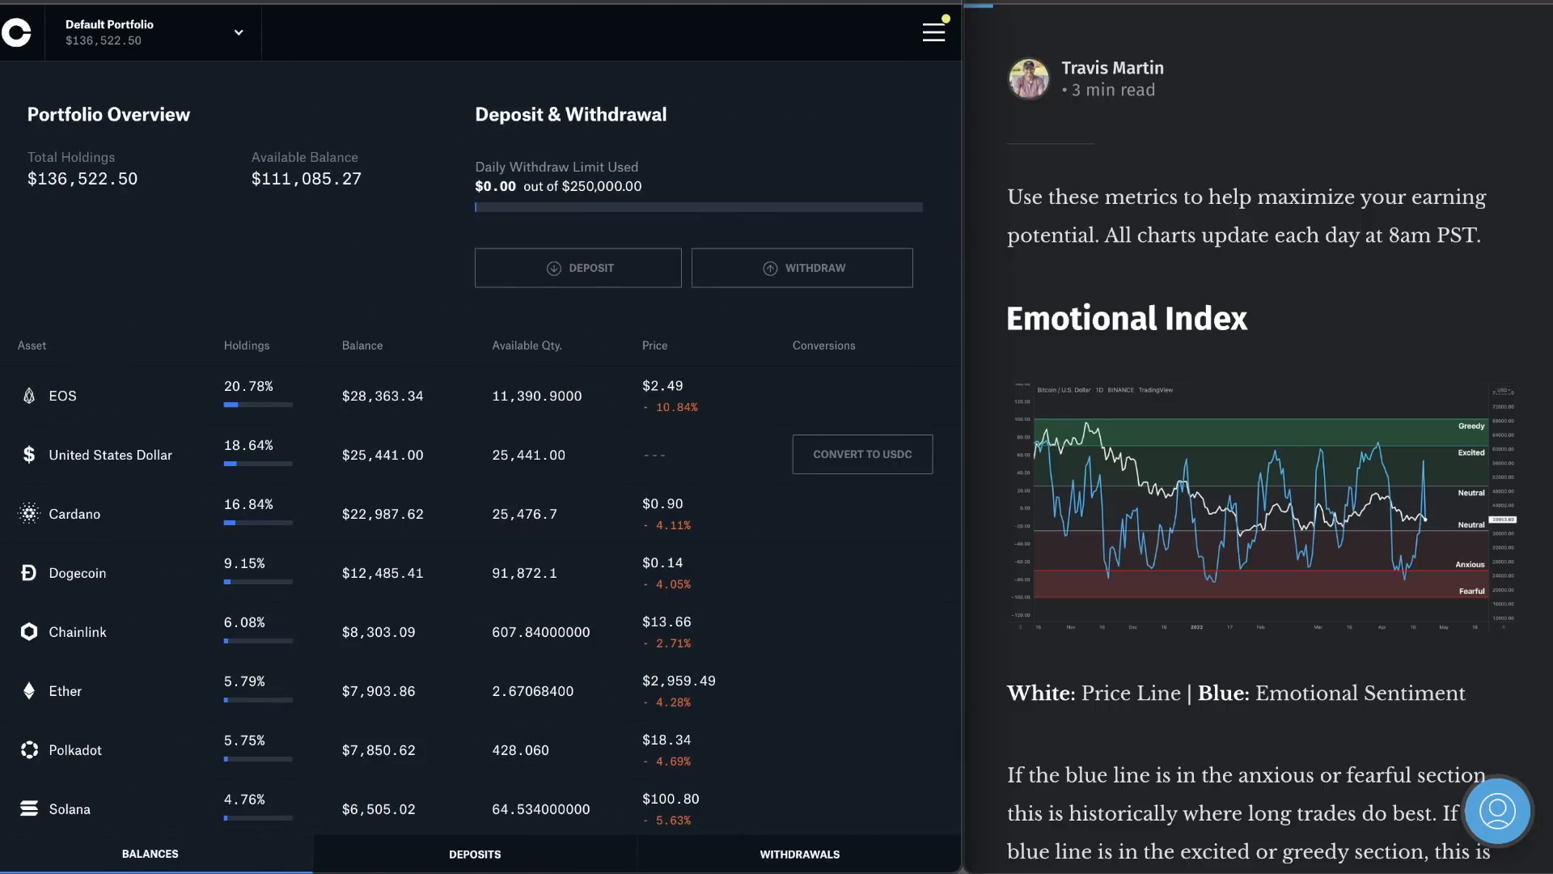
pyautogui.click(932, 33)
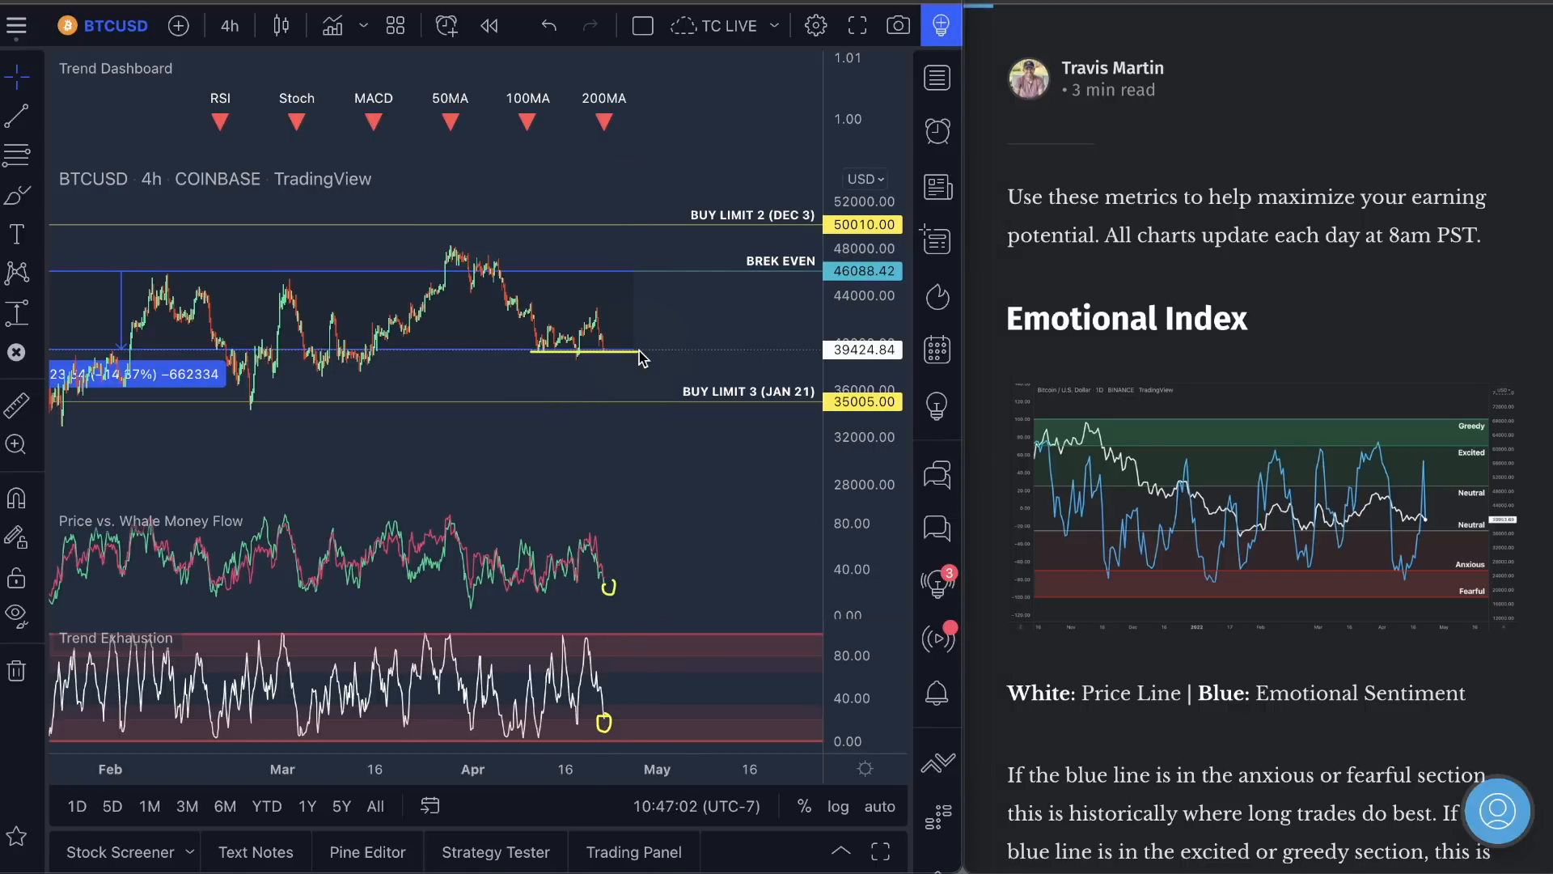
# - Sketch a bounce arrow from the latest price, then pan back so all four buy-limit levels show
pyautogui.moveTo(576, 369); pyautogui.dragTo(635, 309)
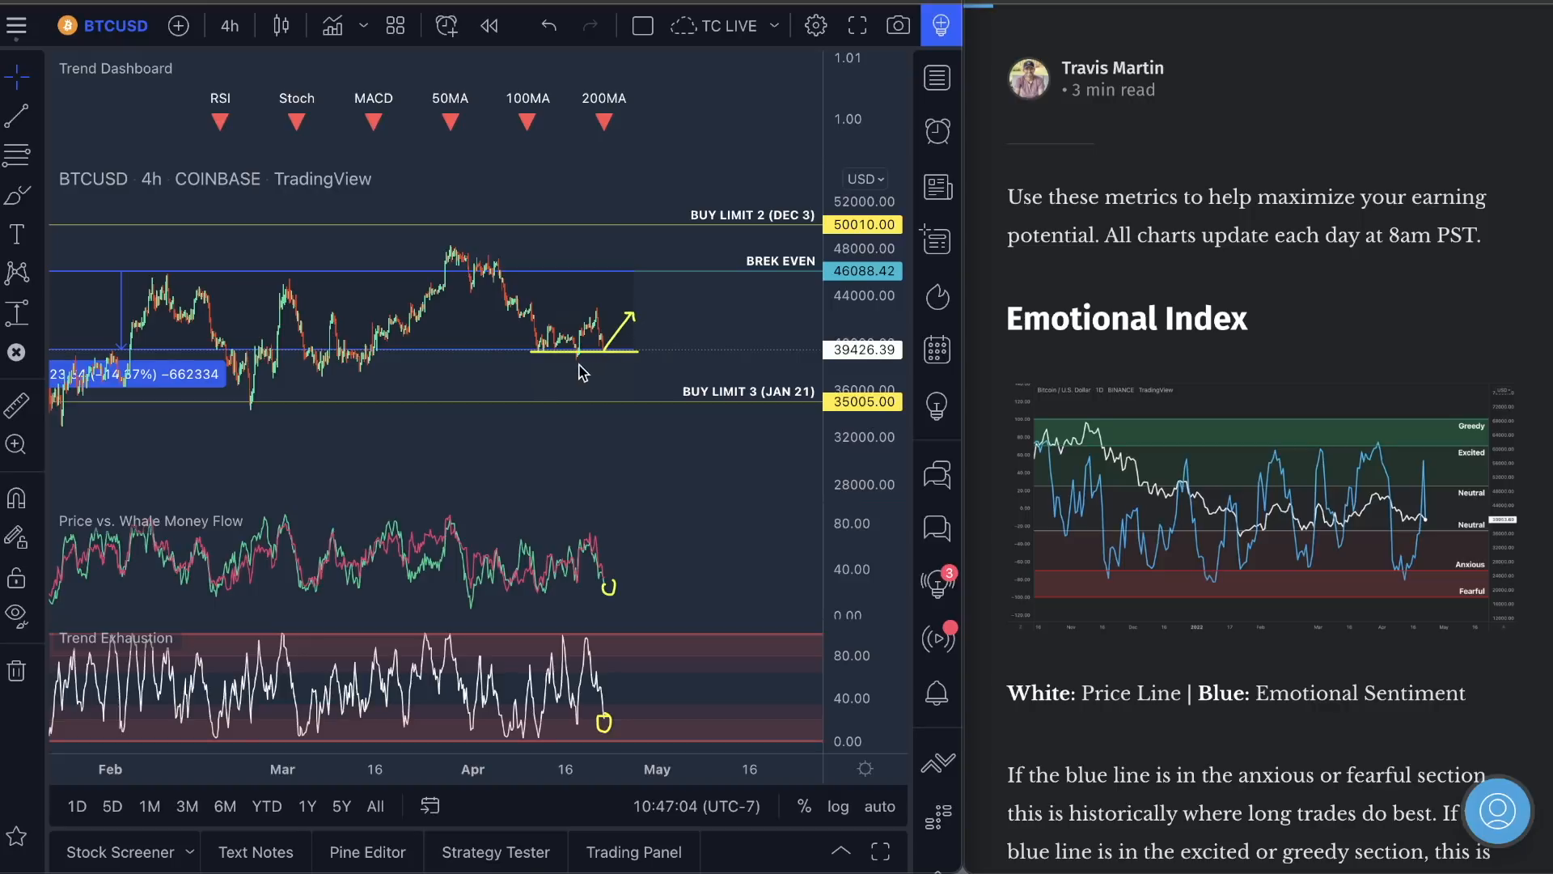
pyautogui.moveTo(629, 360)
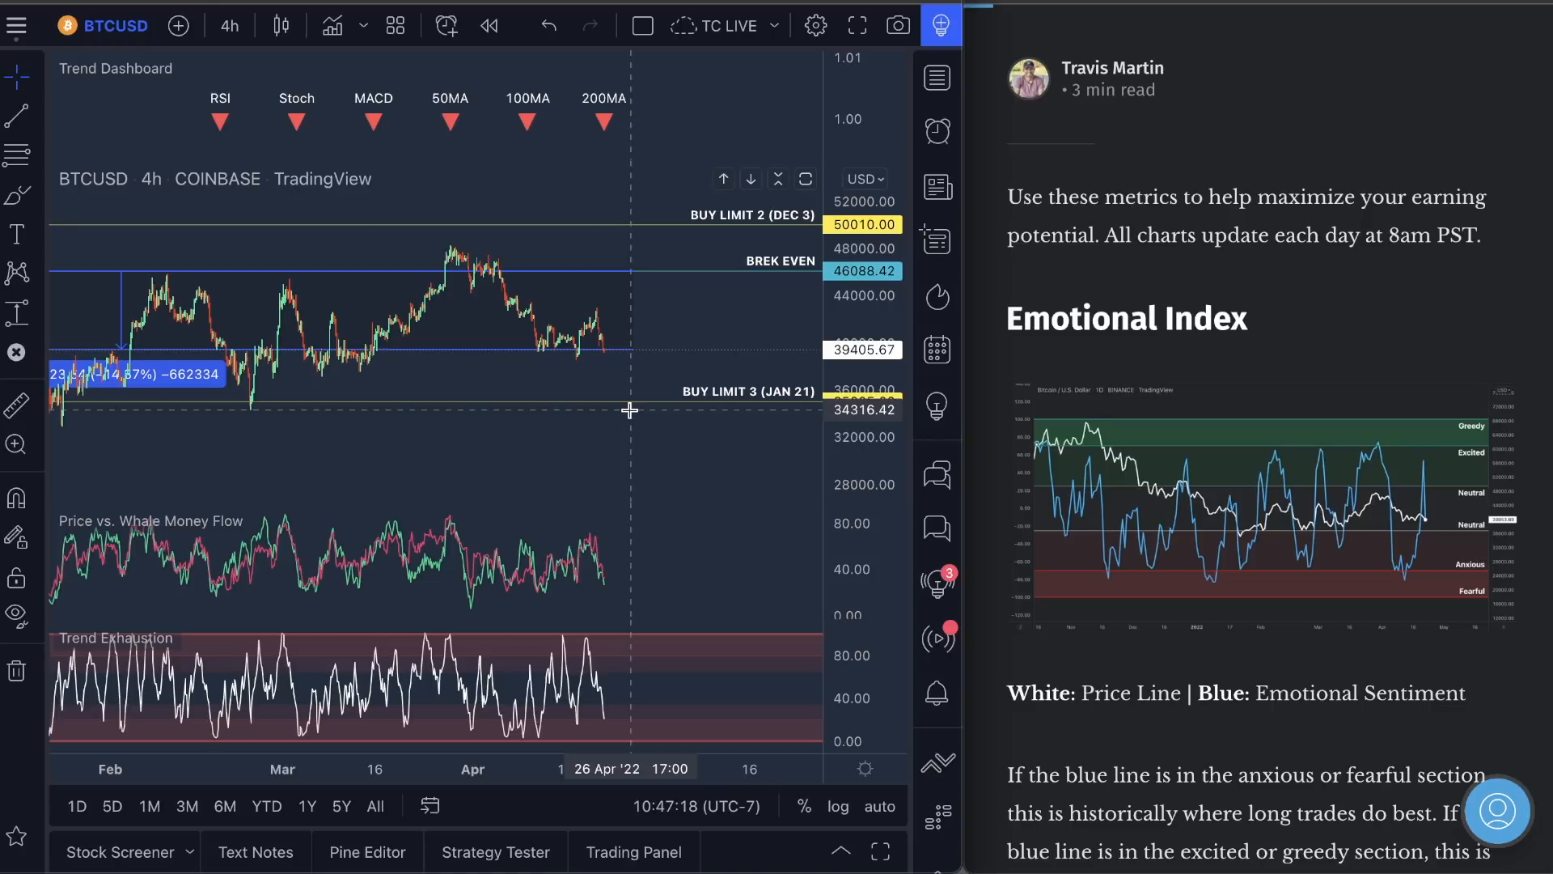
pyautogui.moveTo(629, 411); pyautogui.dragTo(262, 433)
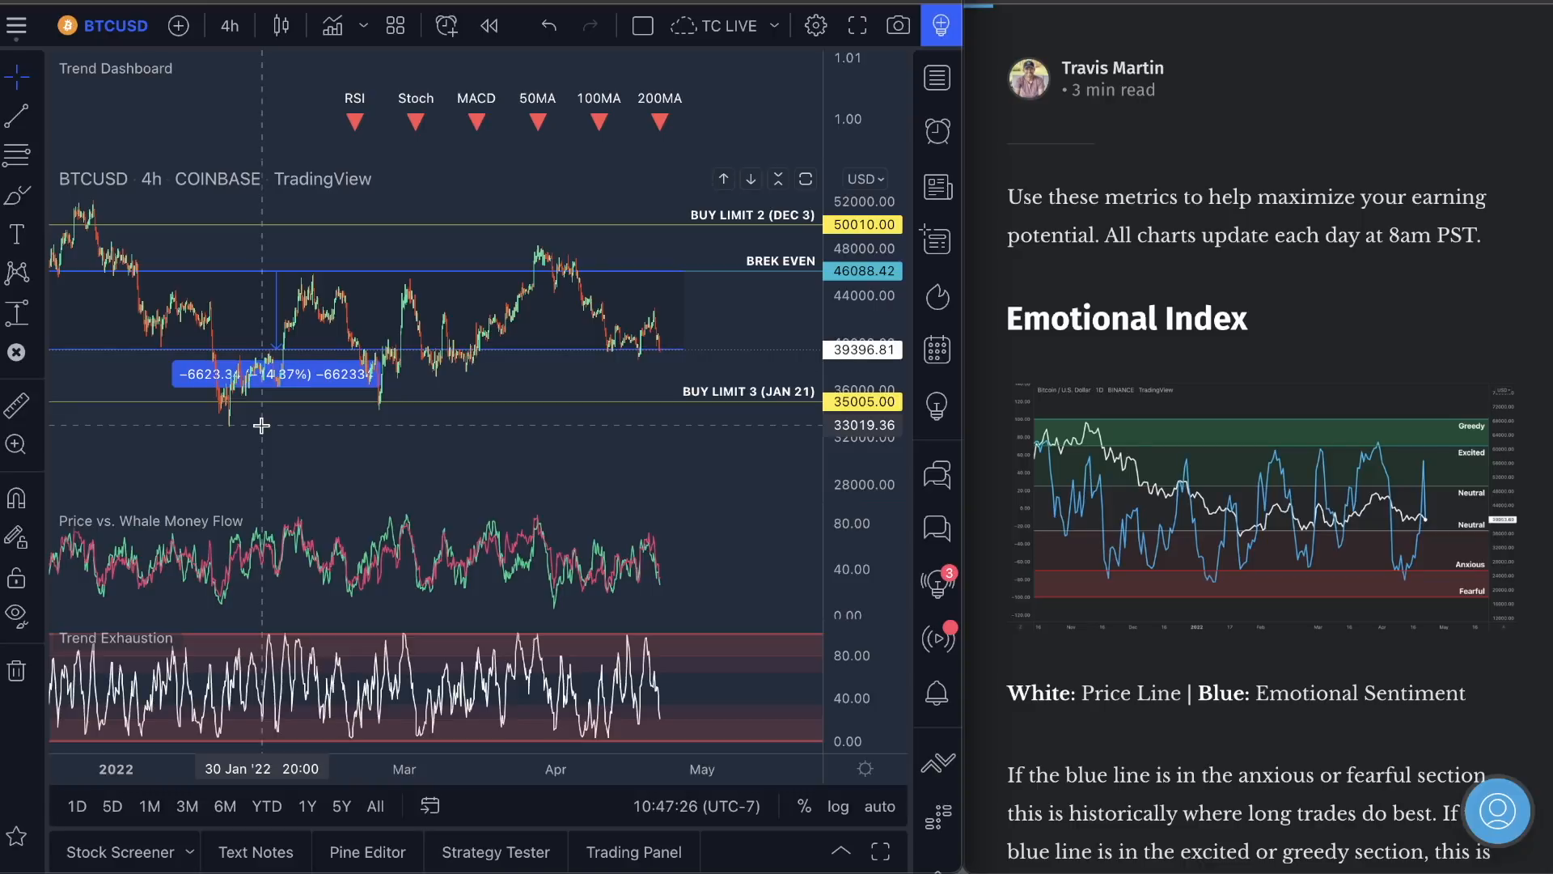
pyautogui.moveTo(412, 427)
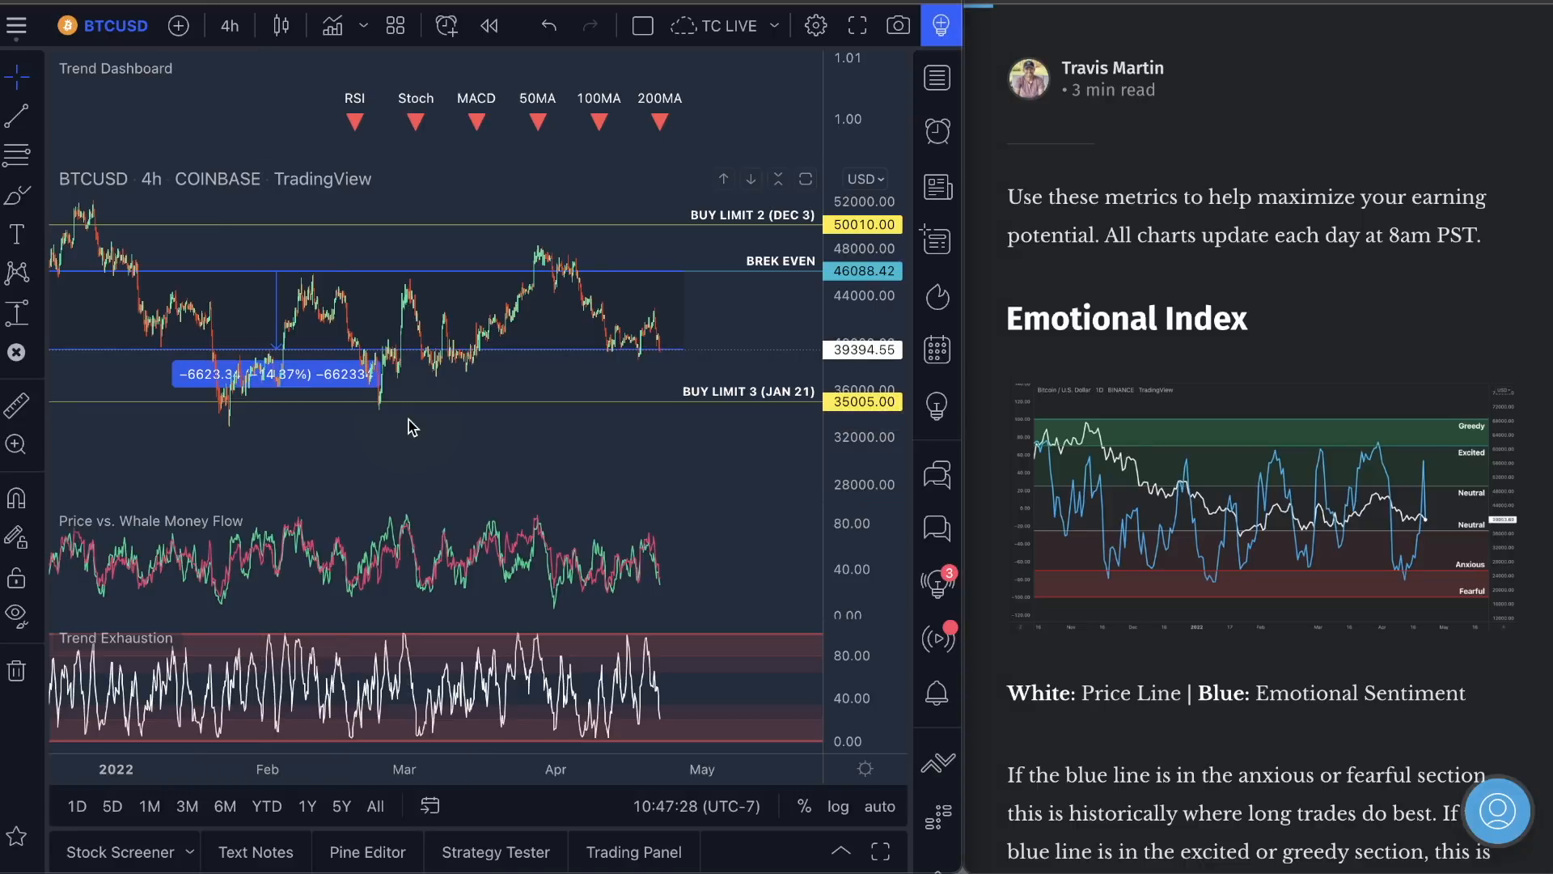
pyautogui.moveTo(565, 409)
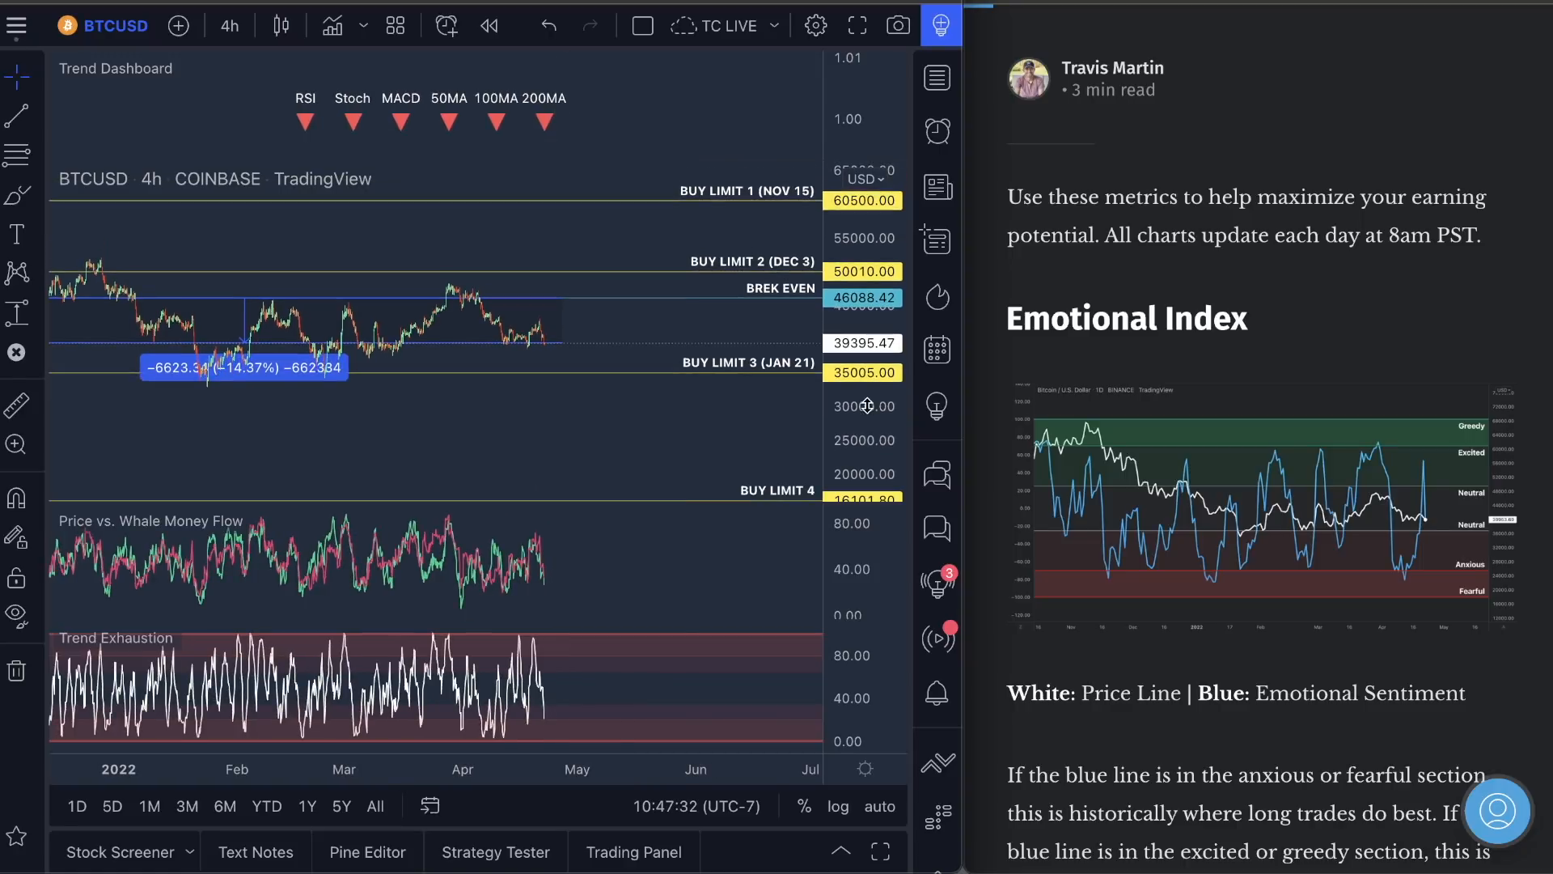
# - Scroll the metrics page past Emotional Index to the Long vs. Short Trades chart
pyautogui.scroll(-3)
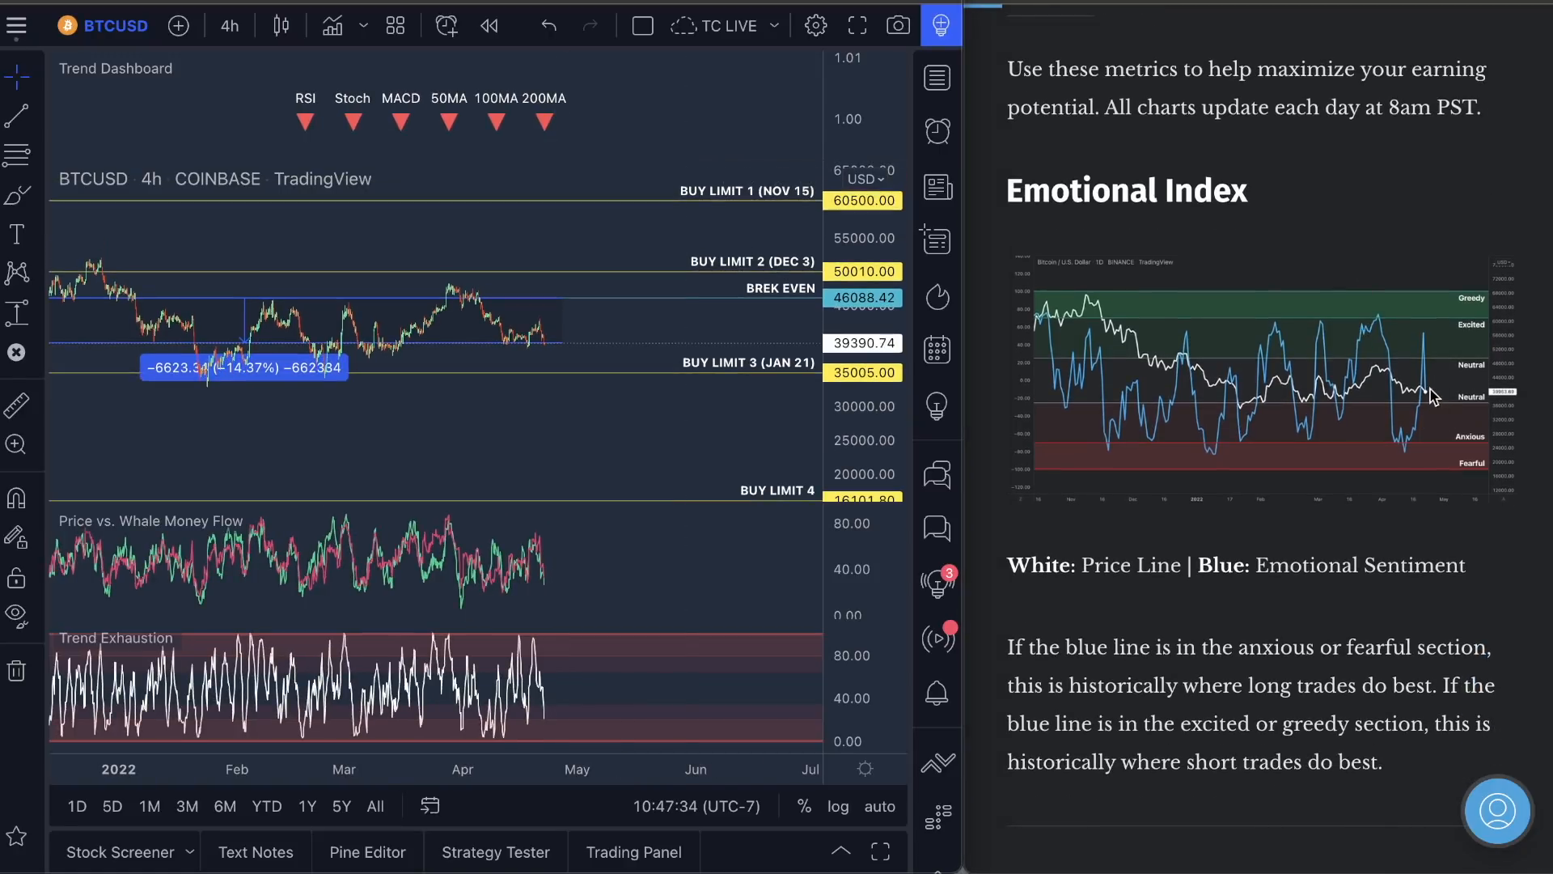
pyautogui.scroll(-3)
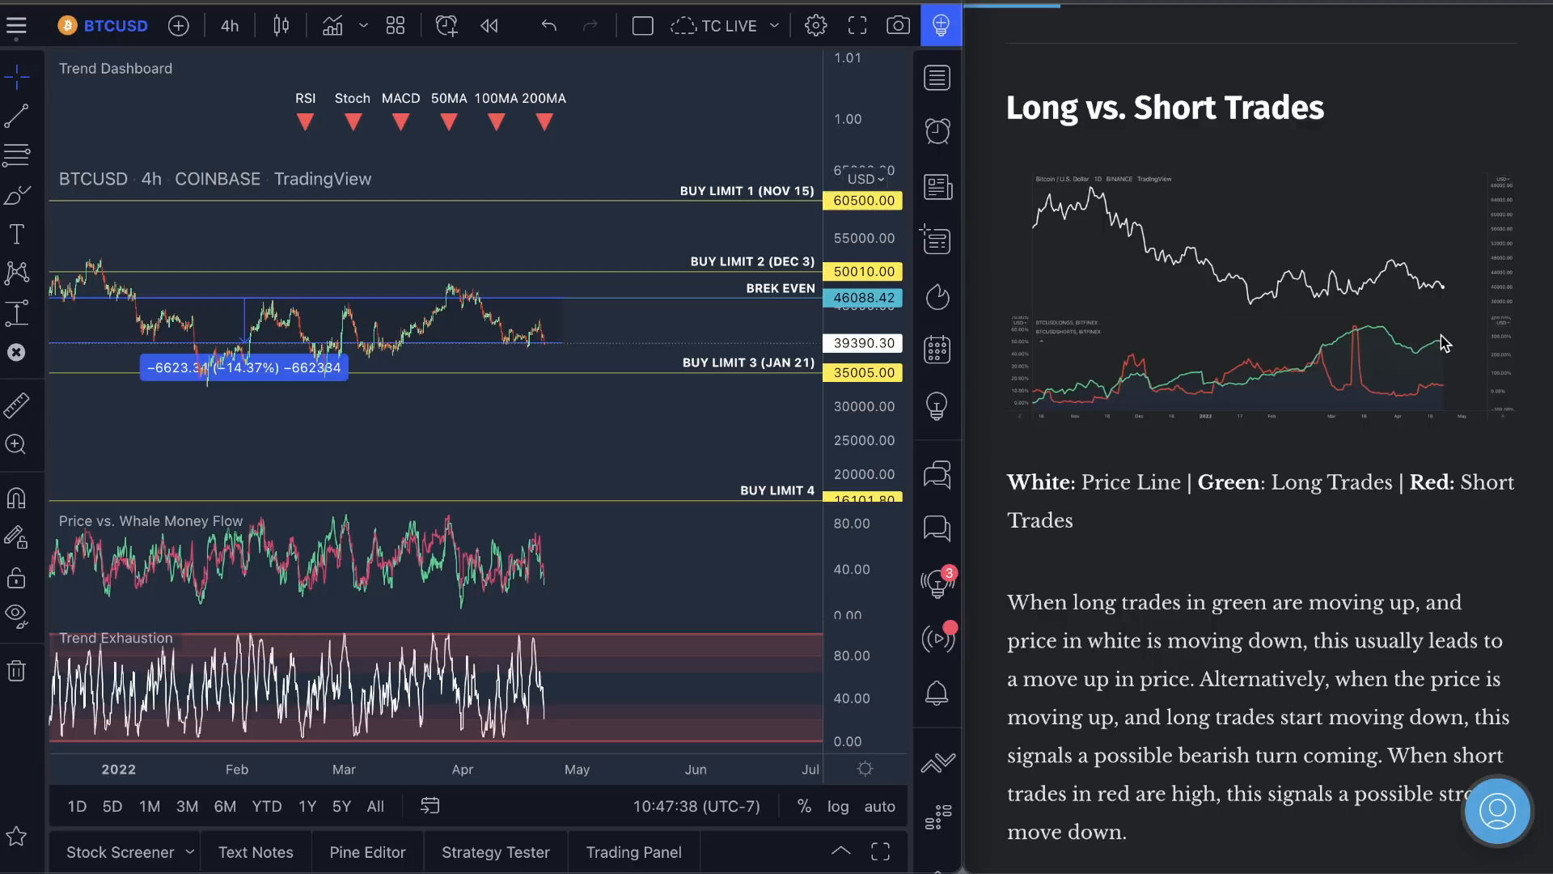
pyautogui.moveTo(544, 359)
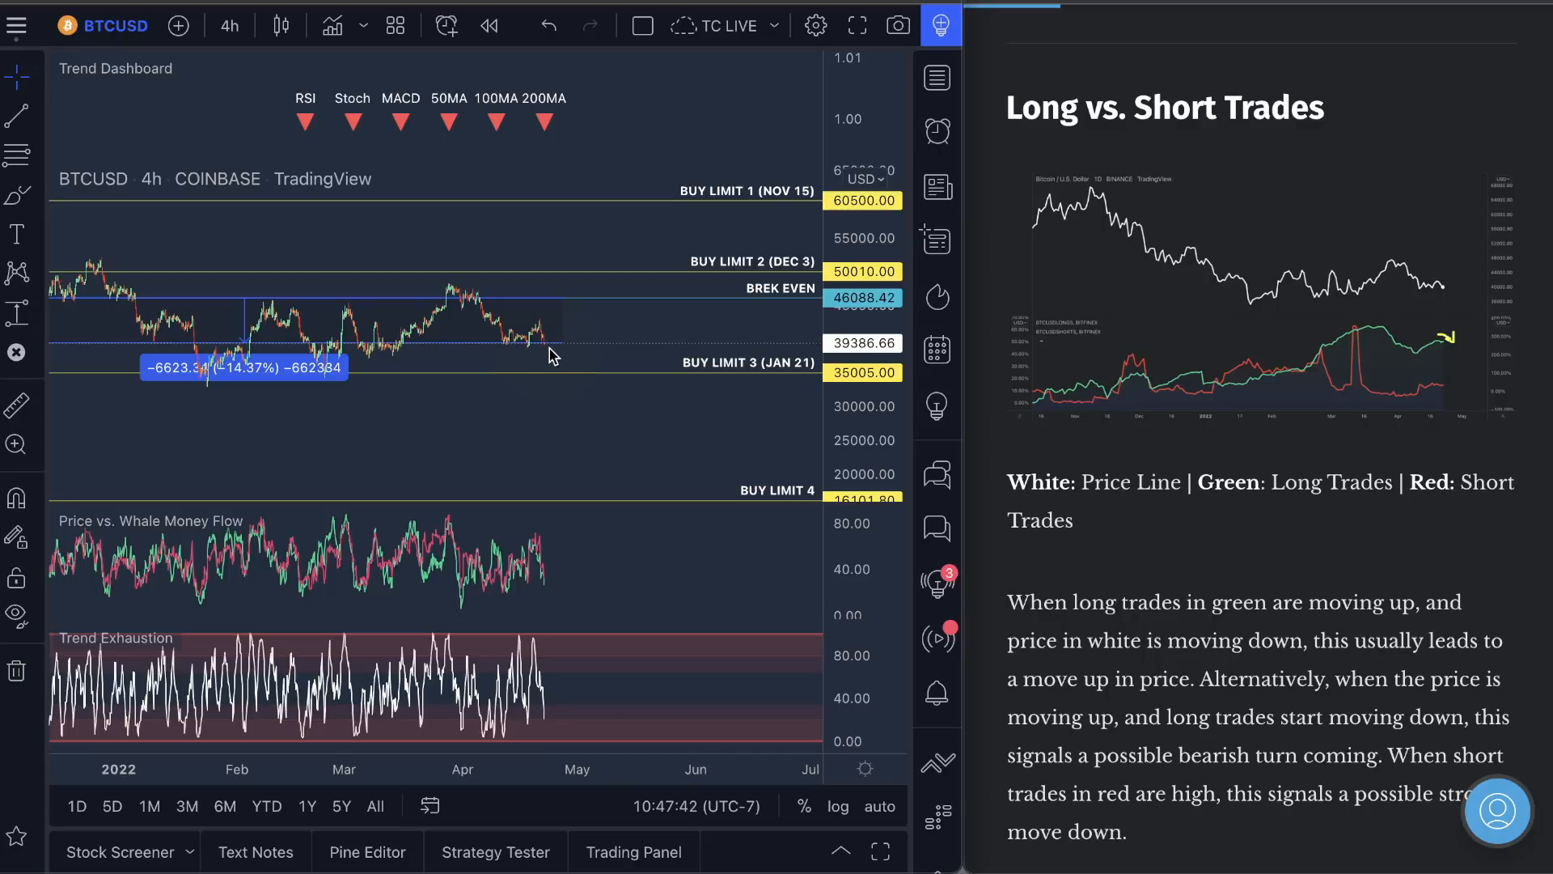
pyautogui.moveTo(1447, 361)
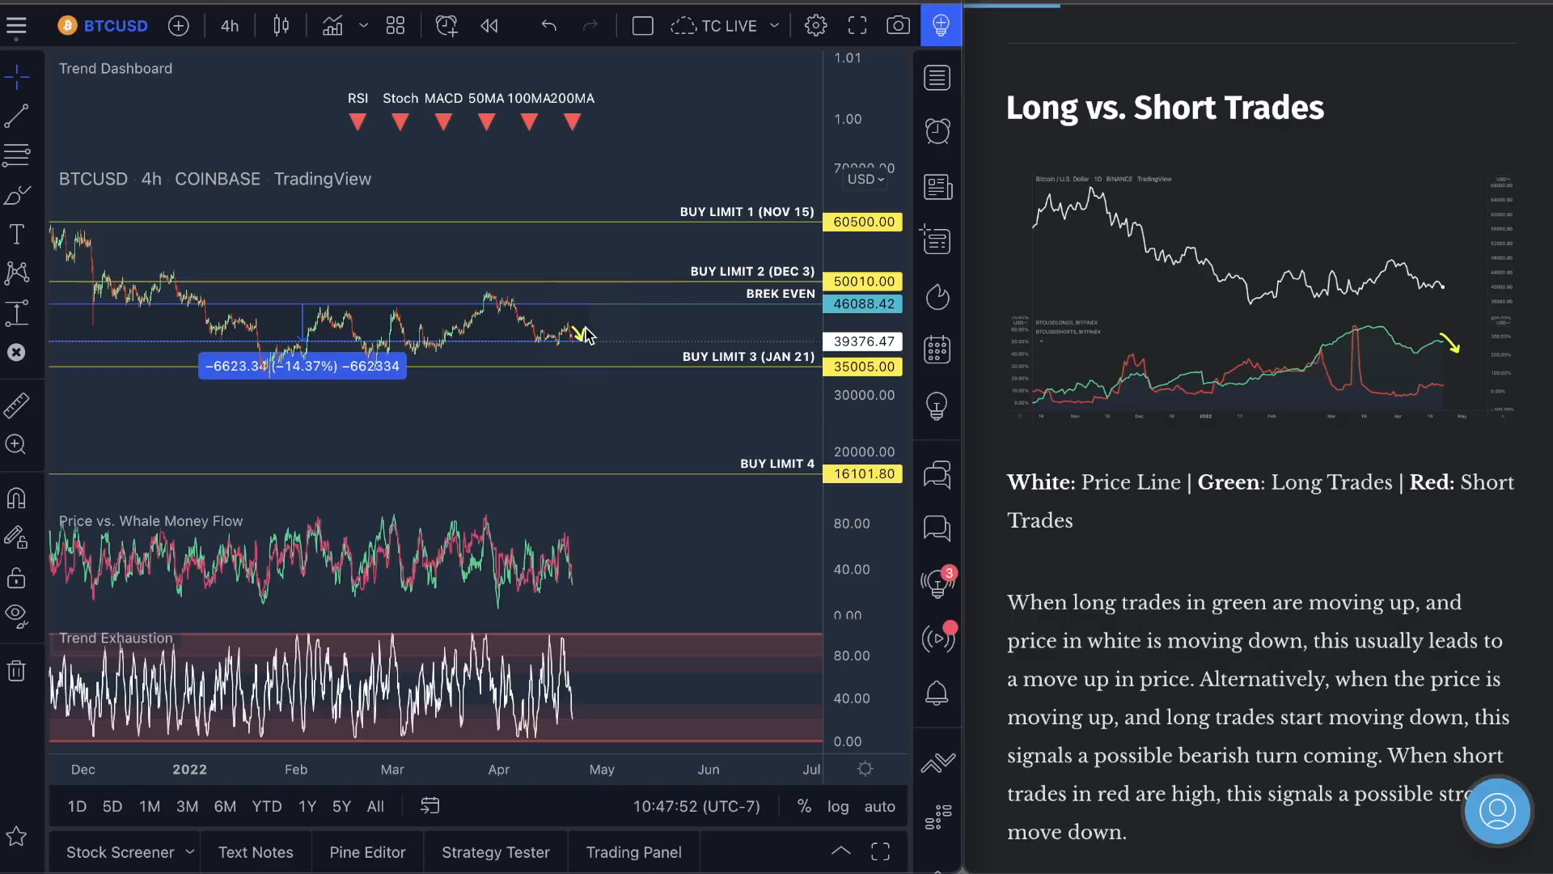
pyautogui.moveTo(575, 374)
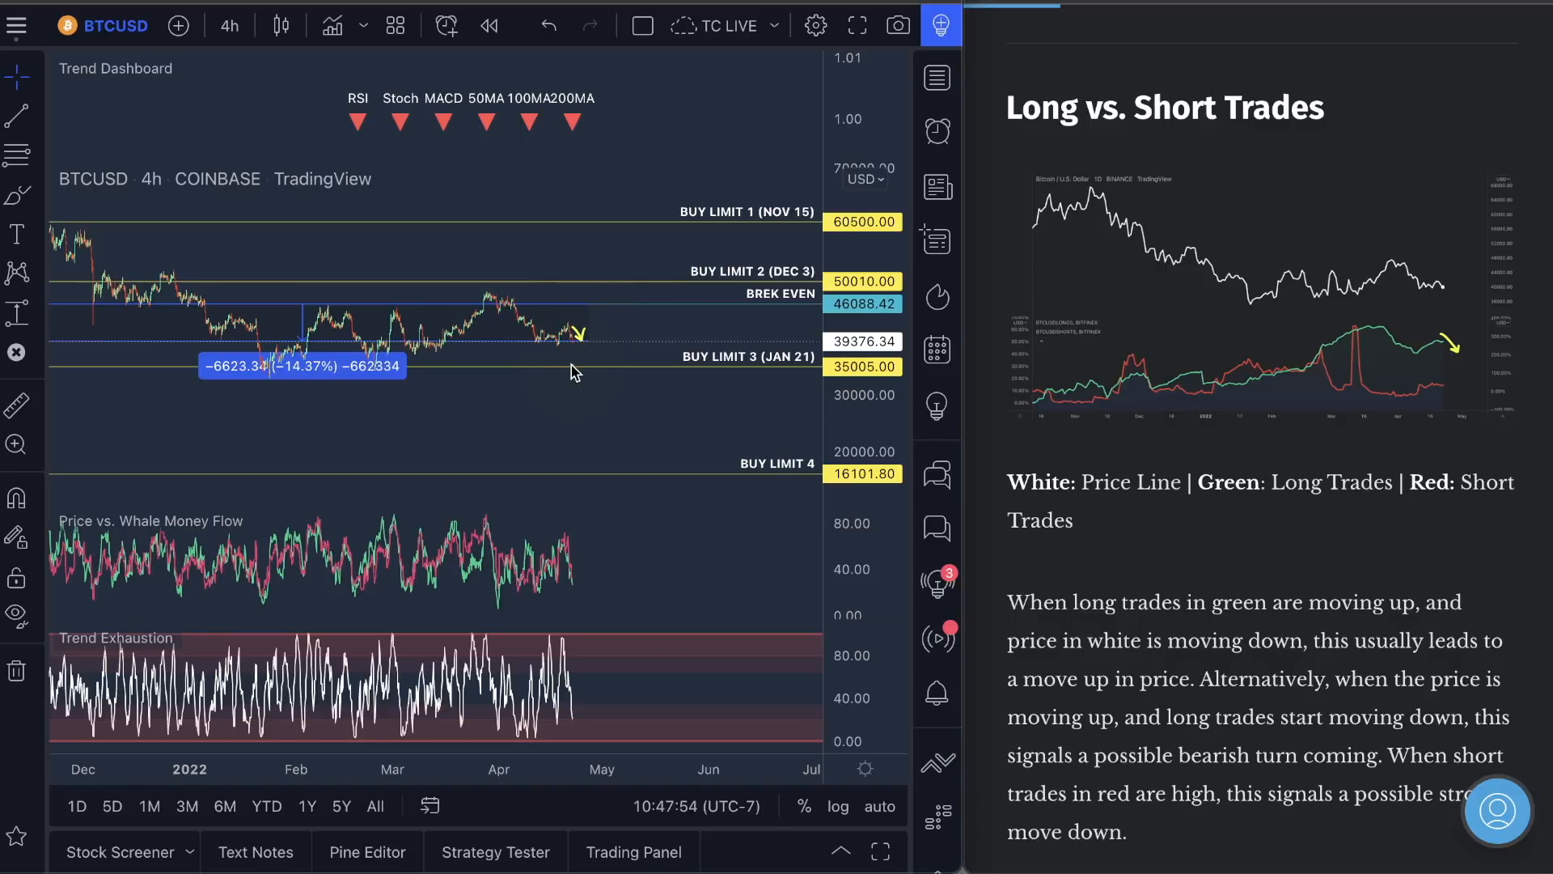
pyautogui.moveTo(1469, 386)
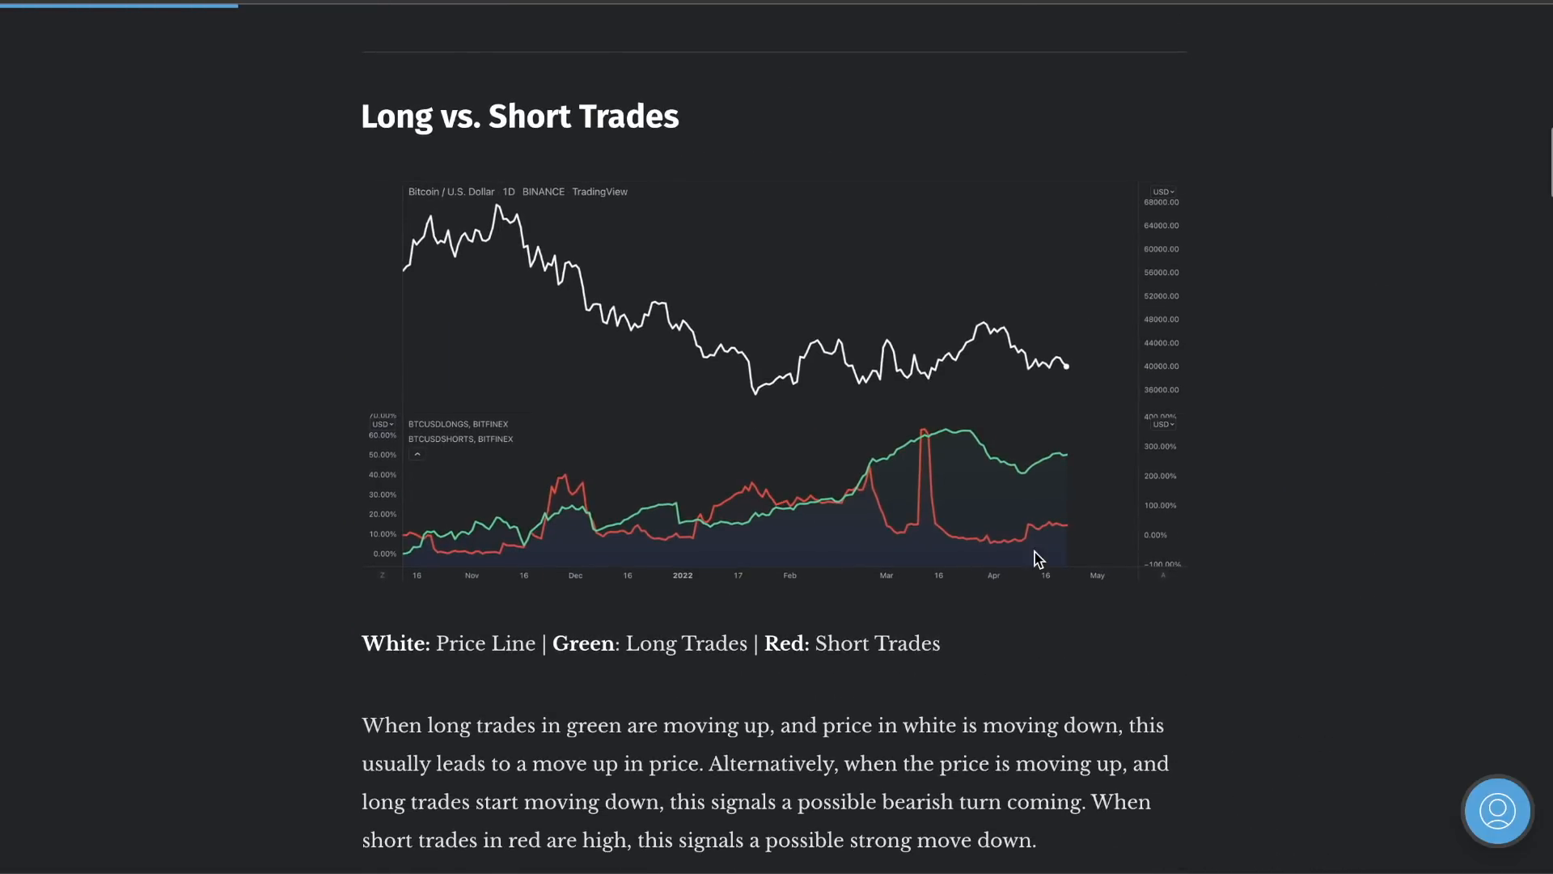
pyautogui.moveTo(1074, 537)
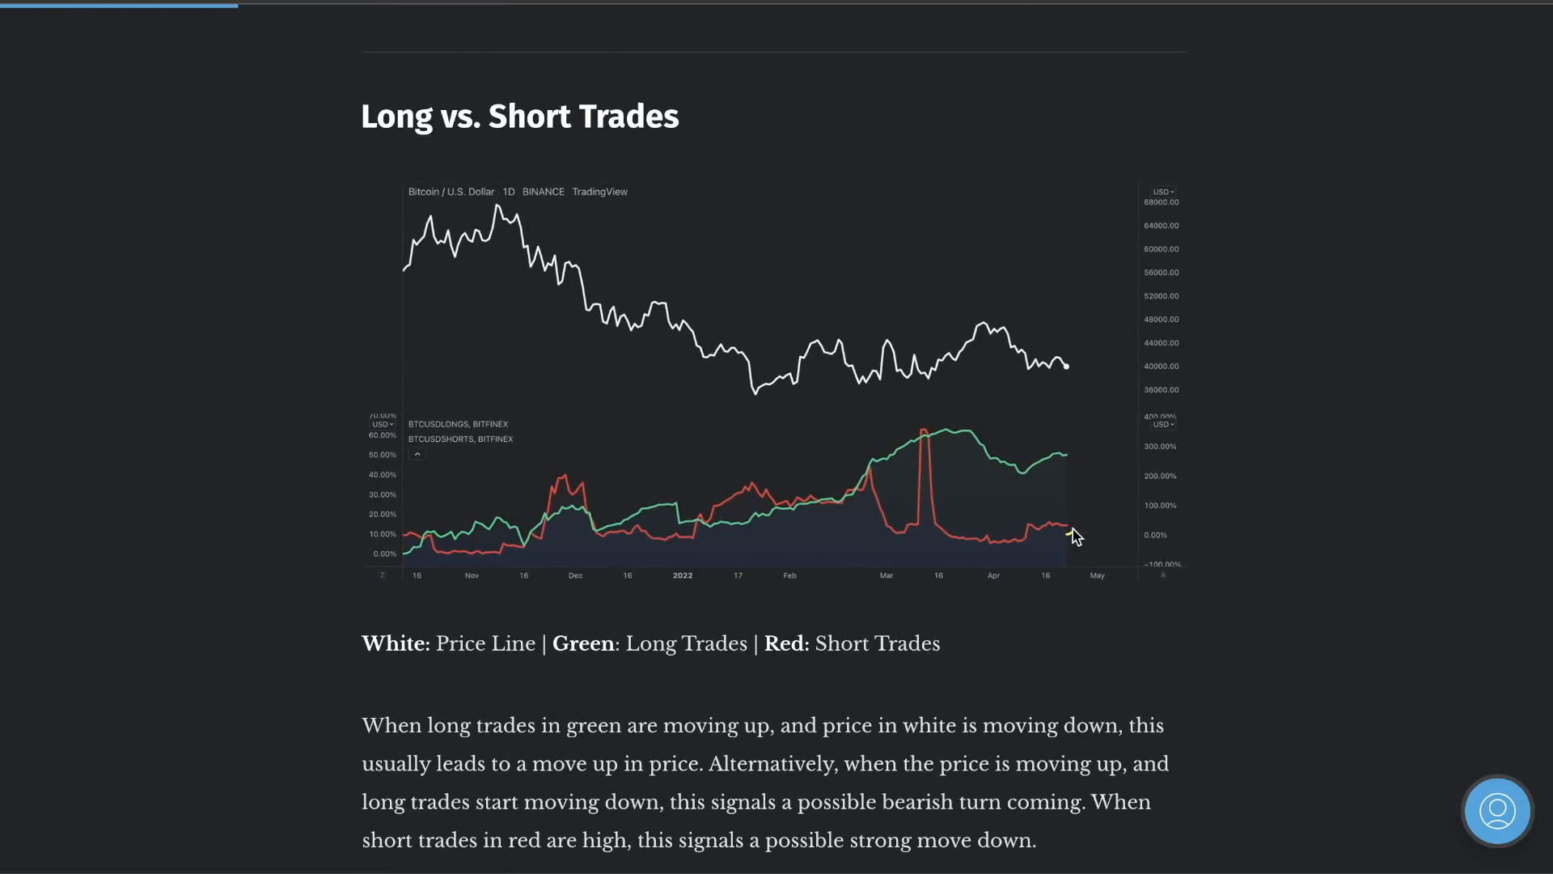
pyautogui.moveTo(1069, 467)
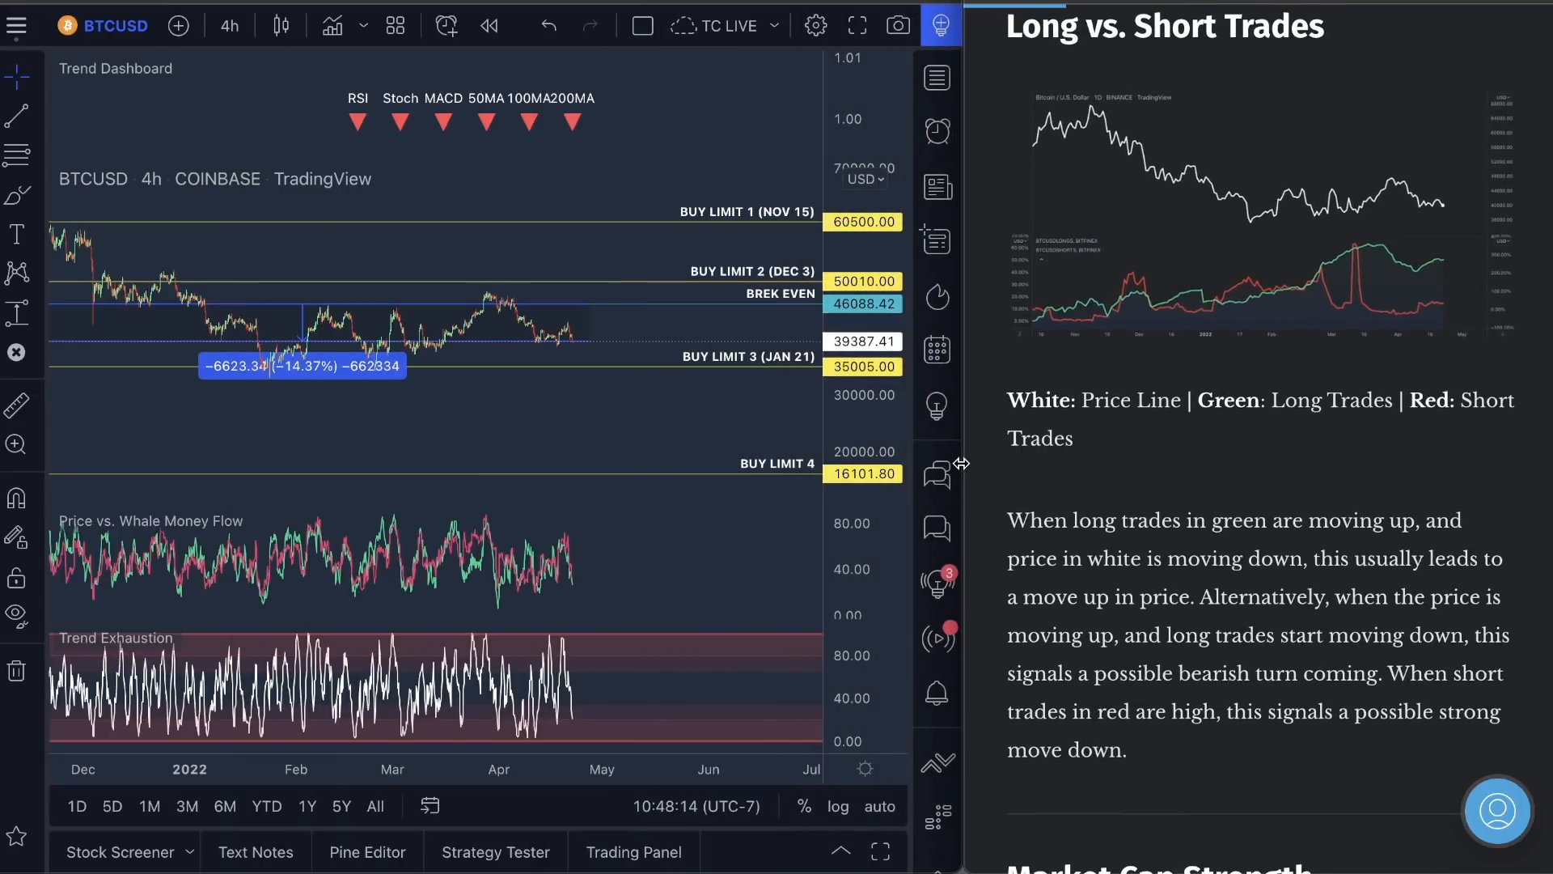
pyautogui.moveTo(1363, 471)
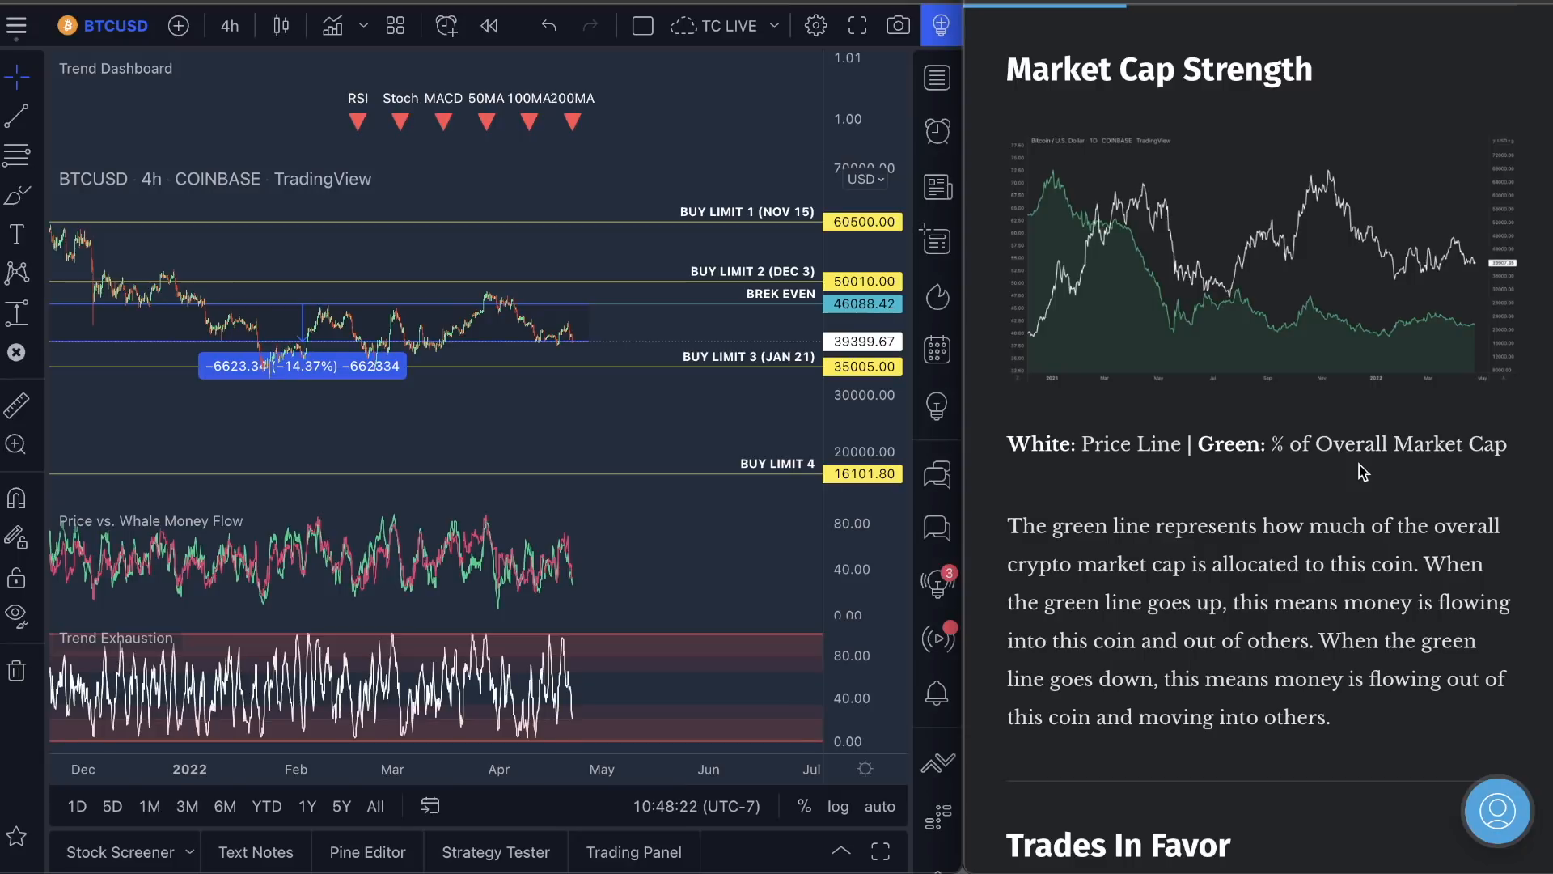
pyautogui.moveTo(1469, 372)
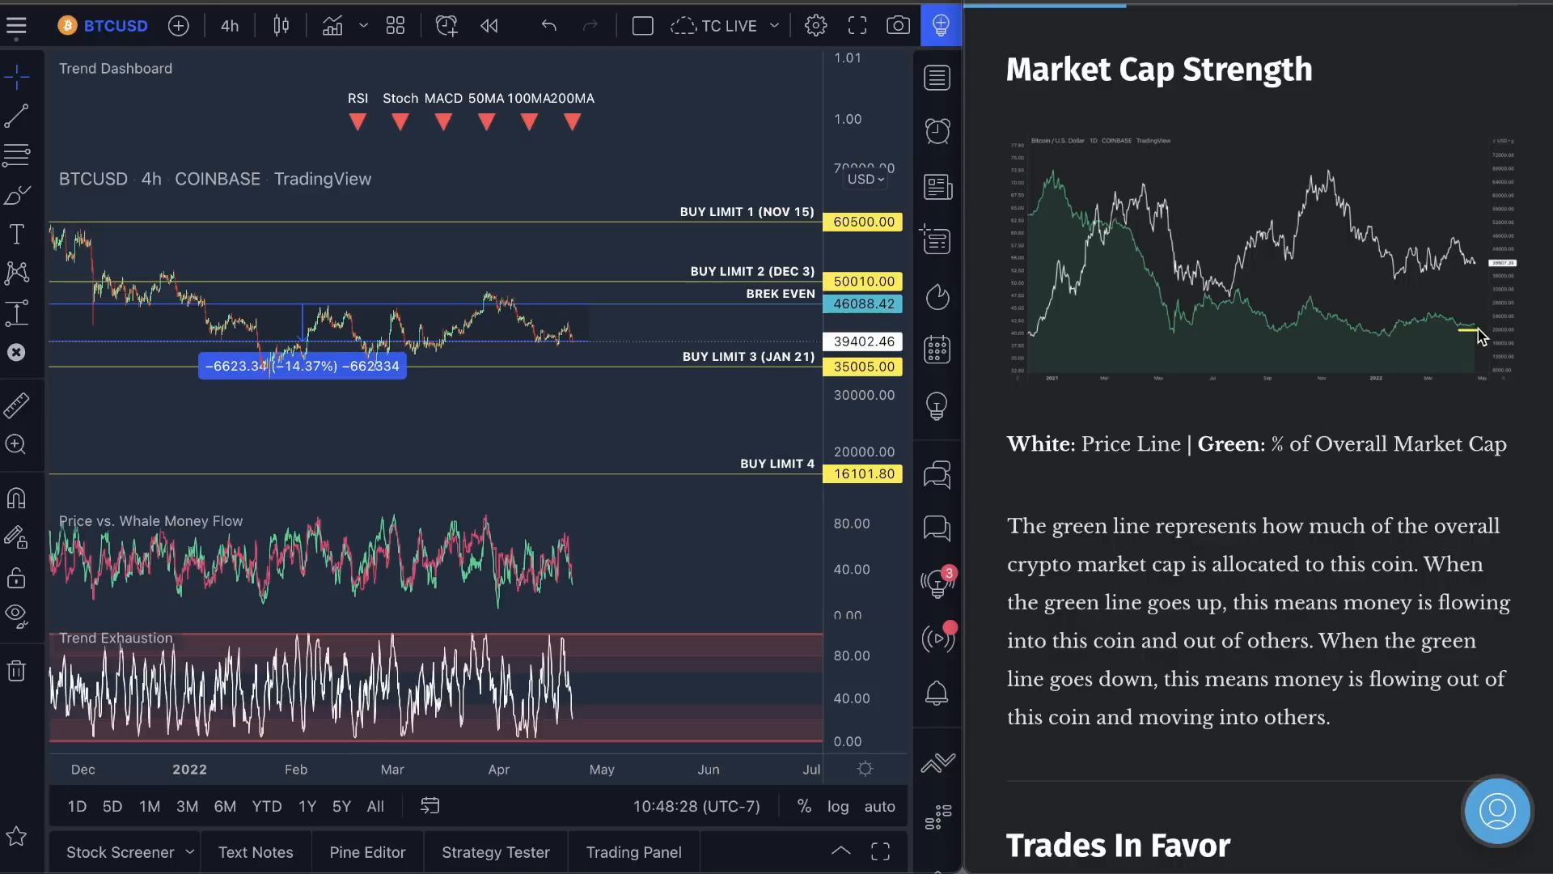
pyautogui.moveTo(1484, 315)
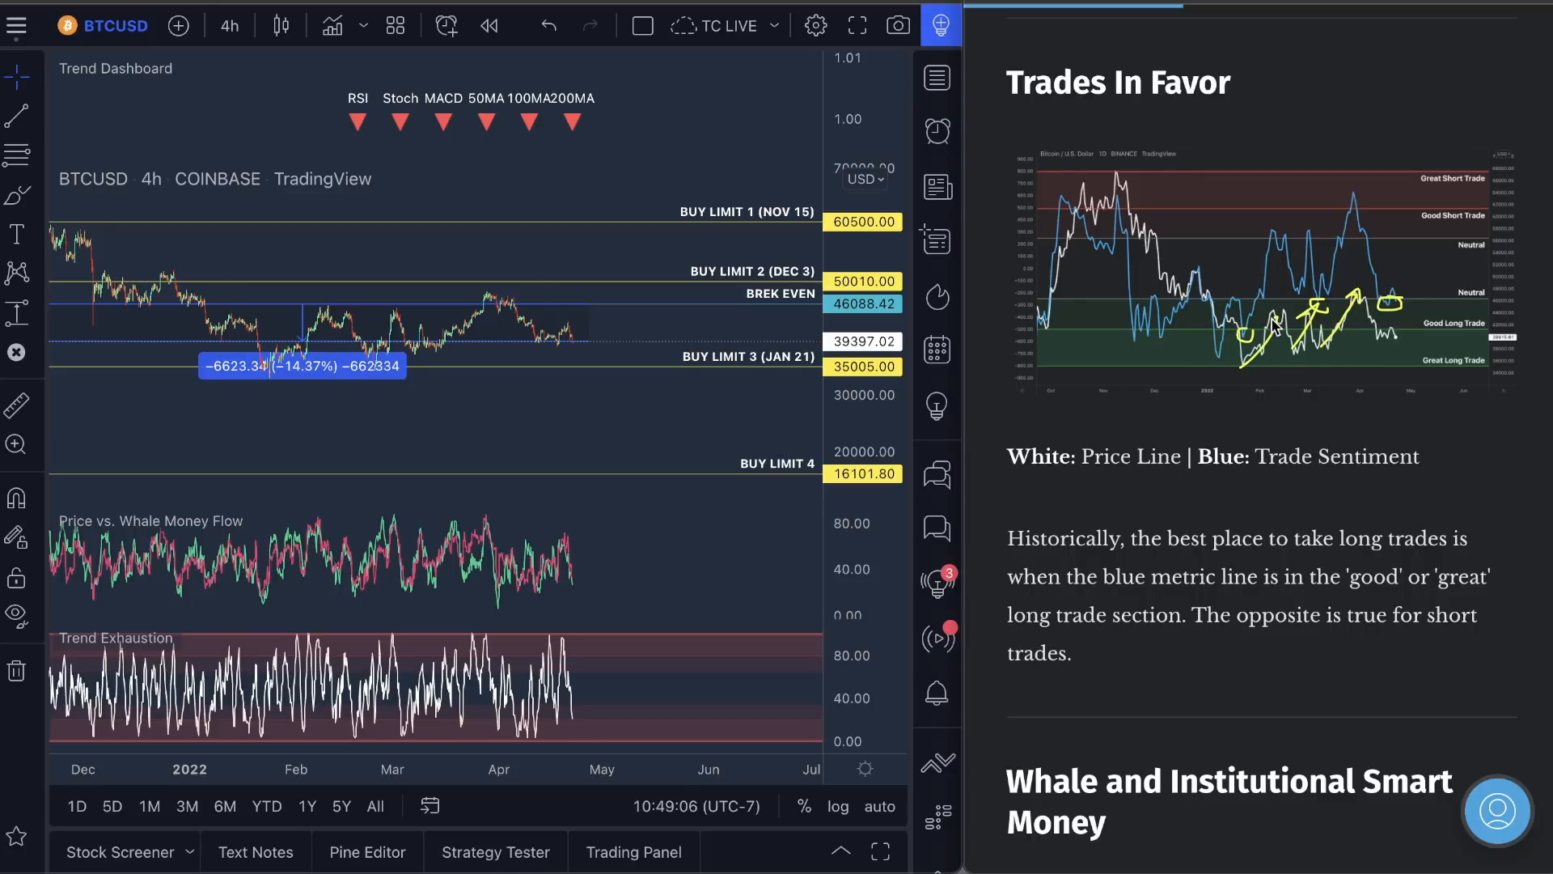
# - Scroll past Market Cap Strength, Trades In Favor and Whale Money to Support & Resistance Prices
pyautogui.scroll(-3)
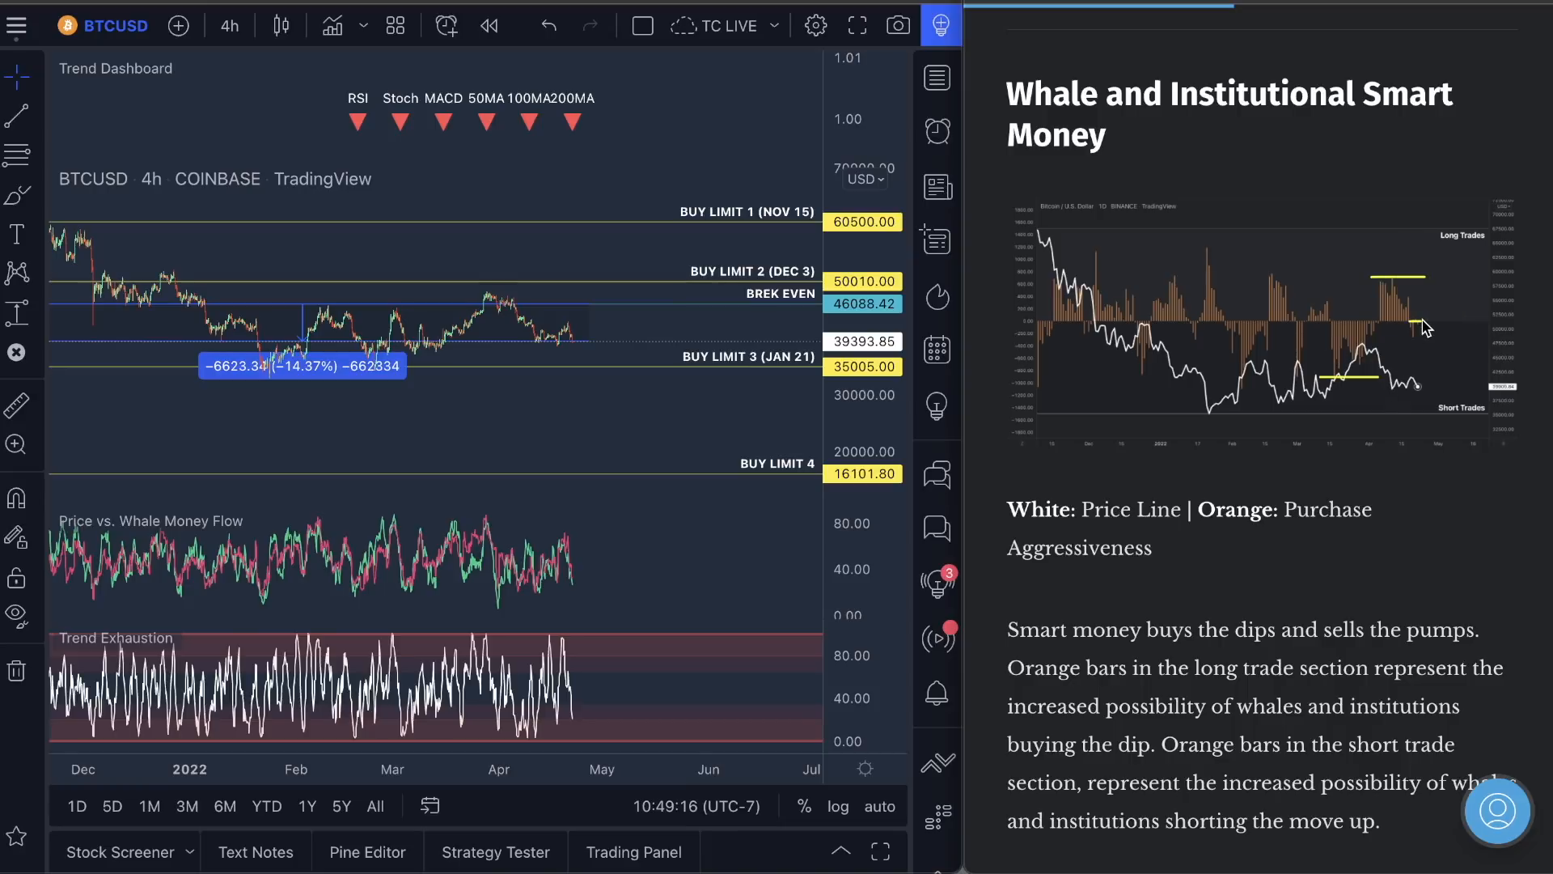
pyautogui.scroll(-3)
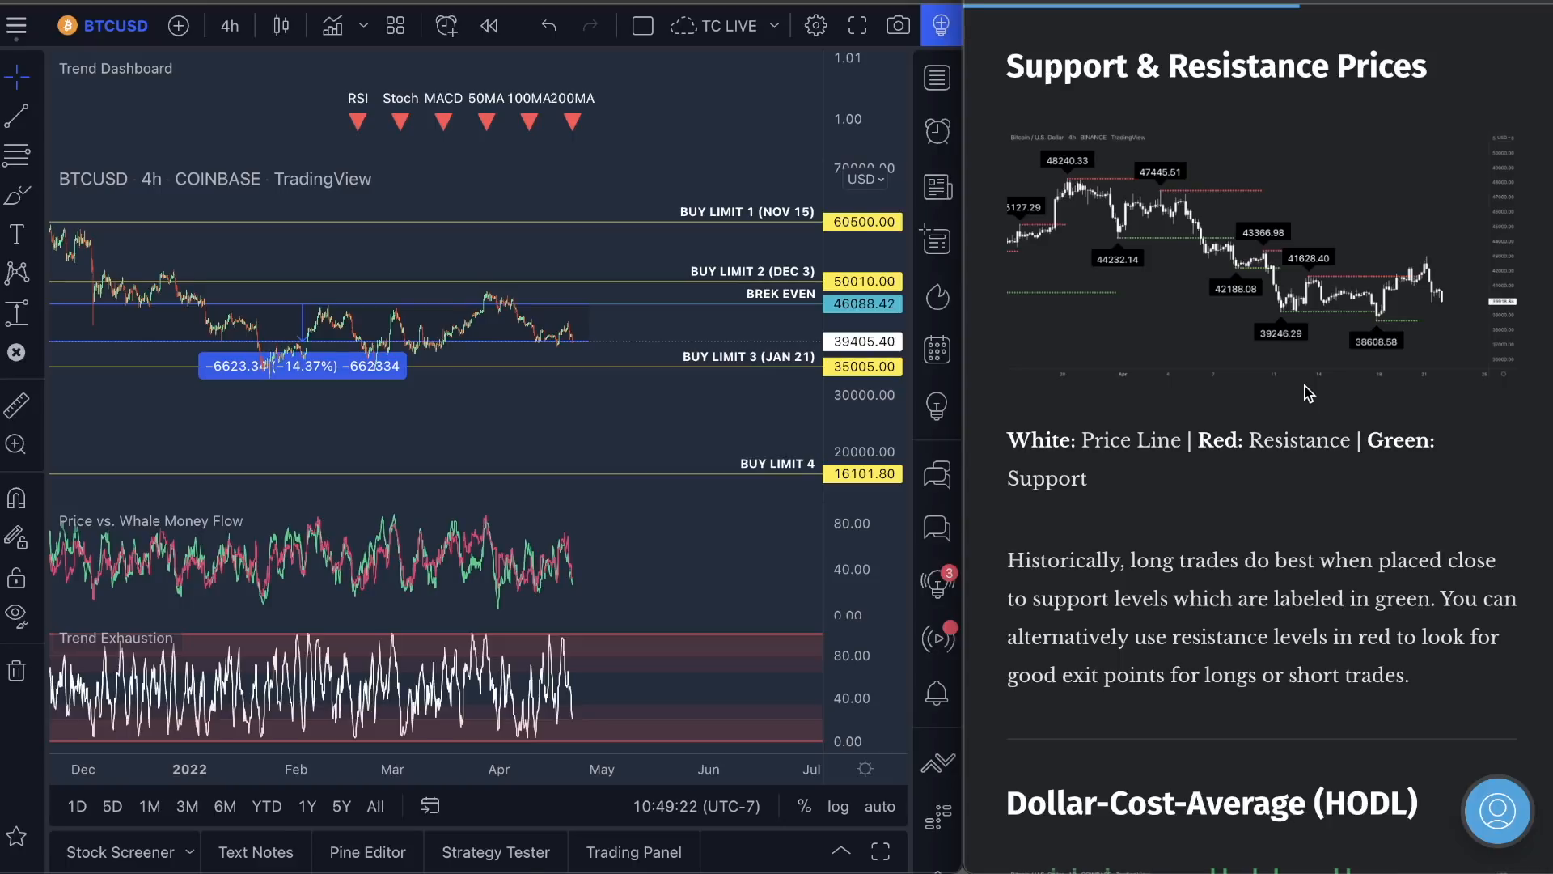
pyautogui.moveTo(1209, 267)
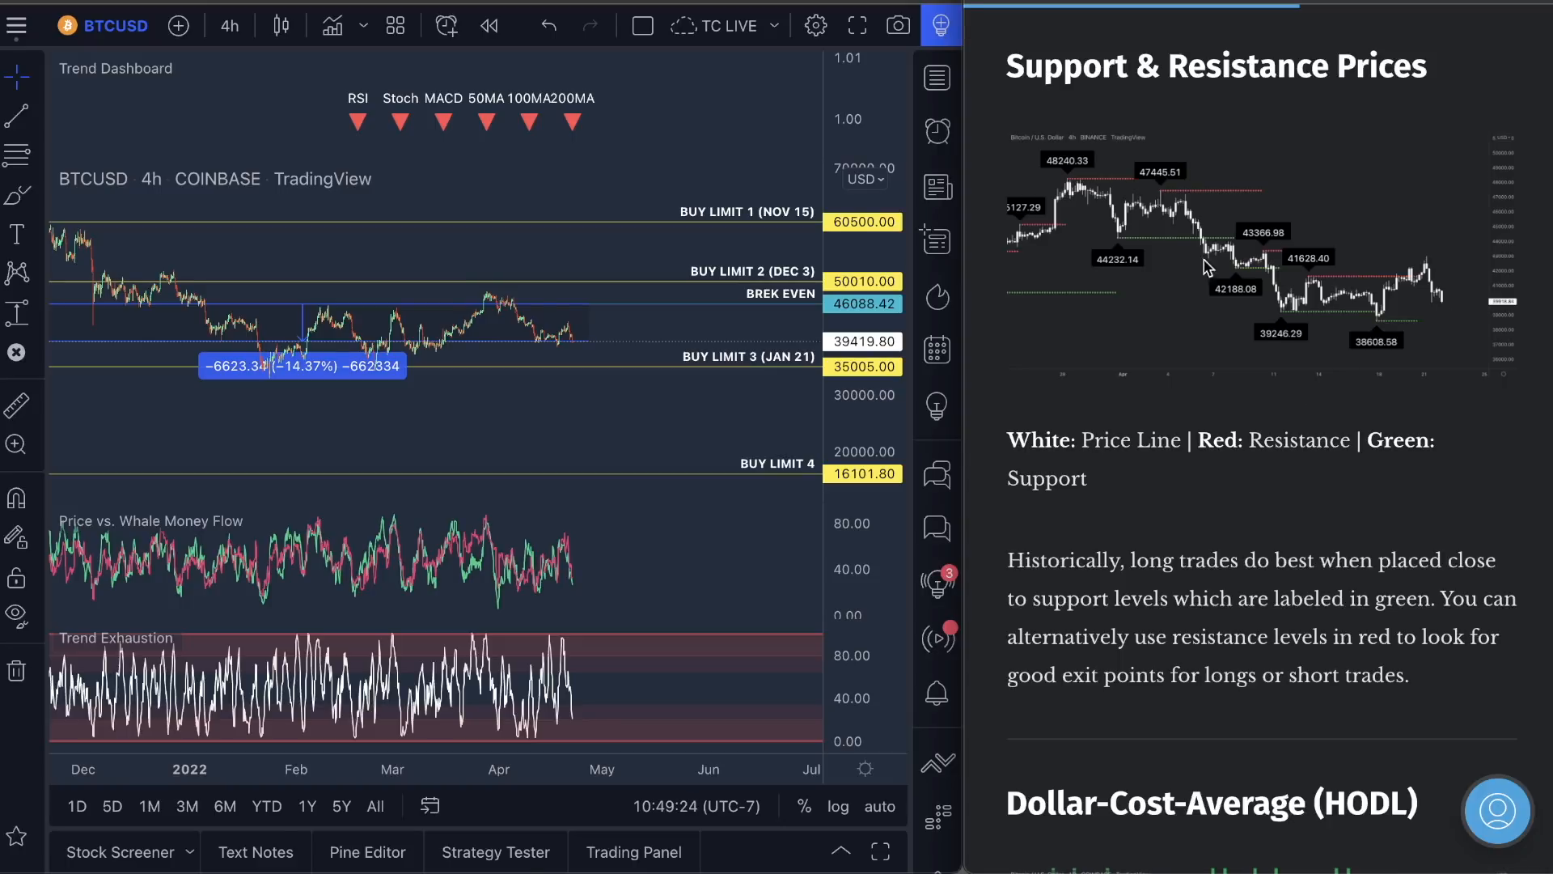
# - Mark a small bounce at the latest candles and draw a rising yellow arrow toward Buy Limit 2
pyautogui.moveTo(452, 295); pyautogui.dragTo(579, 302)
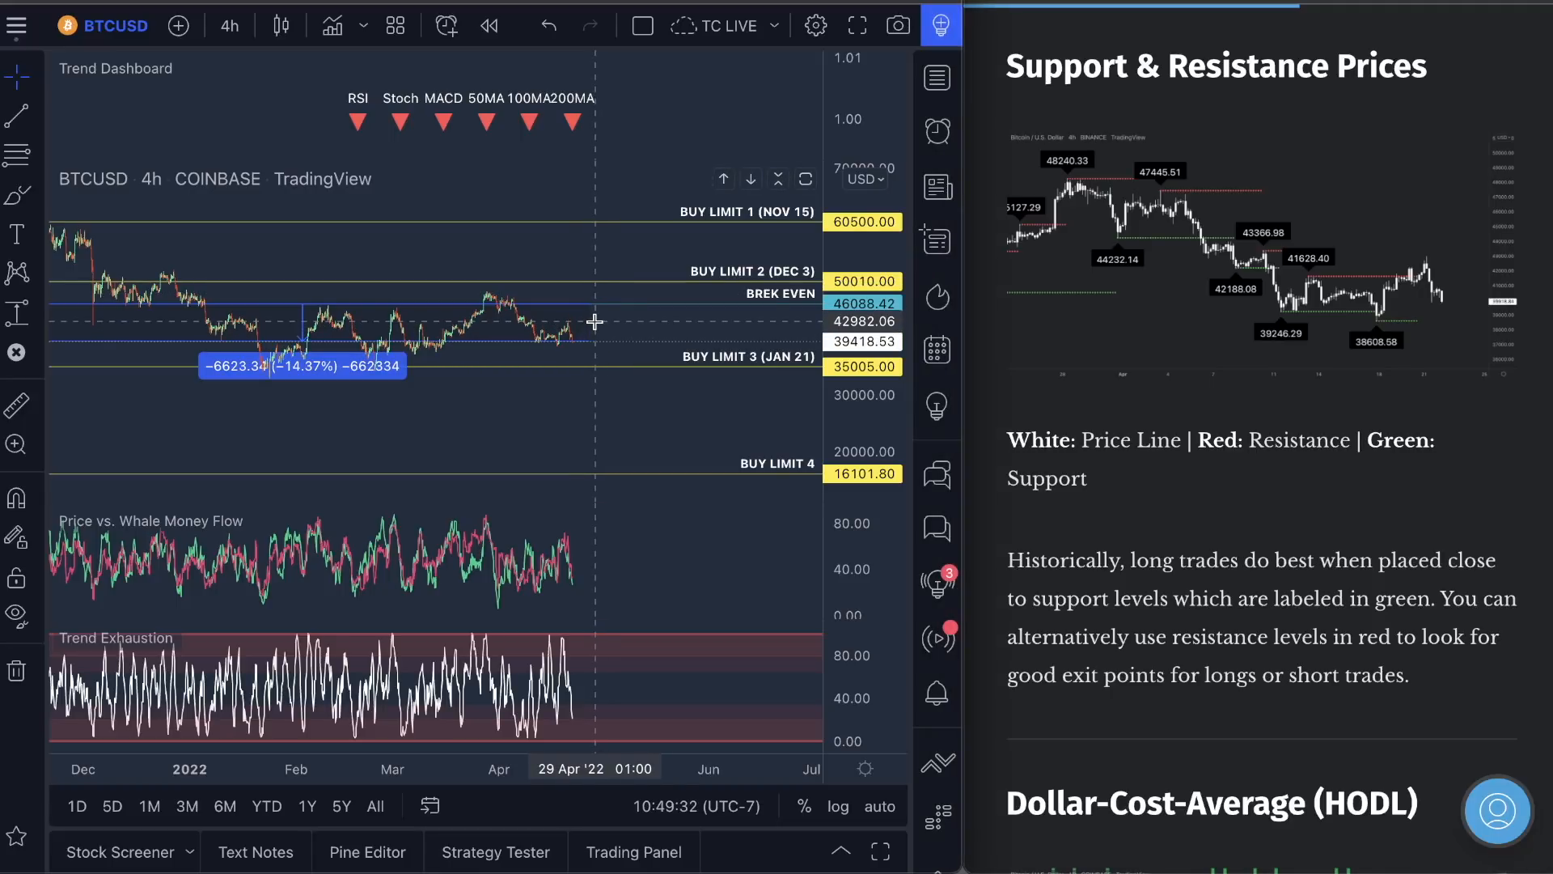
pyautogui.moveTo(579, 347)
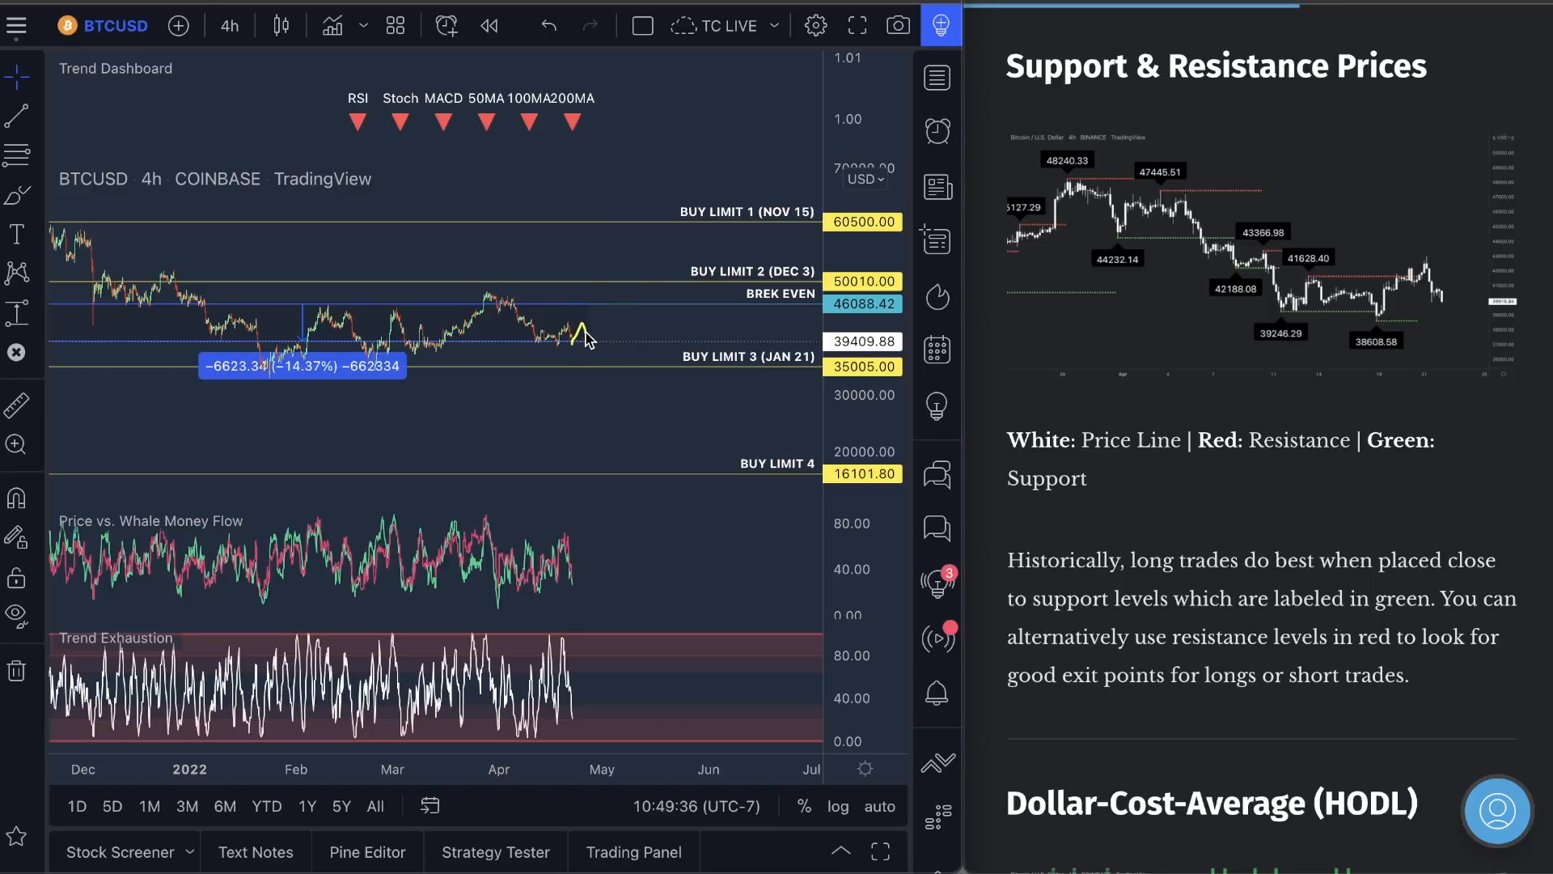
pyautogui.moveTo(573, 343); pyautogui.dragTo(620, 263)
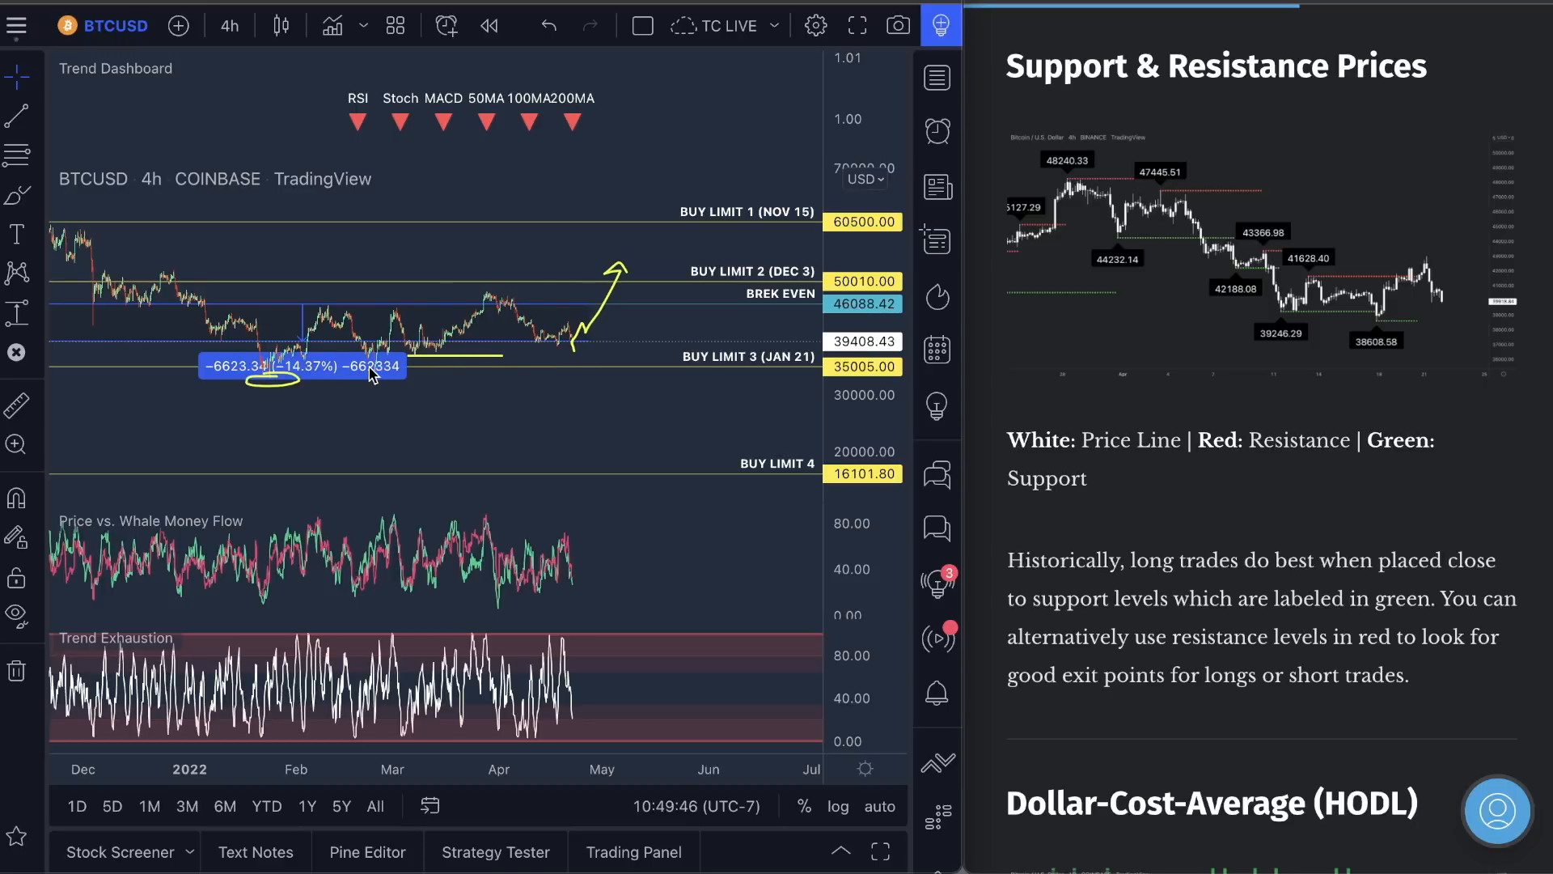
pyautogui.scroll(-3)
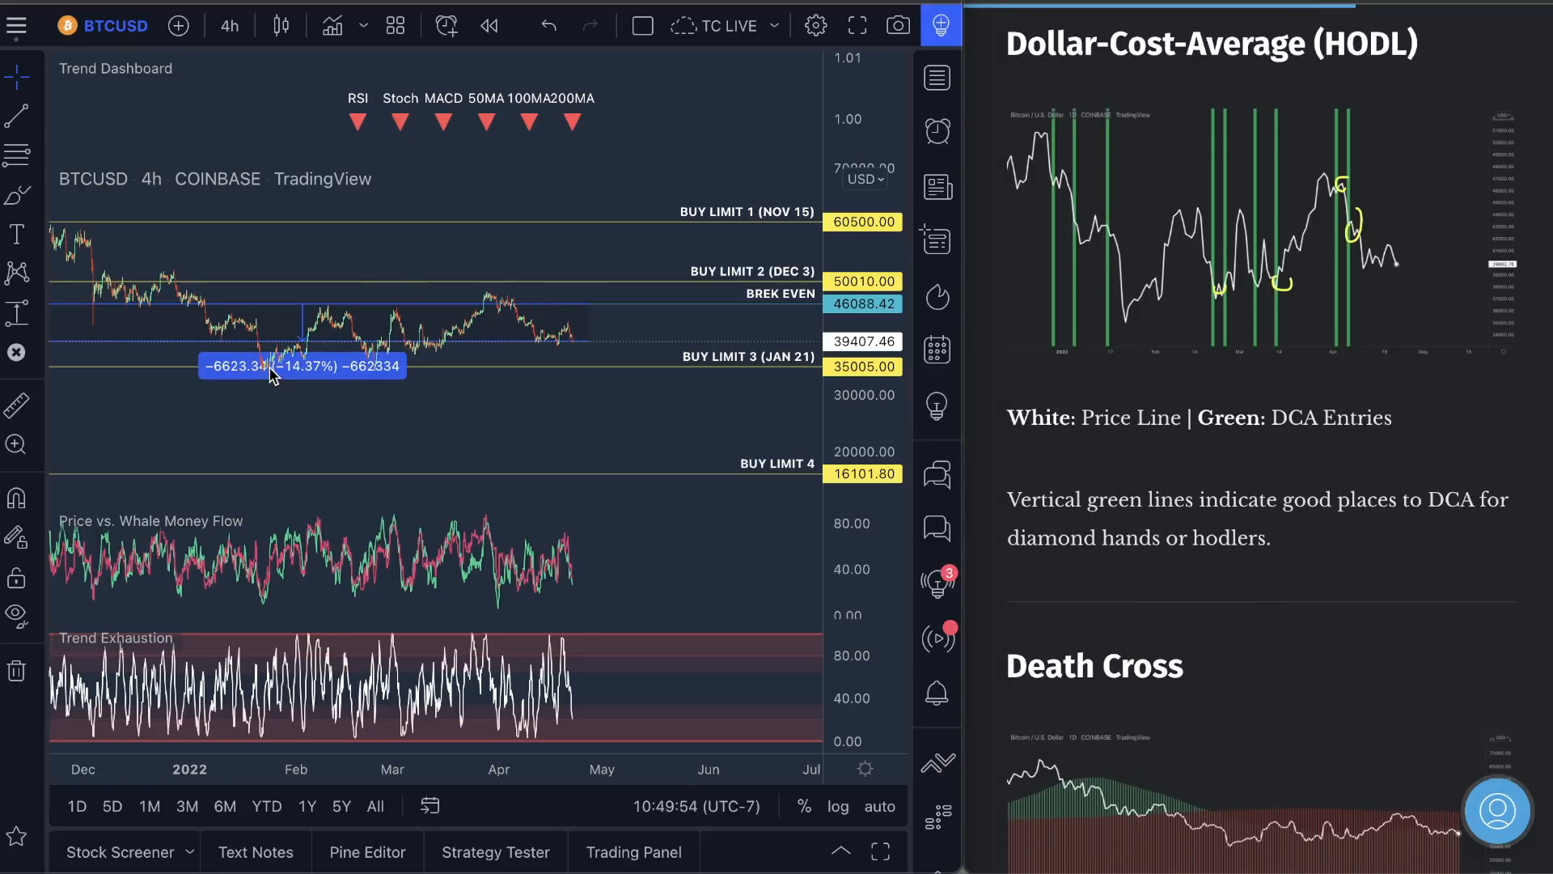
# - Mark the trend briefly and scroll past Death Cross to Today's Trade Setup and its entry steps
pyautogui.moveTo(272, 377); pyautogui.dragTo(579, 346)
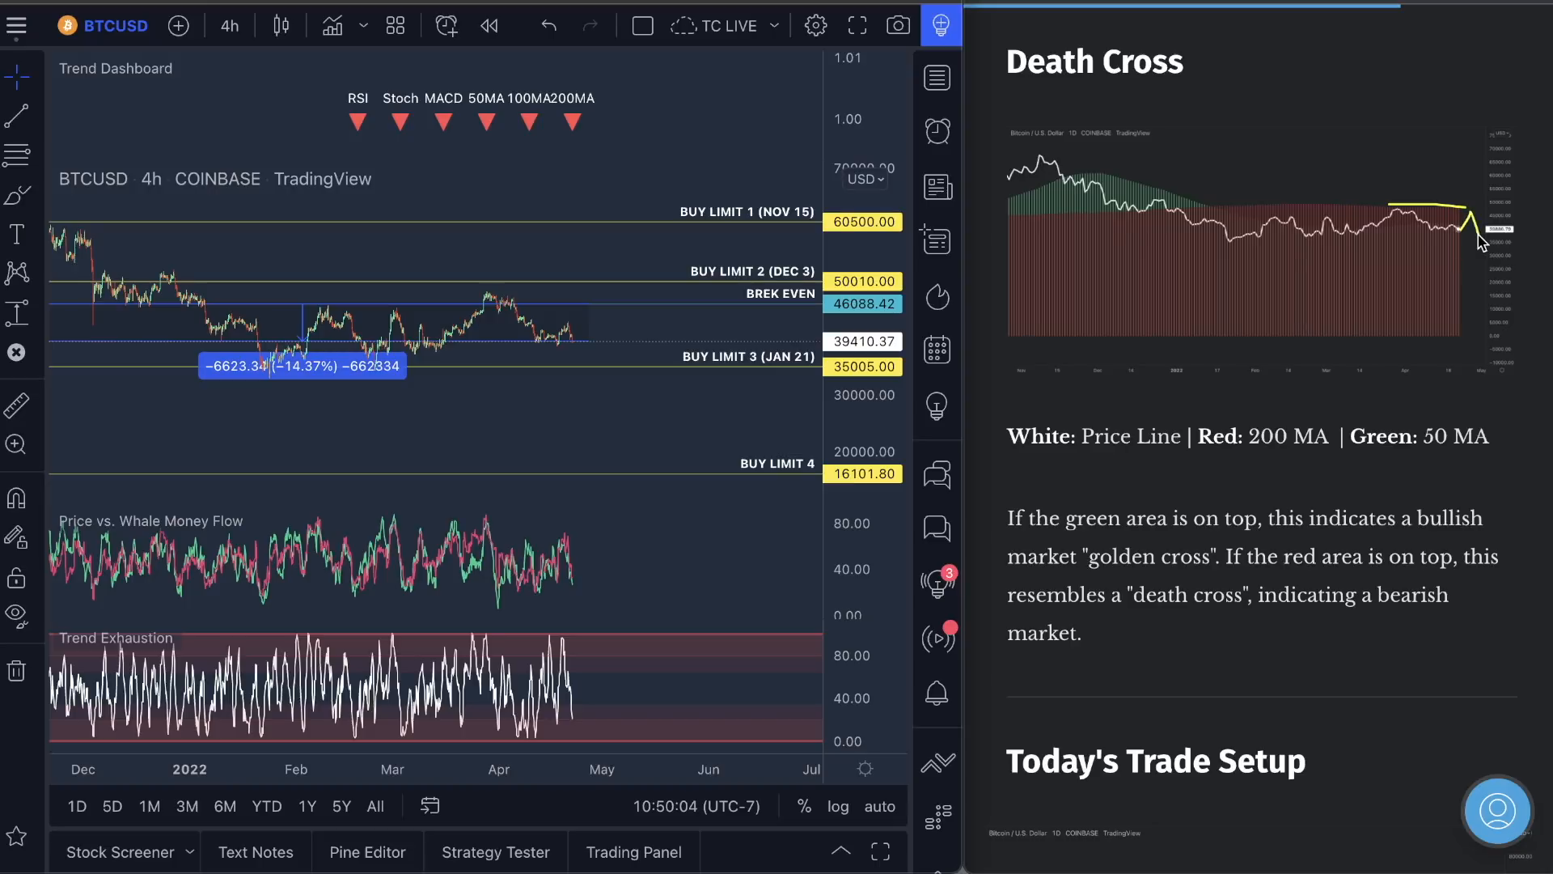
pyautogui.scroll(-3)
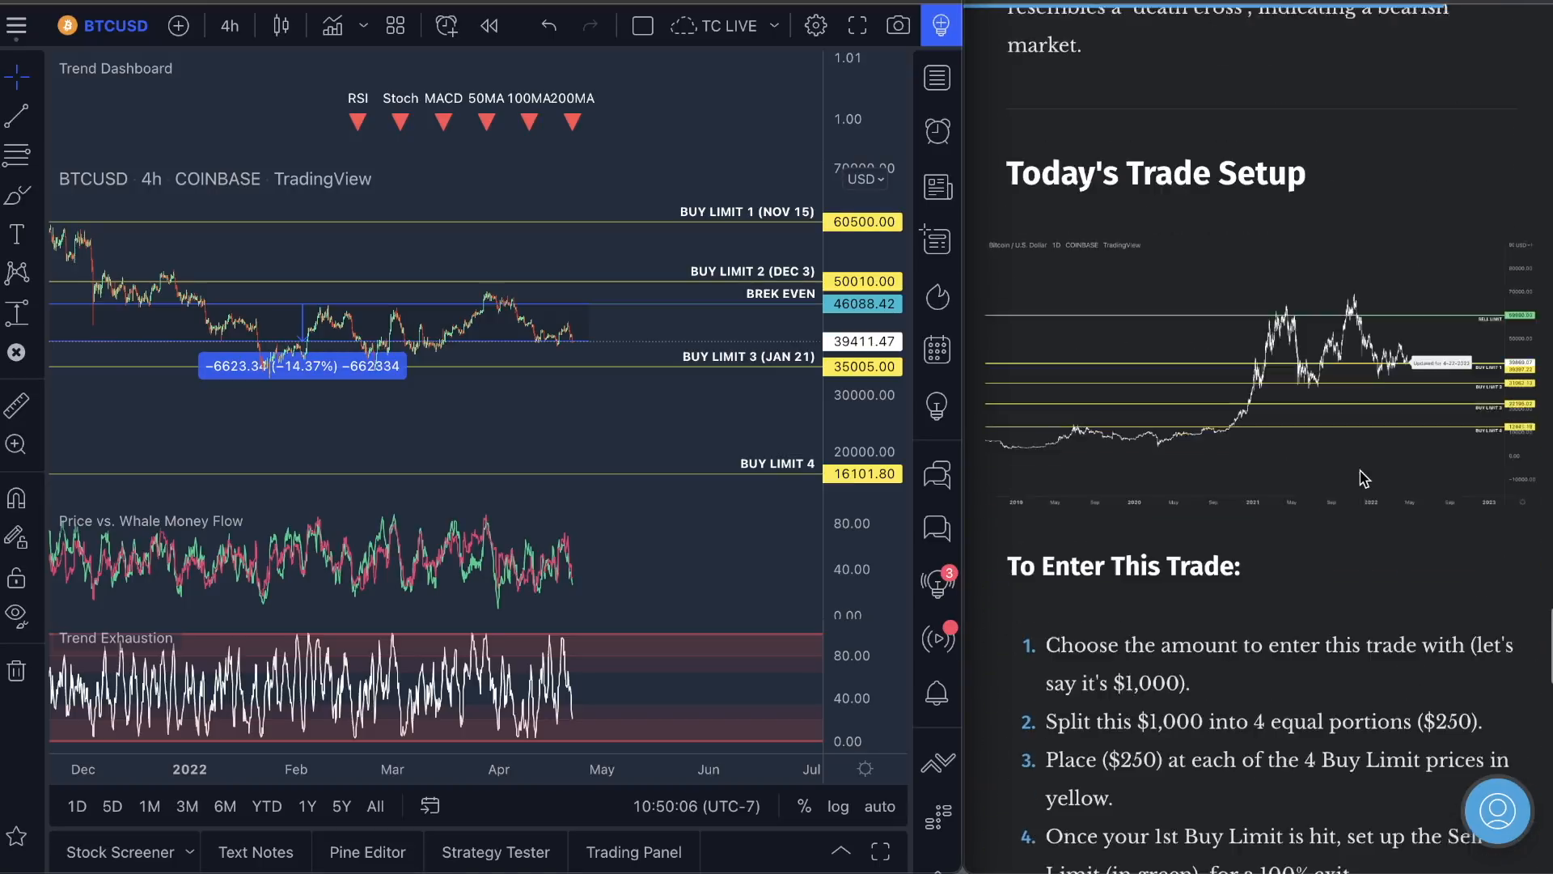
pyautogui.scroll(-3)
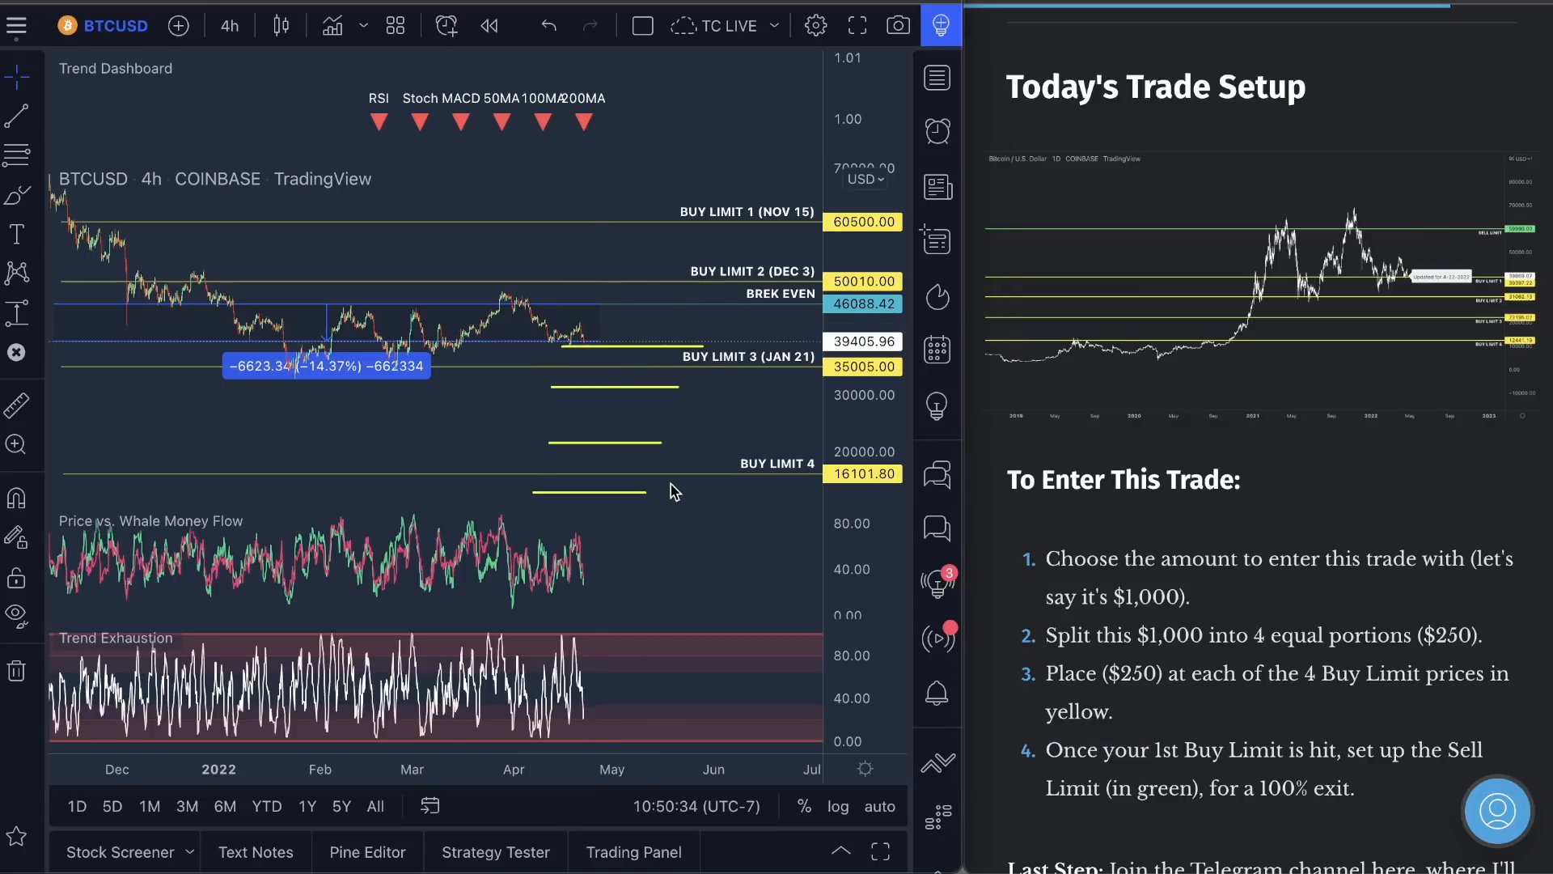
pyautogui.moveTo(589, 346); pyautogui.dragTo(619, 262)
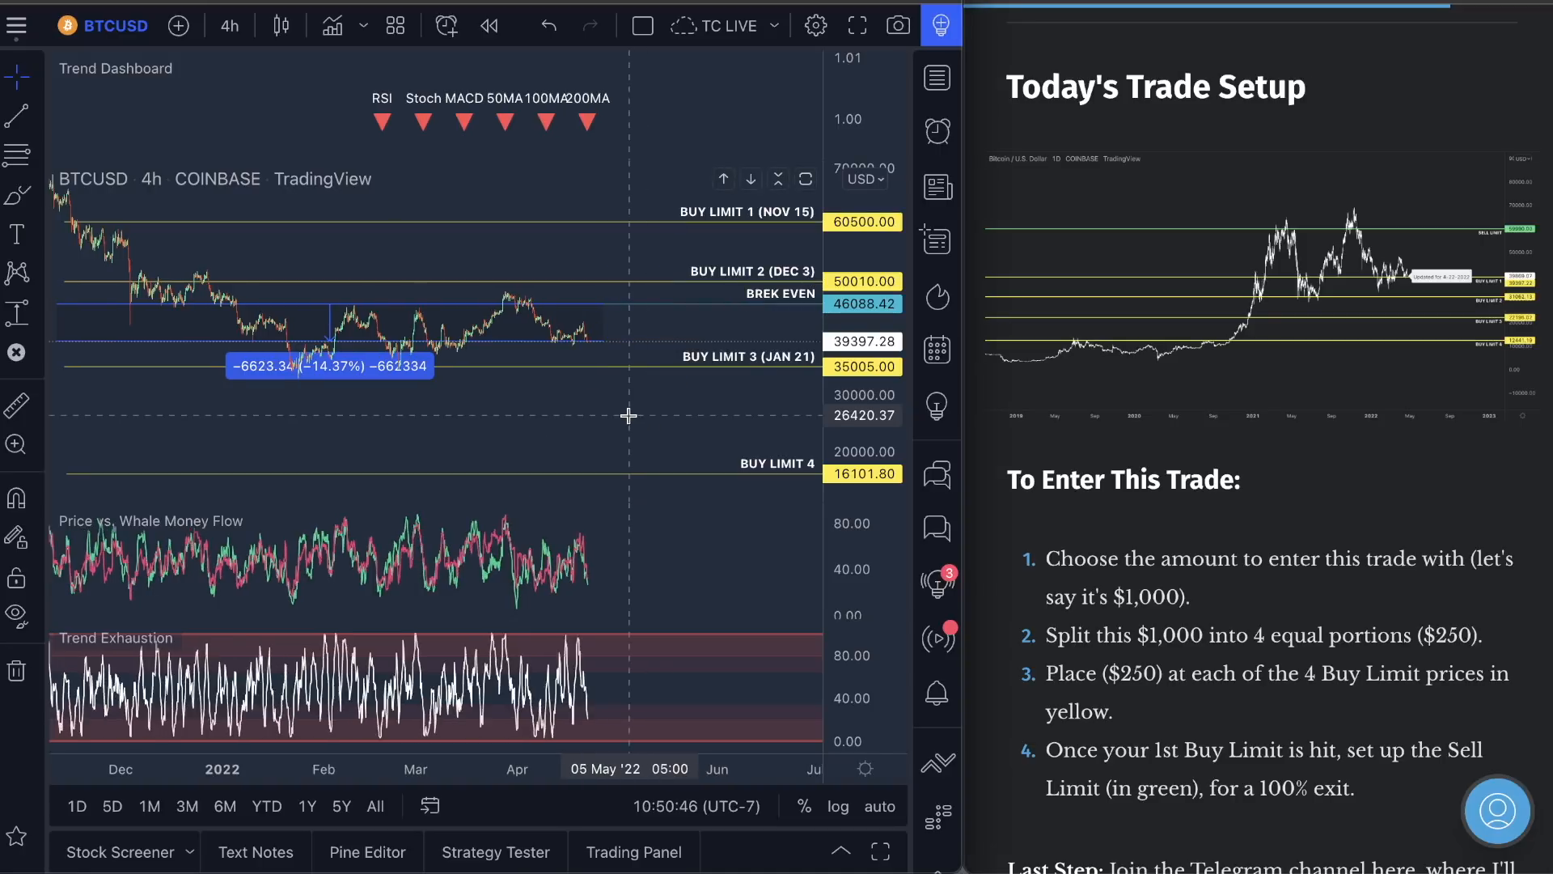
pyautogui.moveTo(532, 409)
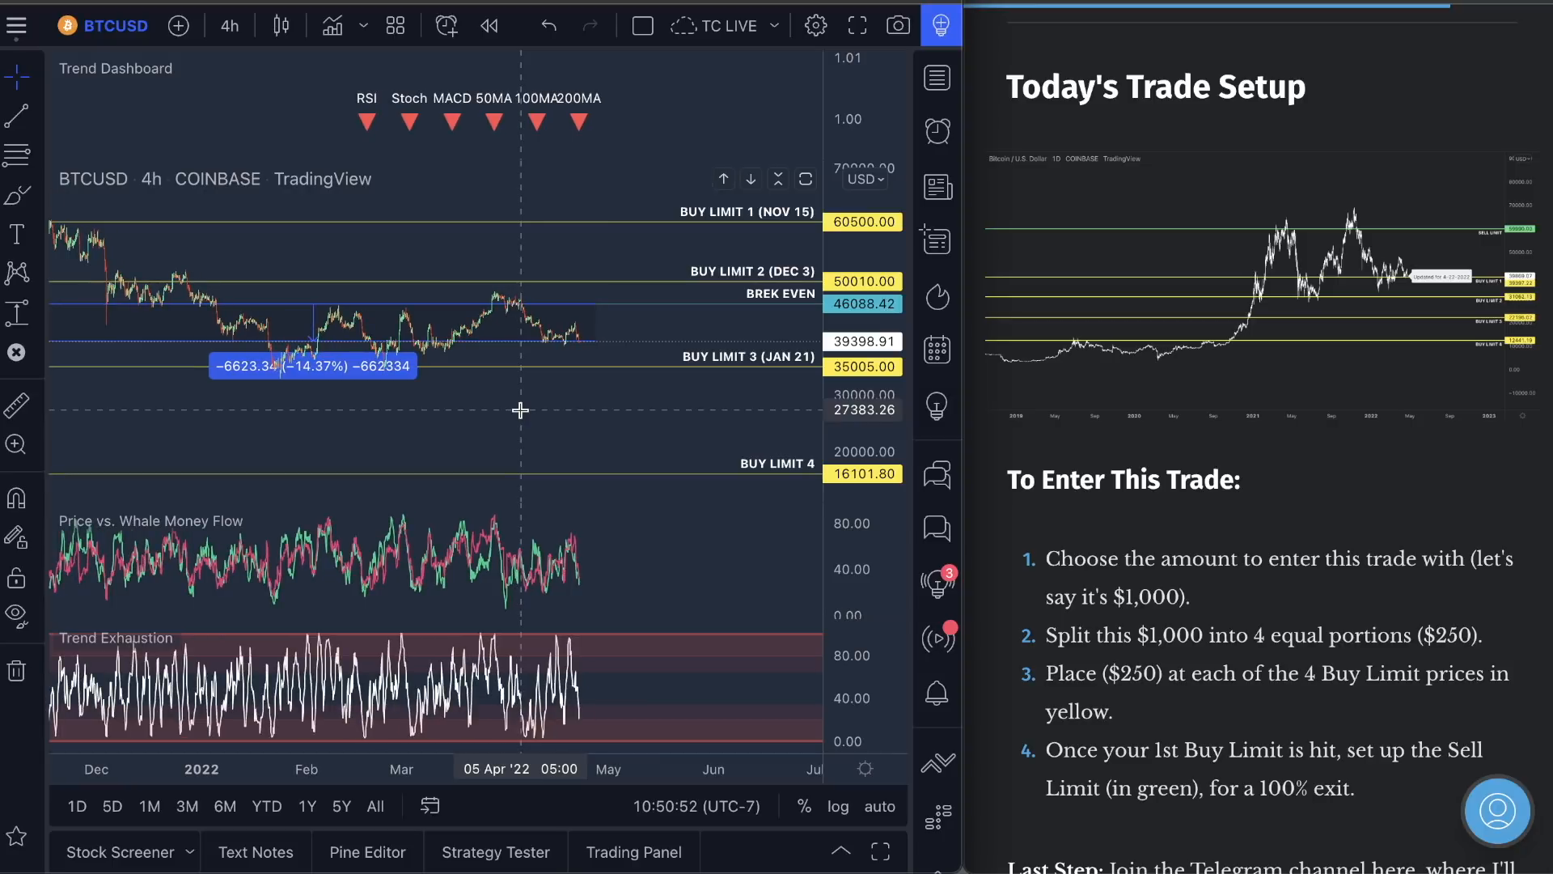
pyautogui.moveTo(597, 409)
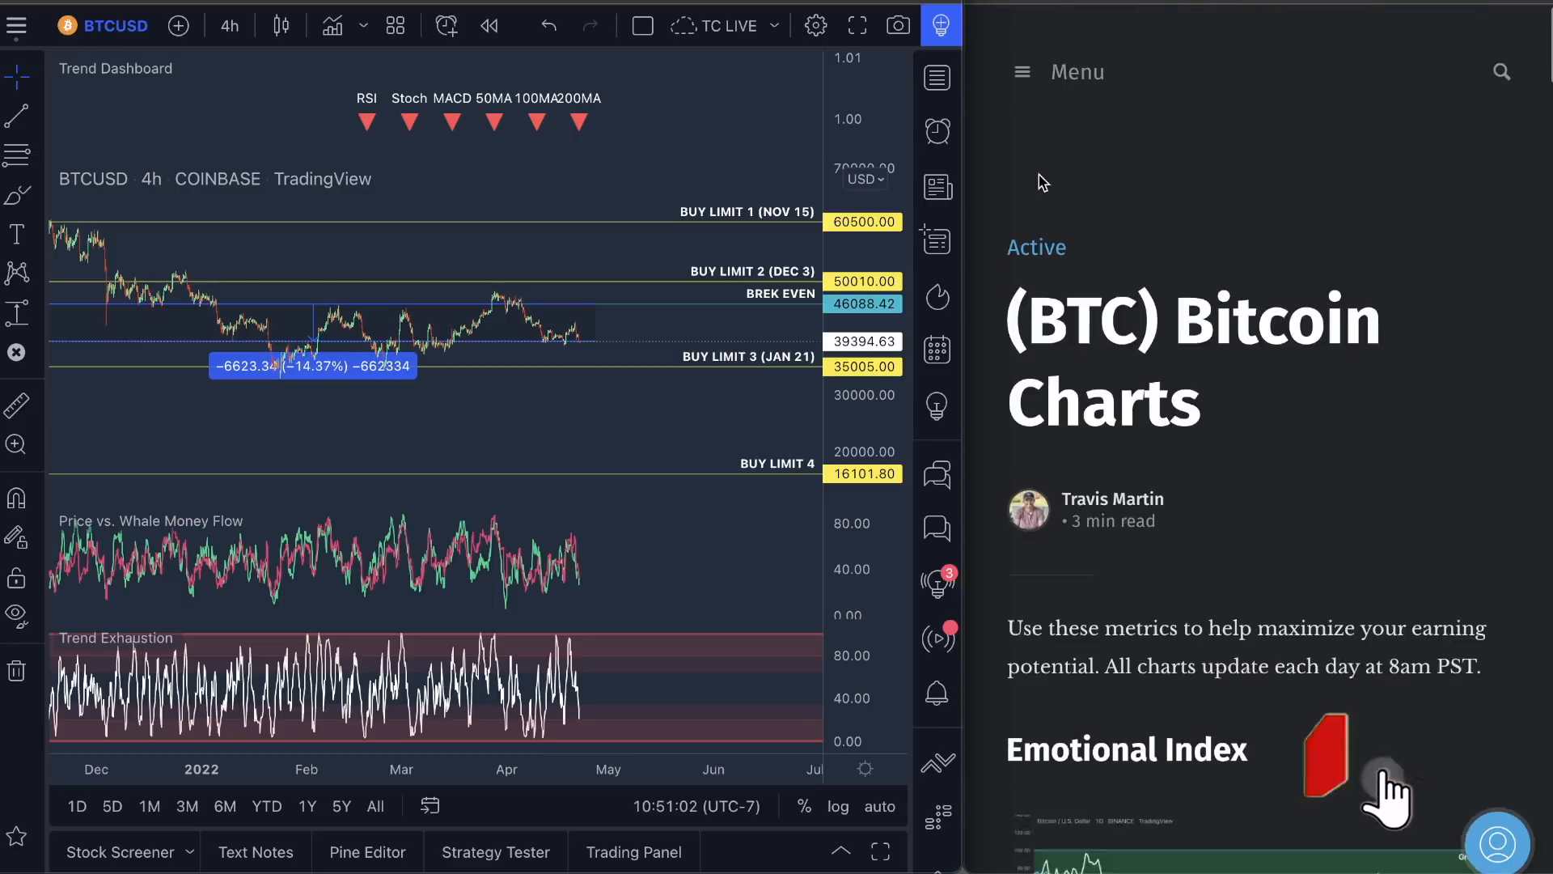
# - Show the Pricing page and scroll through the plans comparison before reopening the site menu
pyautogui.click(1021, 71)
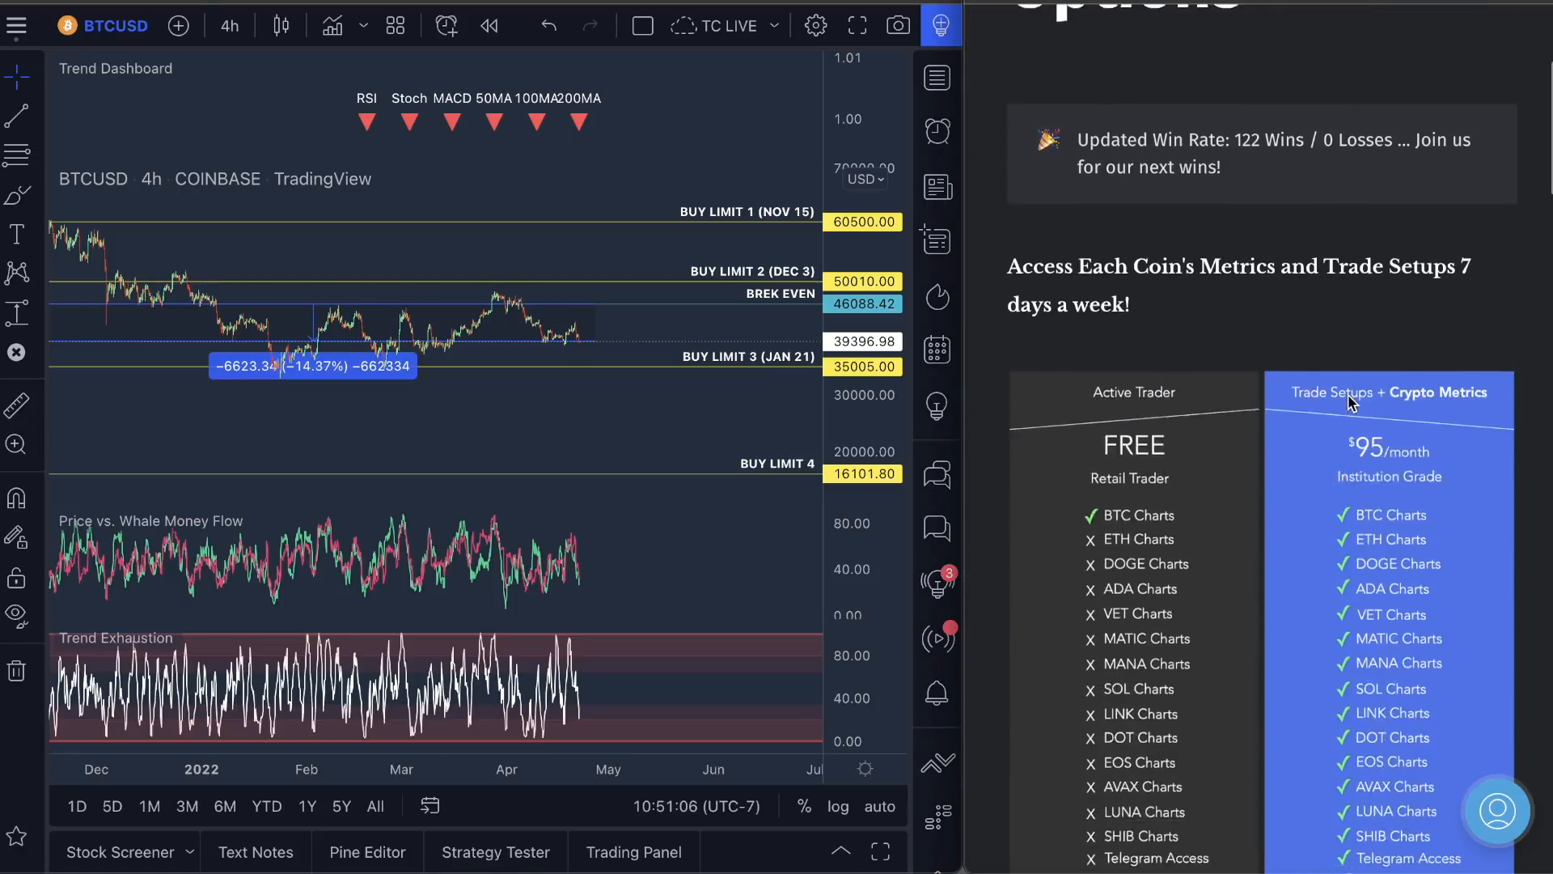
pyautogui.scroll(-3)
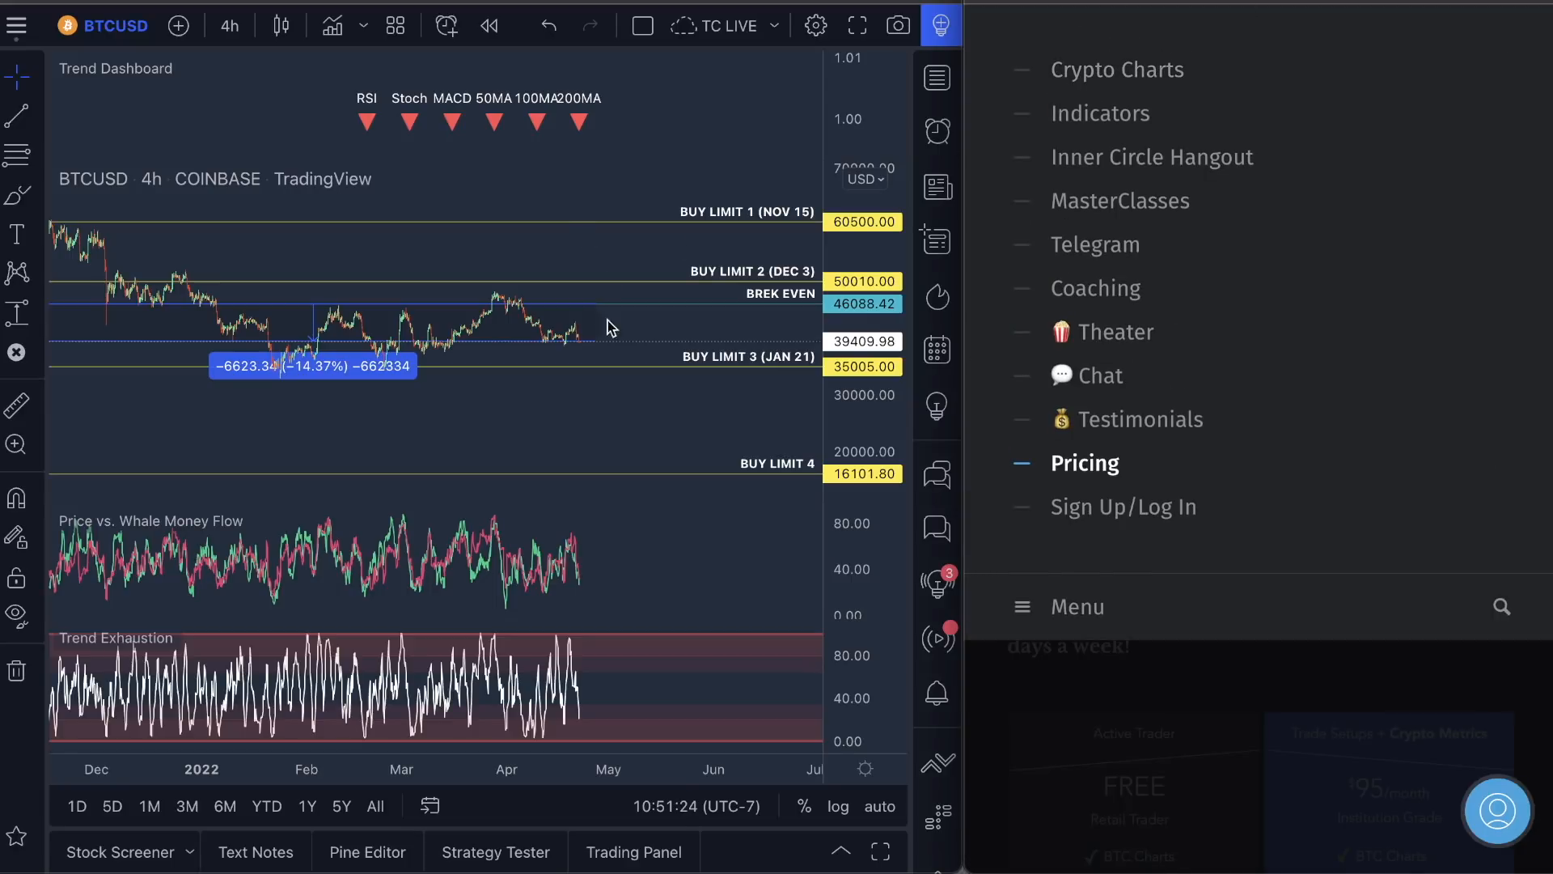
pyautogui.moveTo(1124, 125)
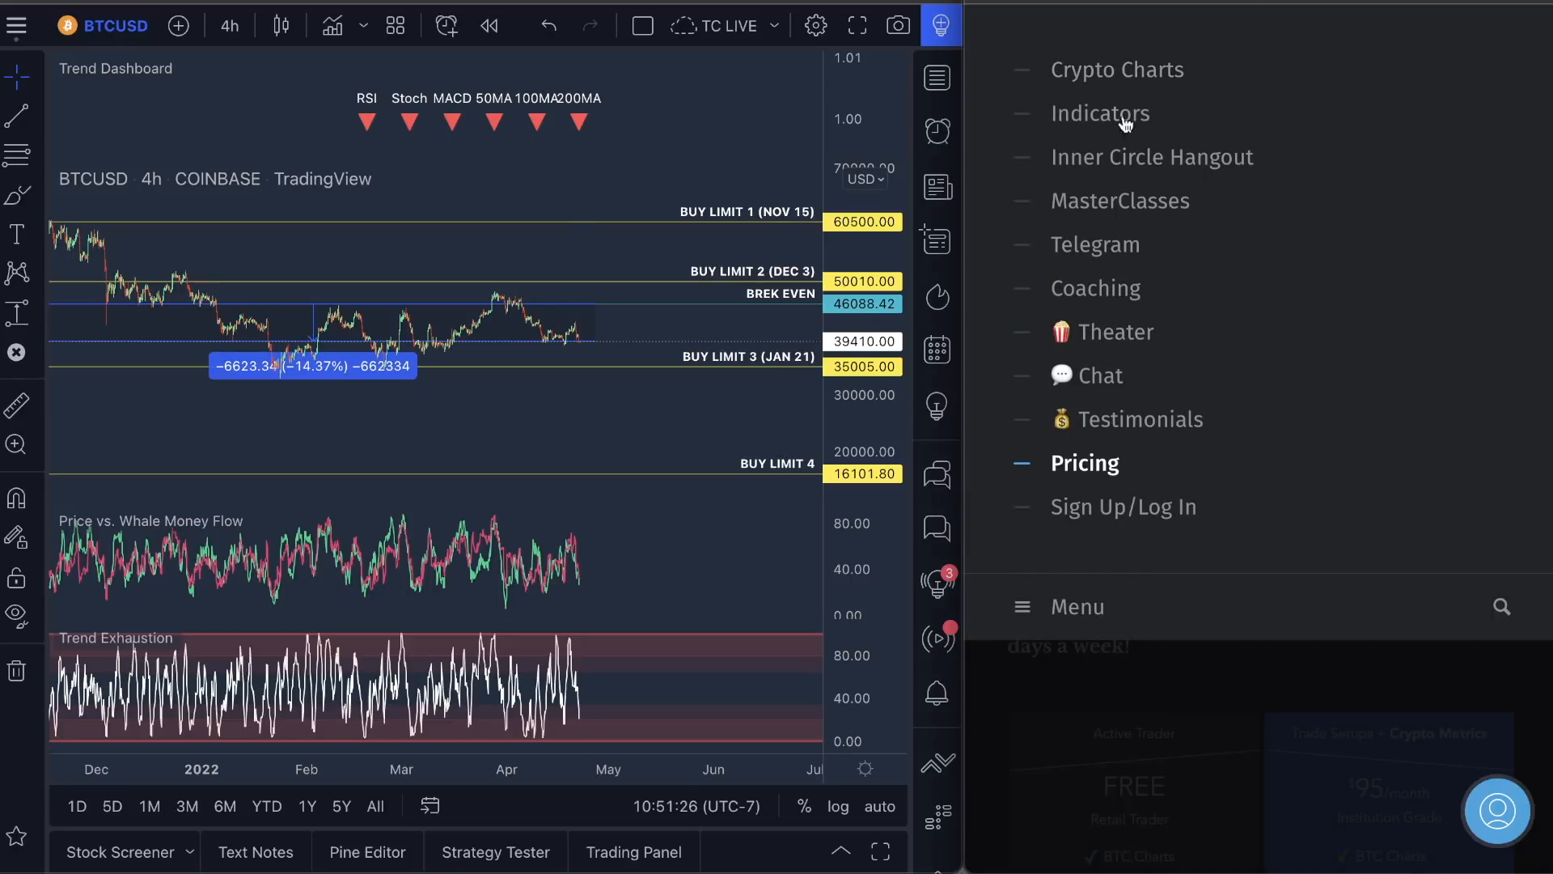
# - Show the Indicators page with the discounted bundle and individual indicator links
pyautogui.click(1100, 113)
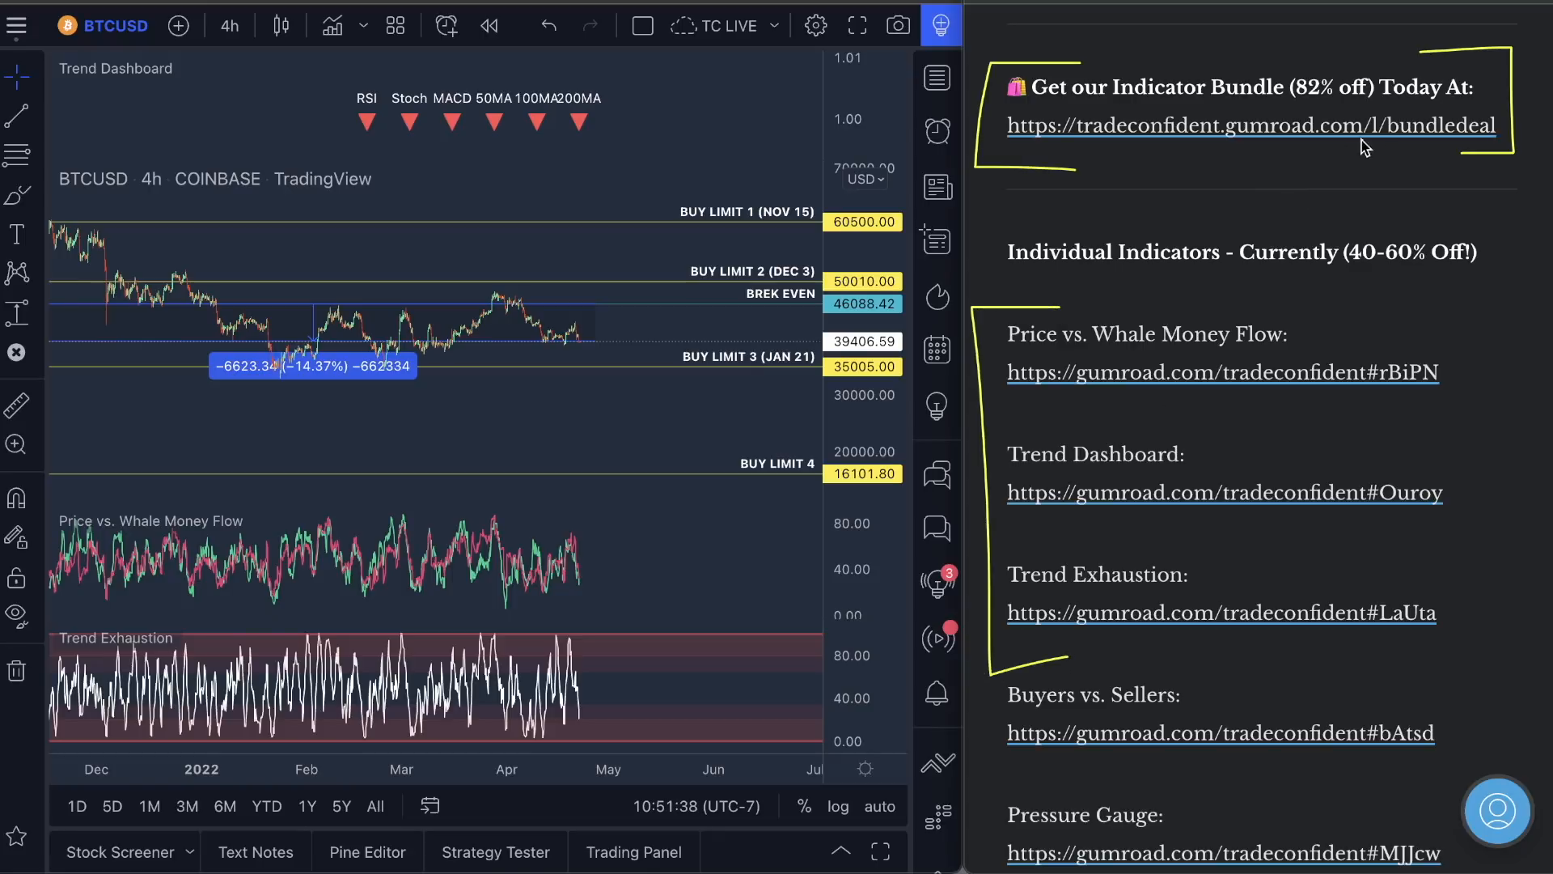
pyautogui.moveTo(1329, 113)
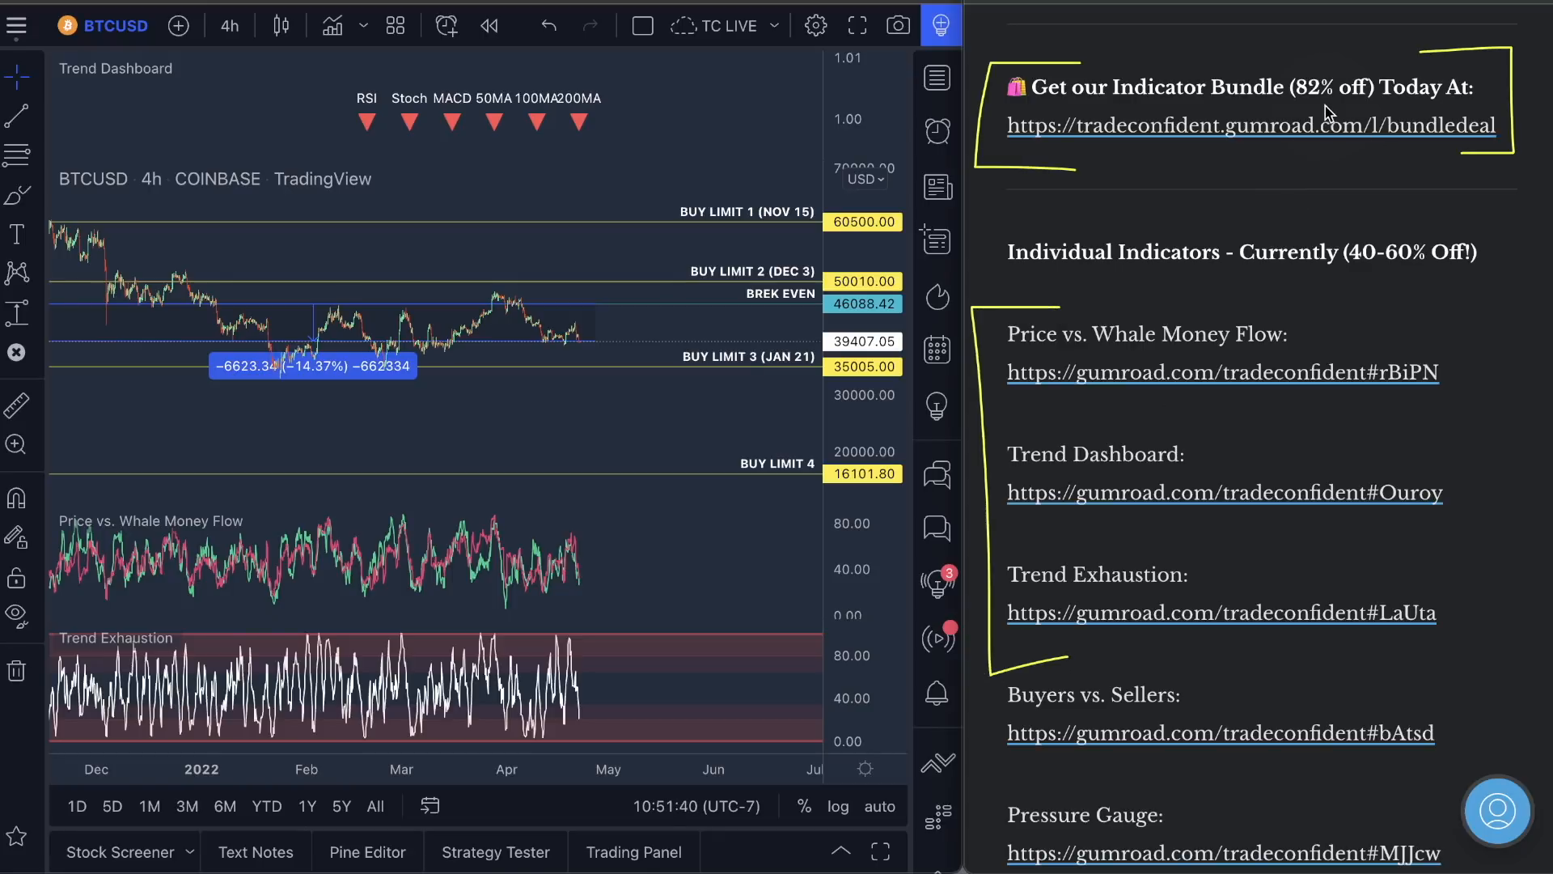
pyautogui.moveTo(1132, 451)
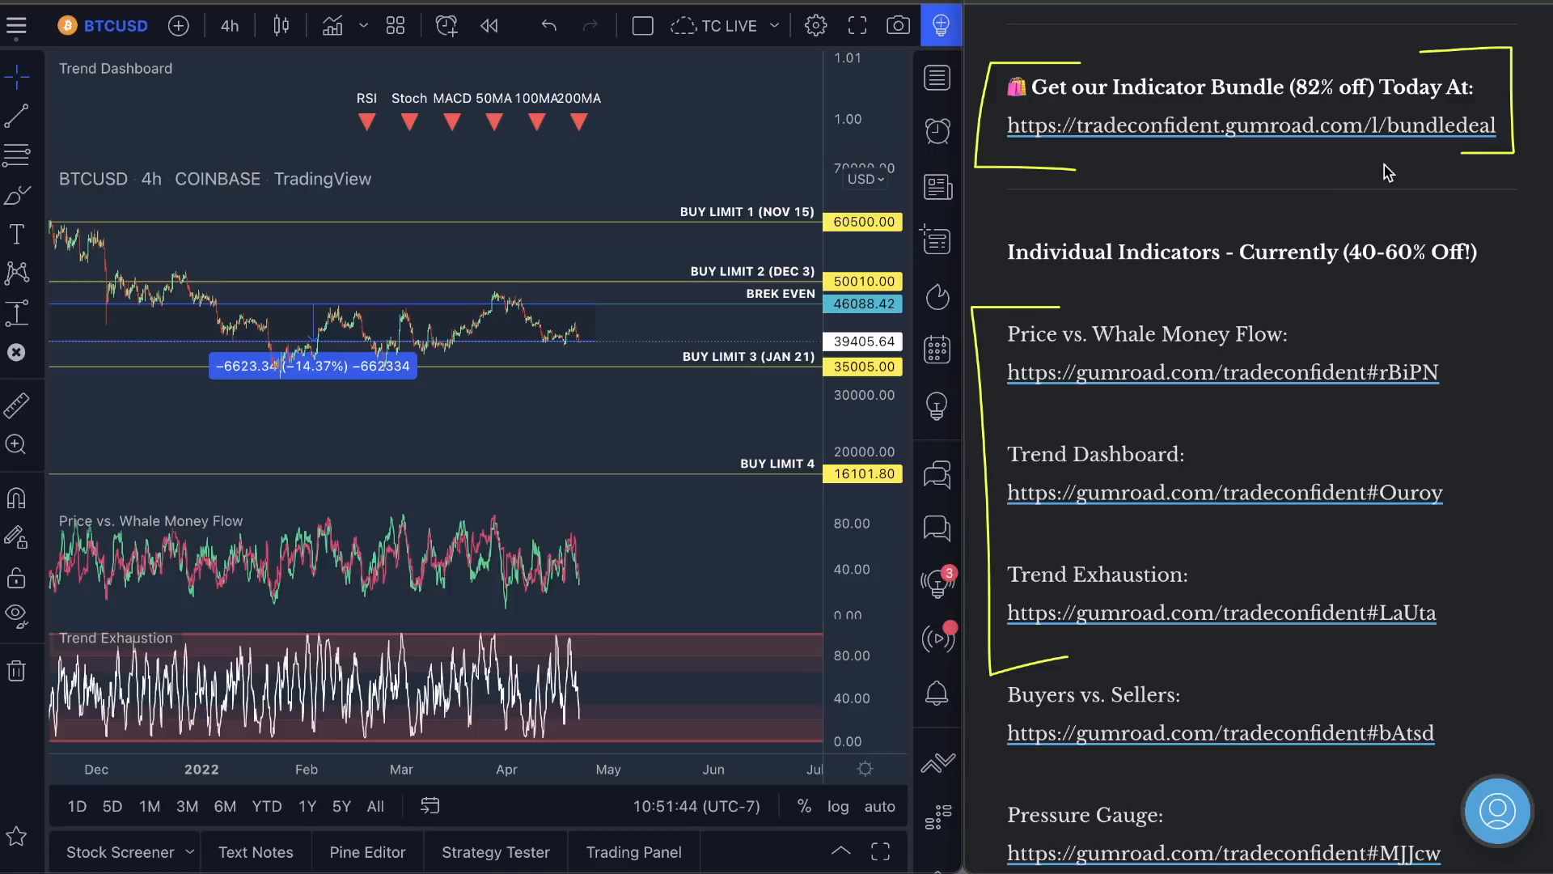
pyautogui.scroll(-3)
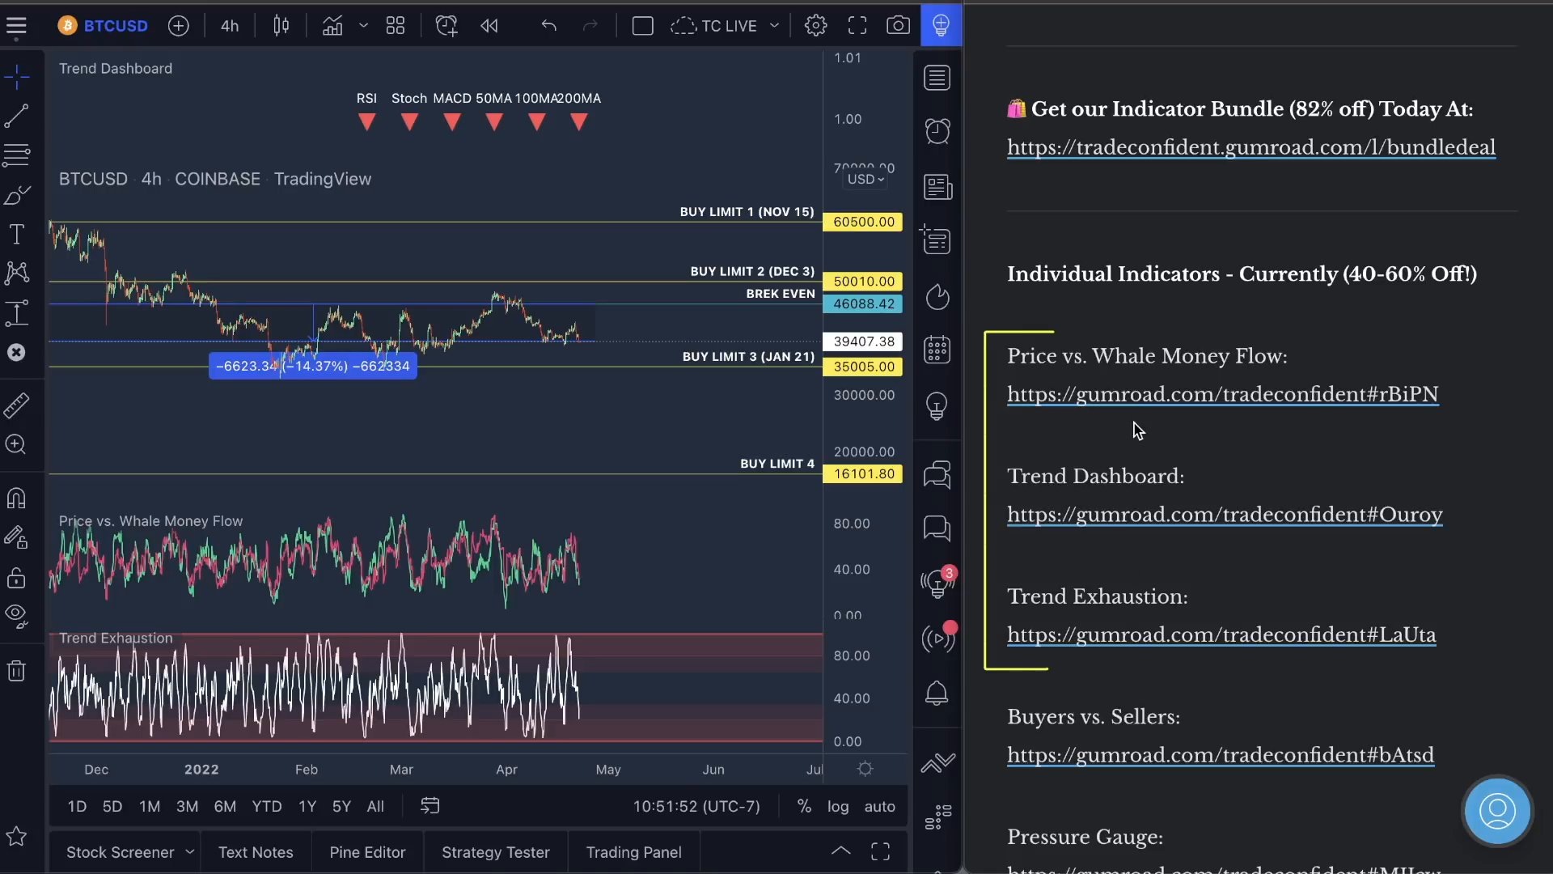
pyautogui.moveTo(1359, 261)
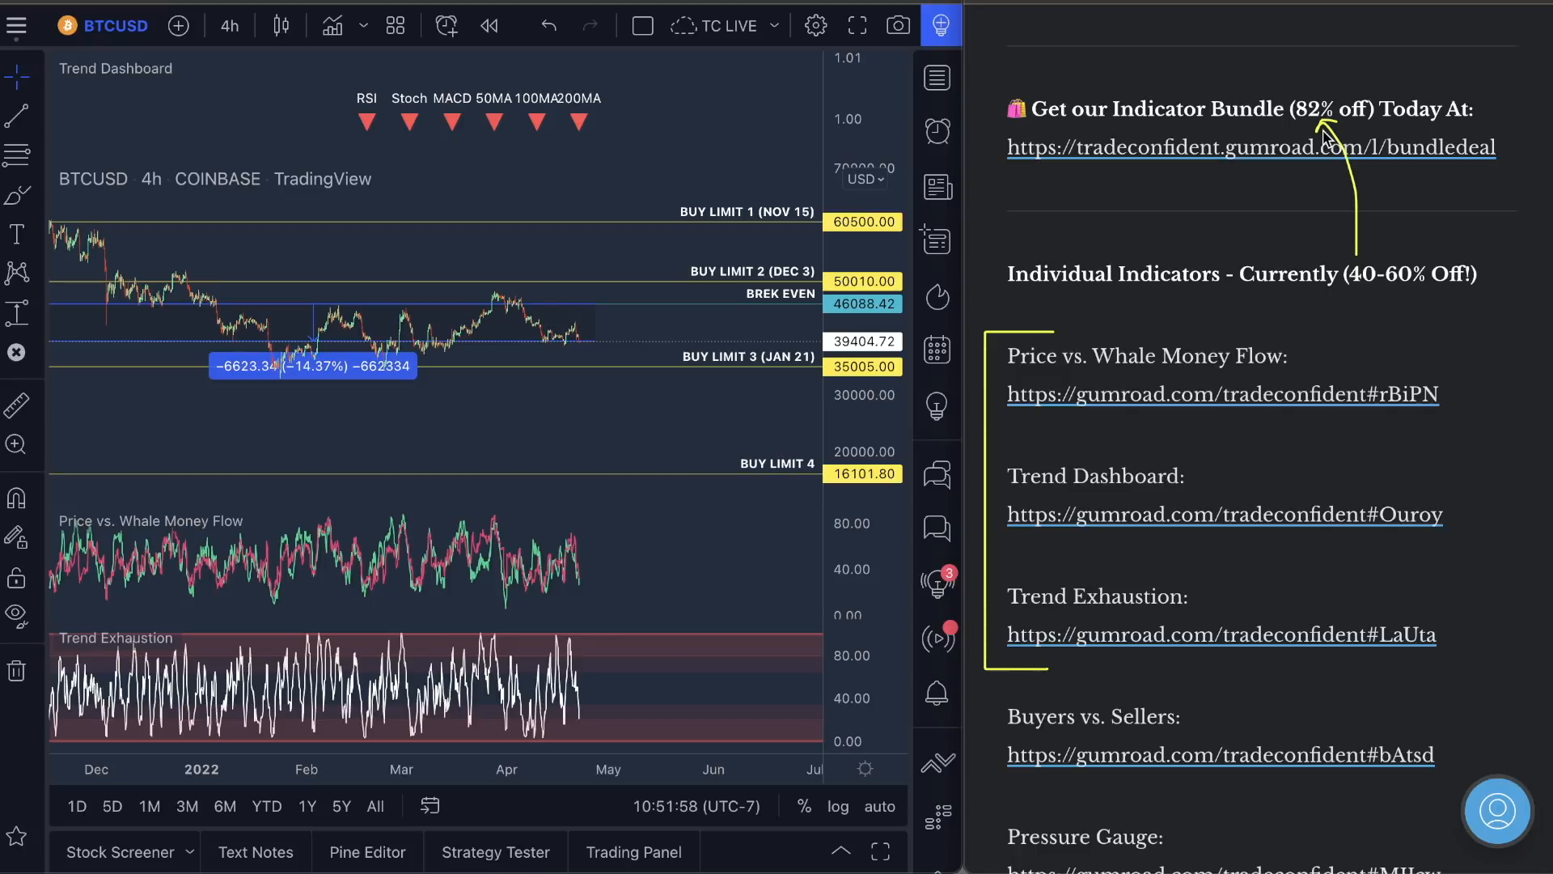
pyautogui.moveTo(1272, 183)
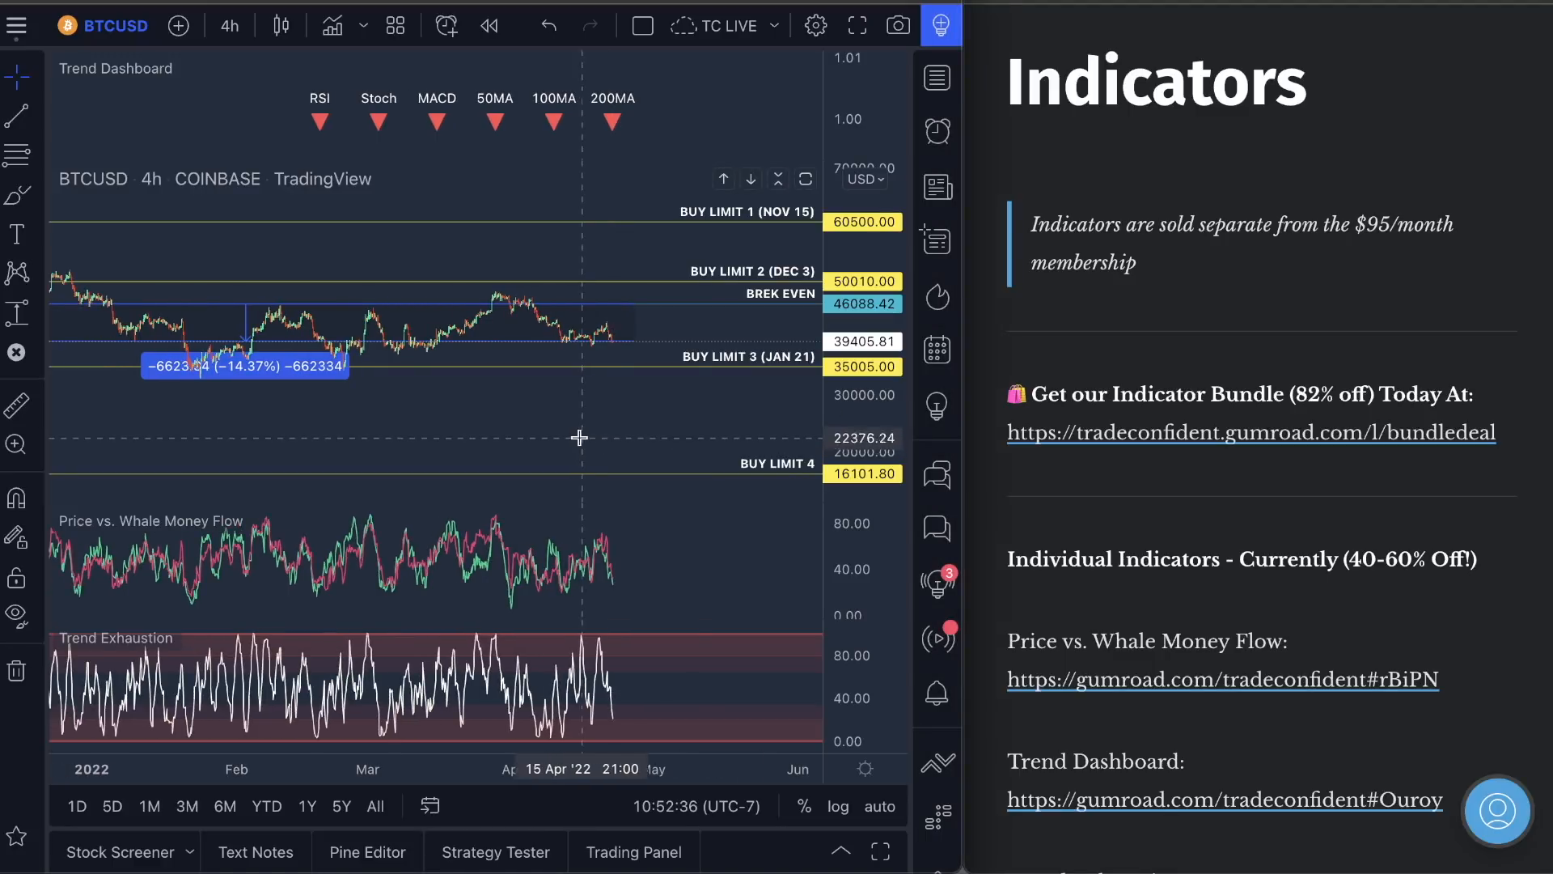
pyautogui.moveTo(605, 483)
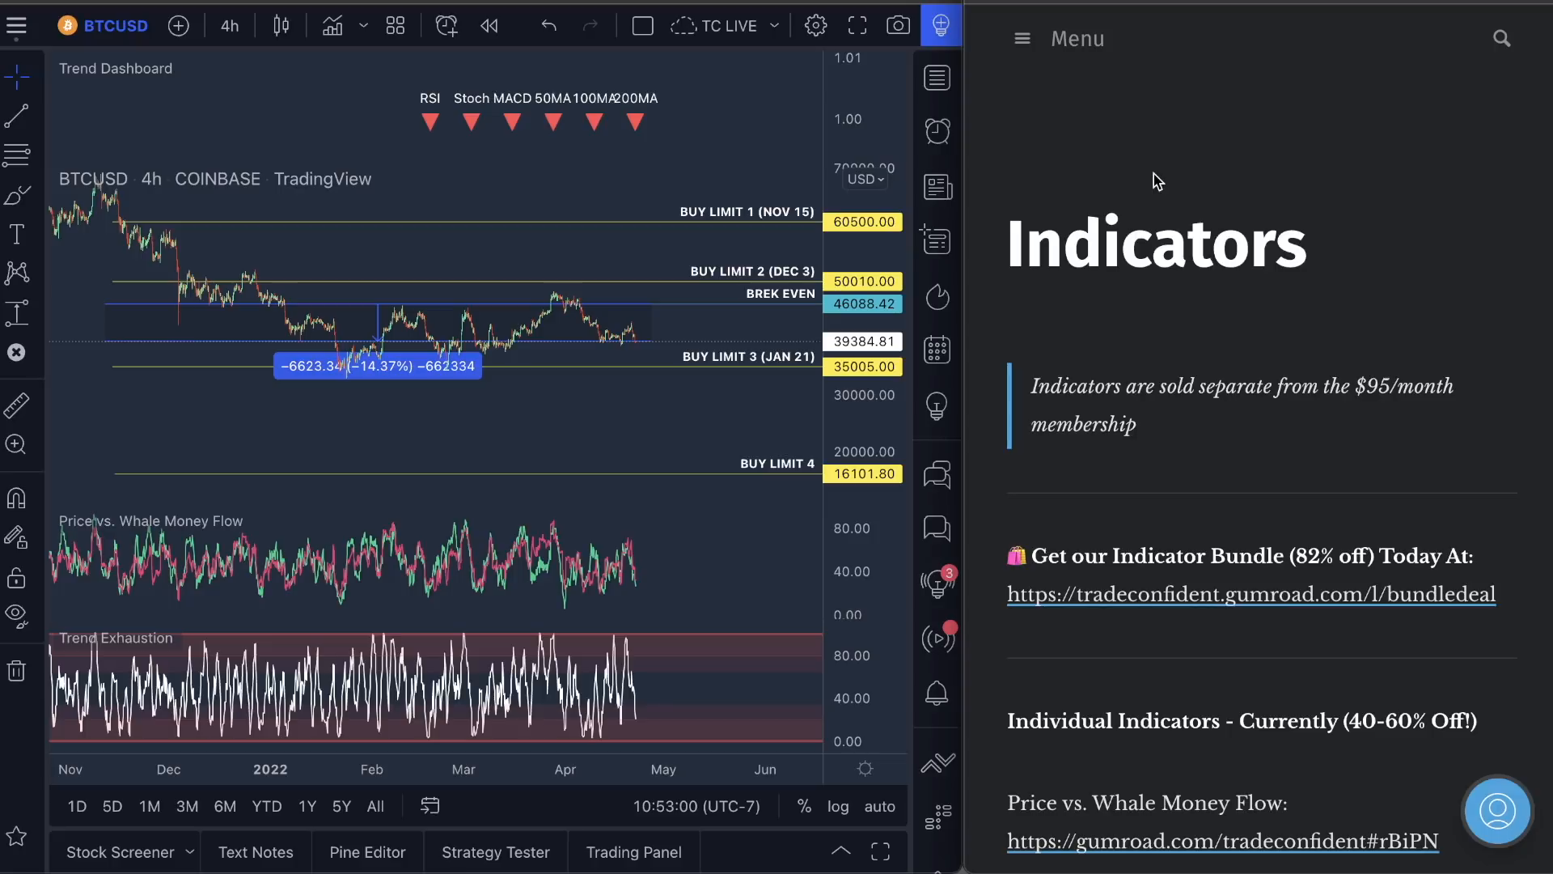
pyautogui.moveTo(1074, 108)
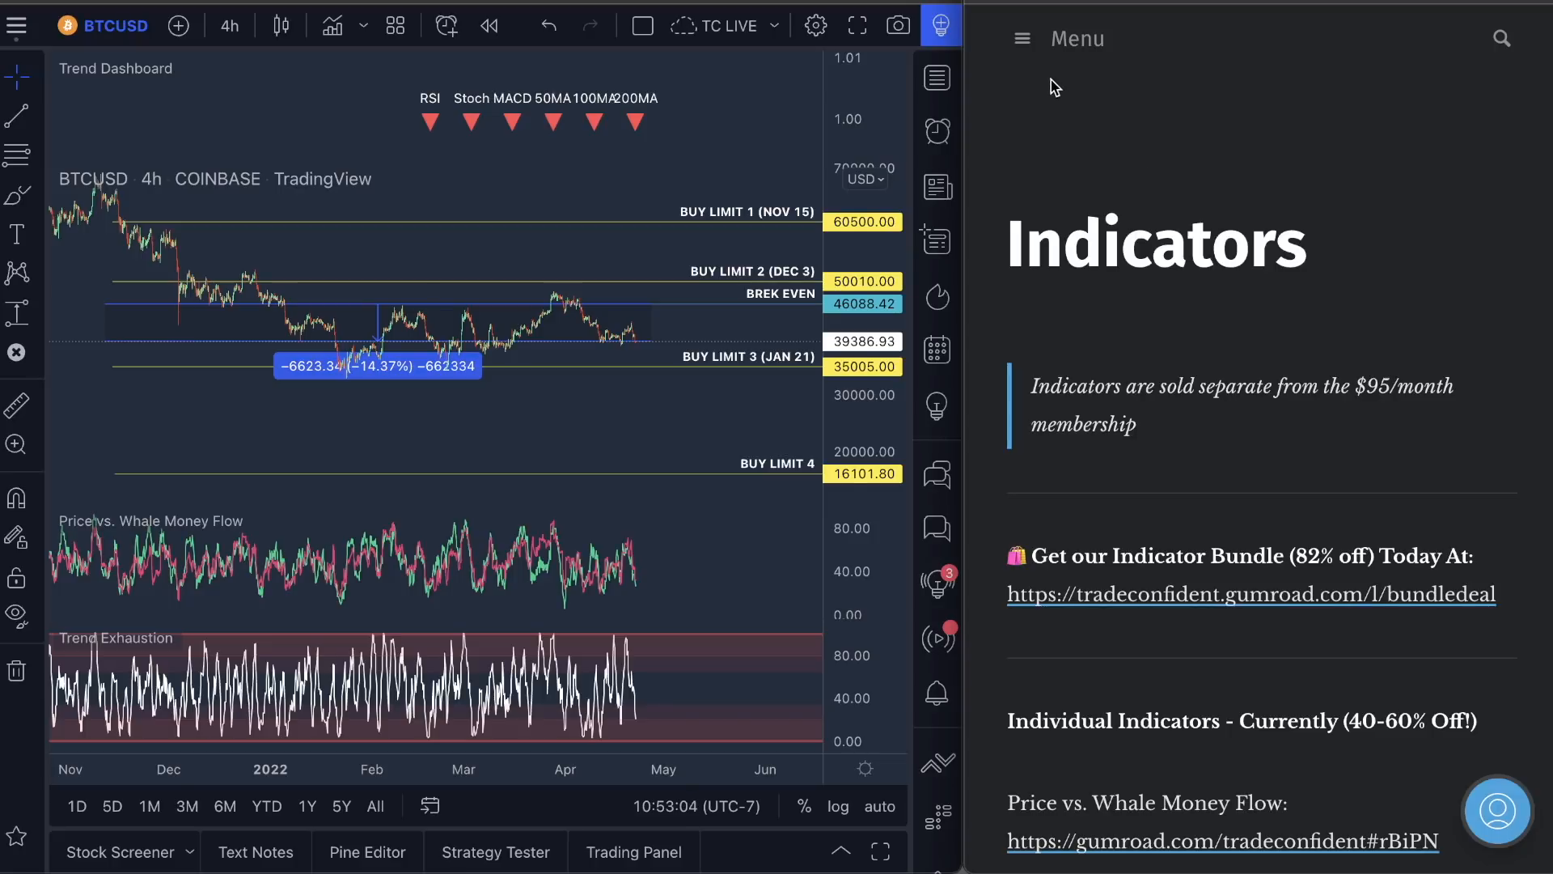
pyautogui.moveTo(1069, 86)
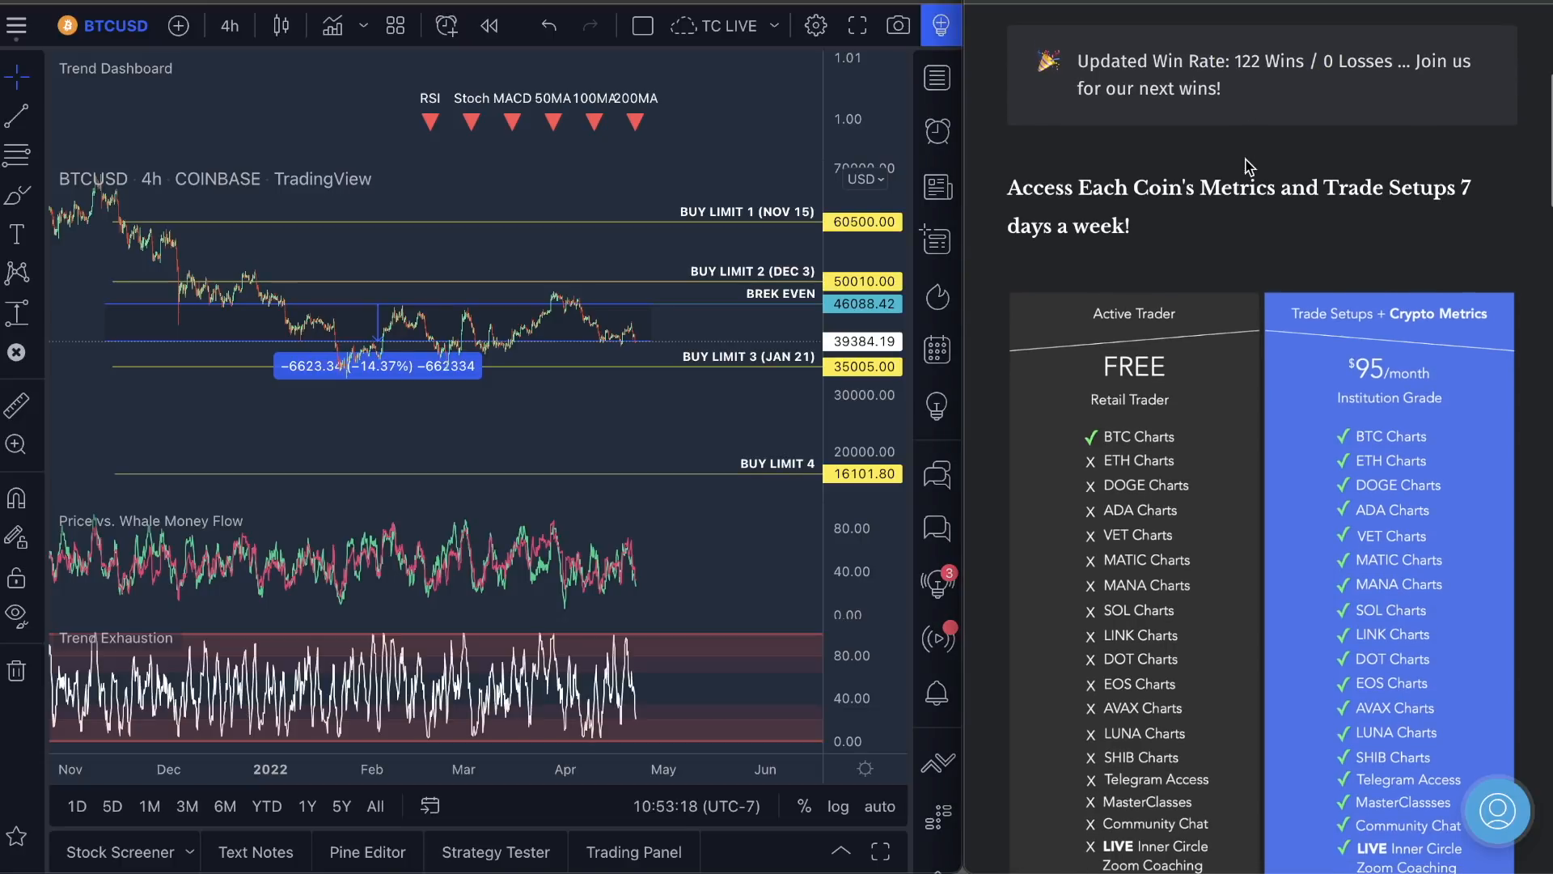
# - Reveal the $95/month plan's full feature list, then return to the BTCUSD chart
pyautogui.scroll(-3)
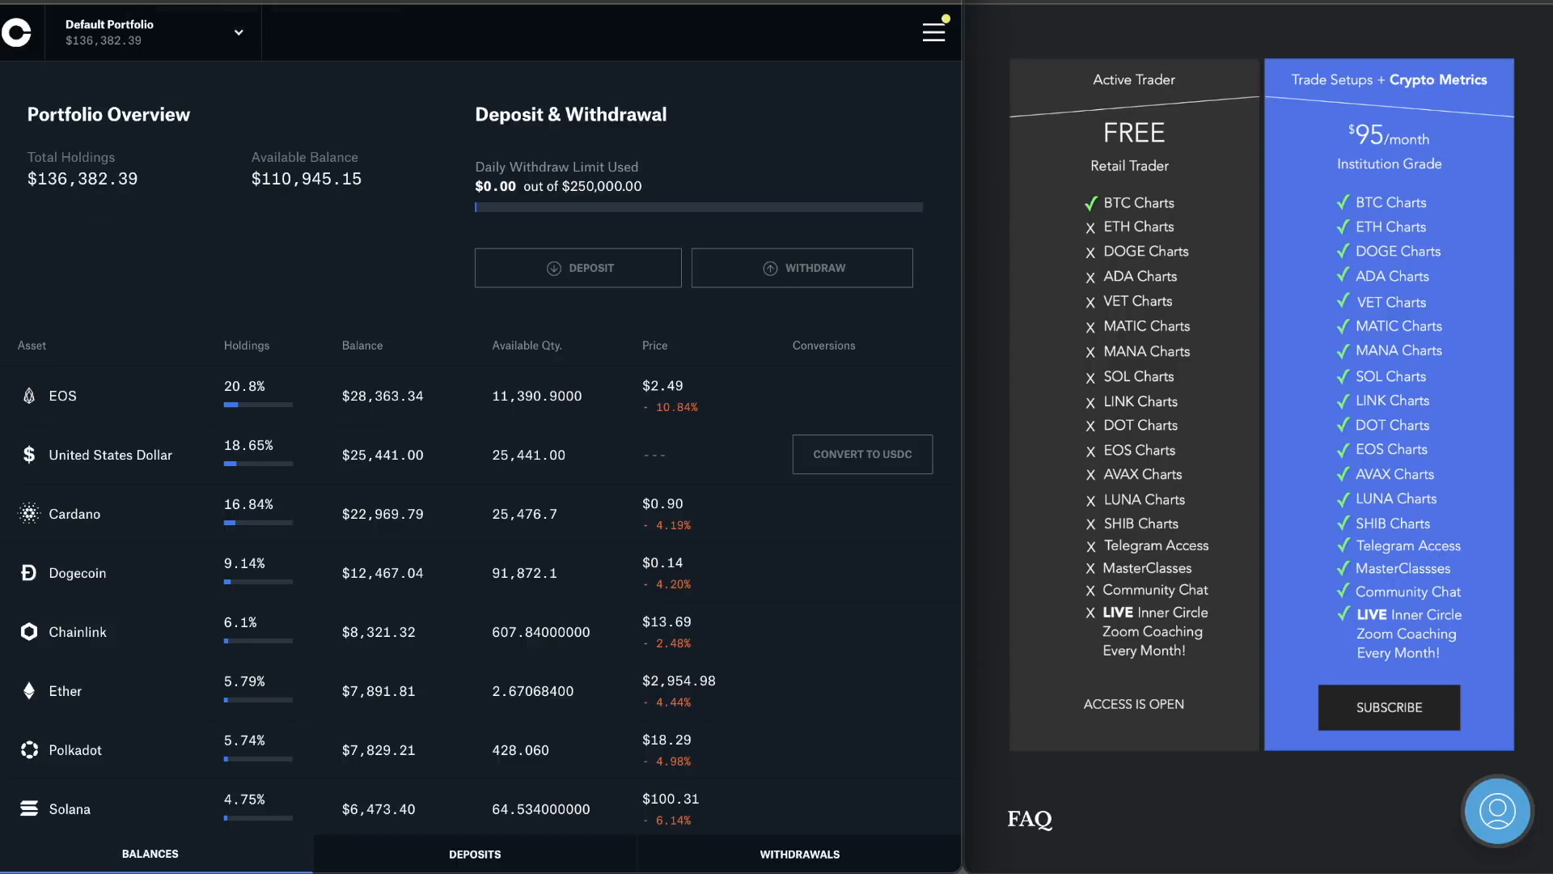
pyautogui.click(932, 30)
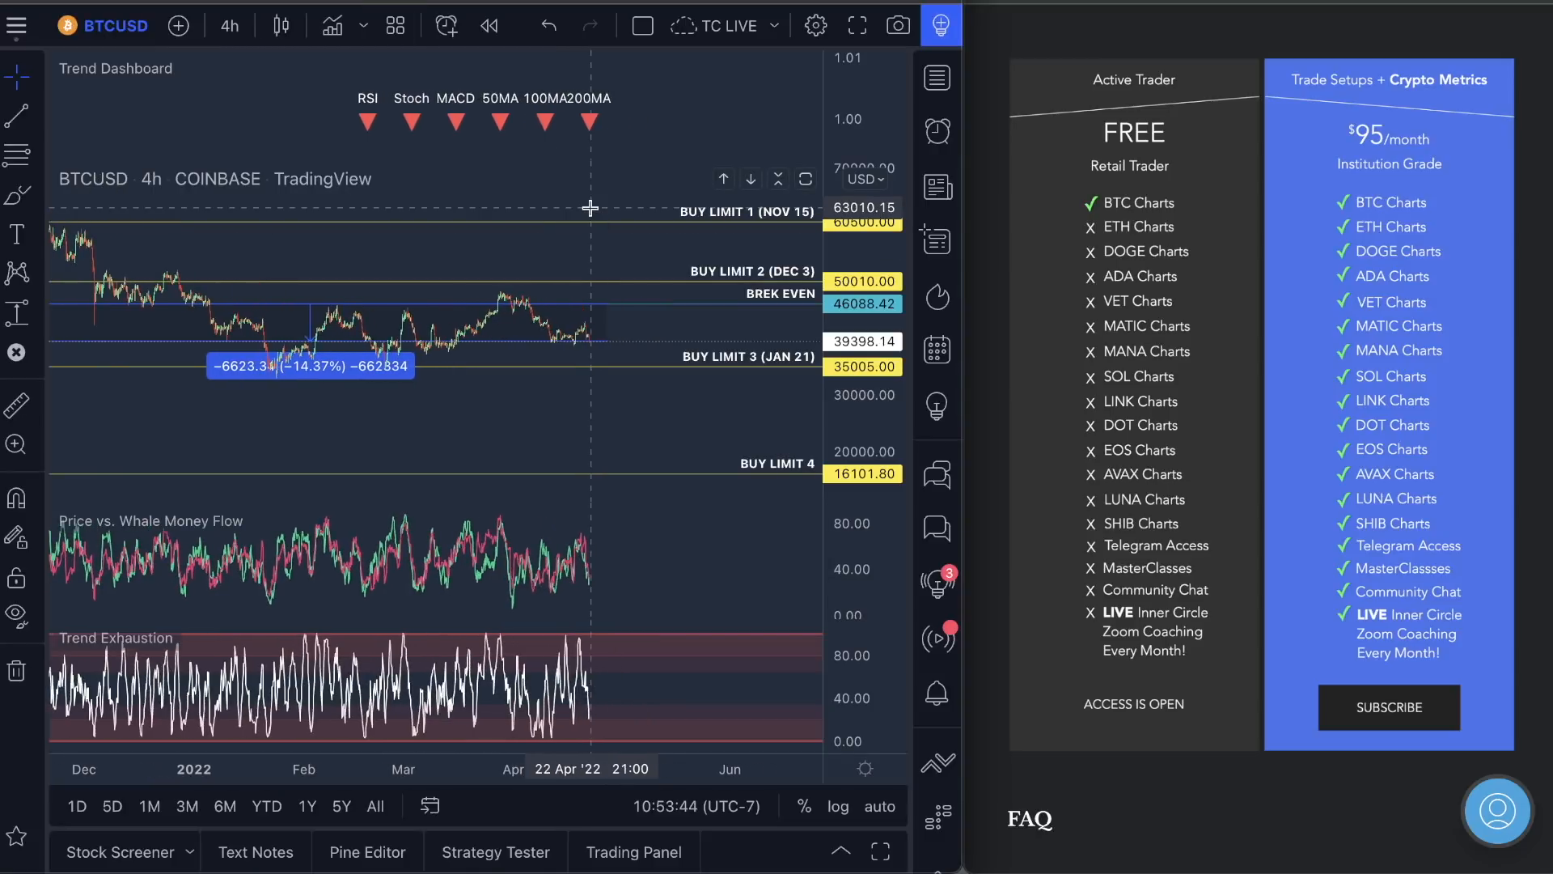